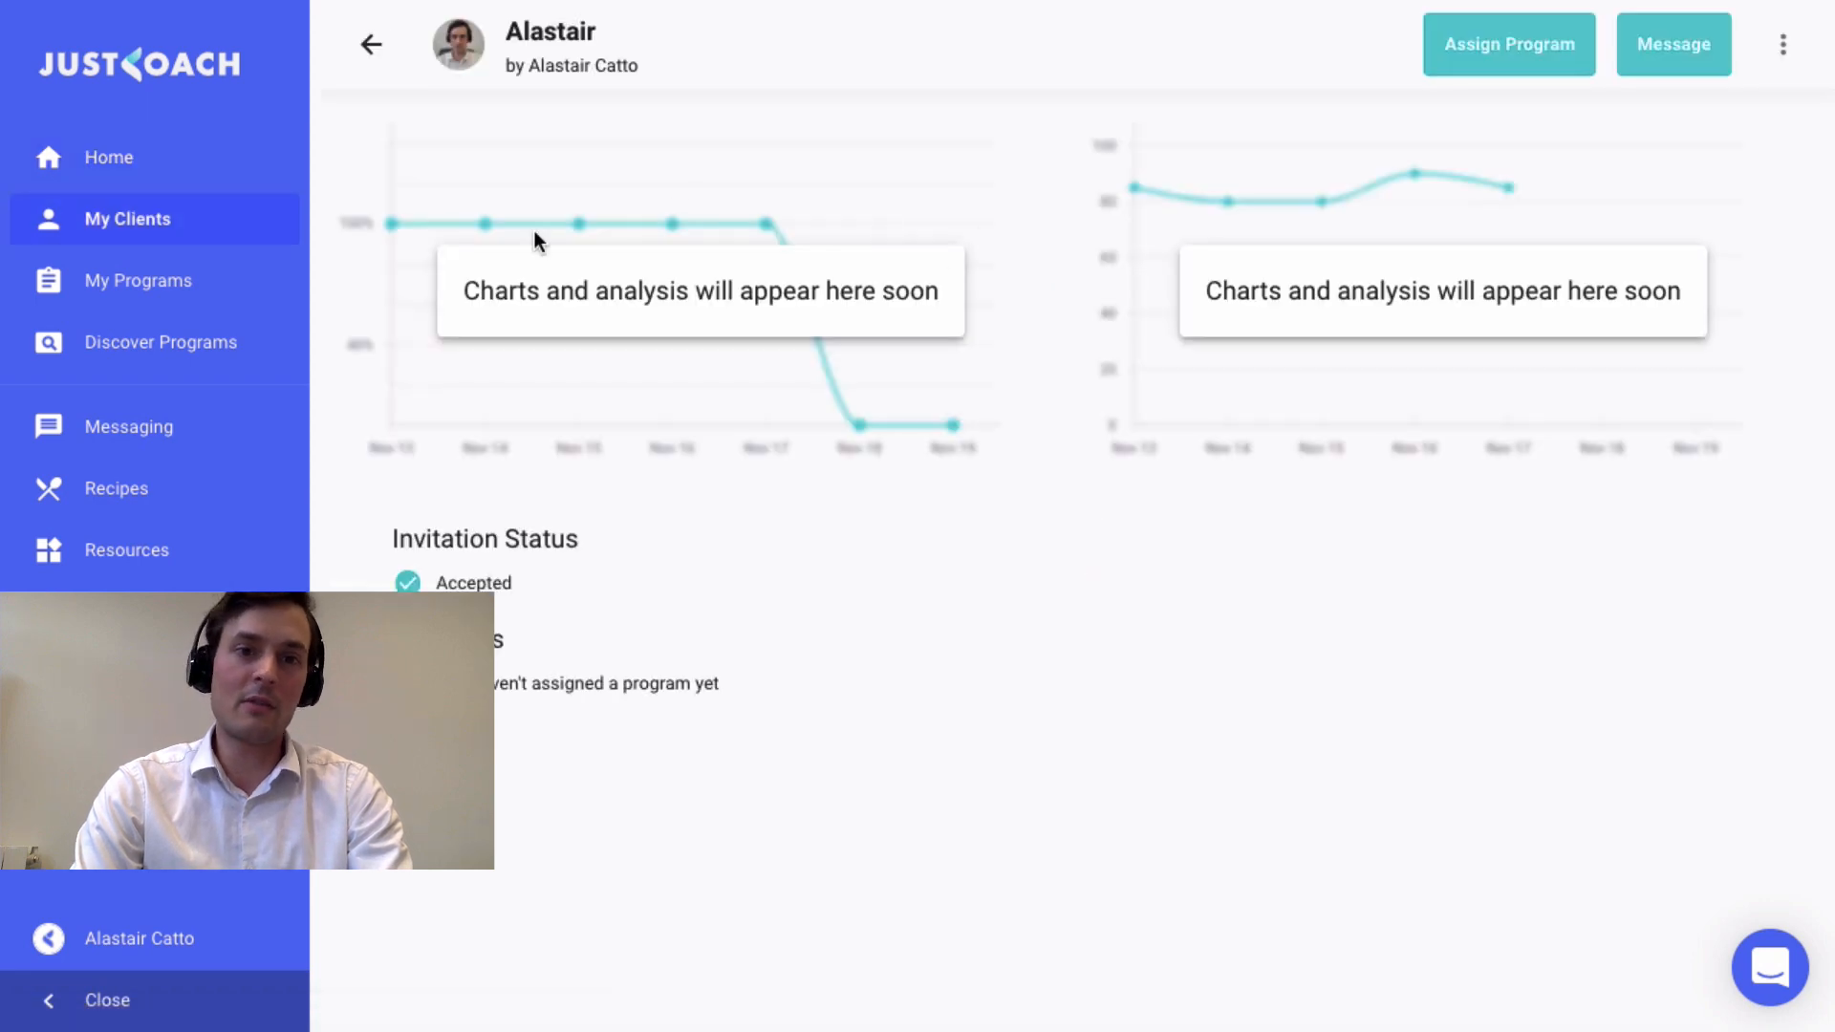
pyautogui.moveTo(1262, 261)
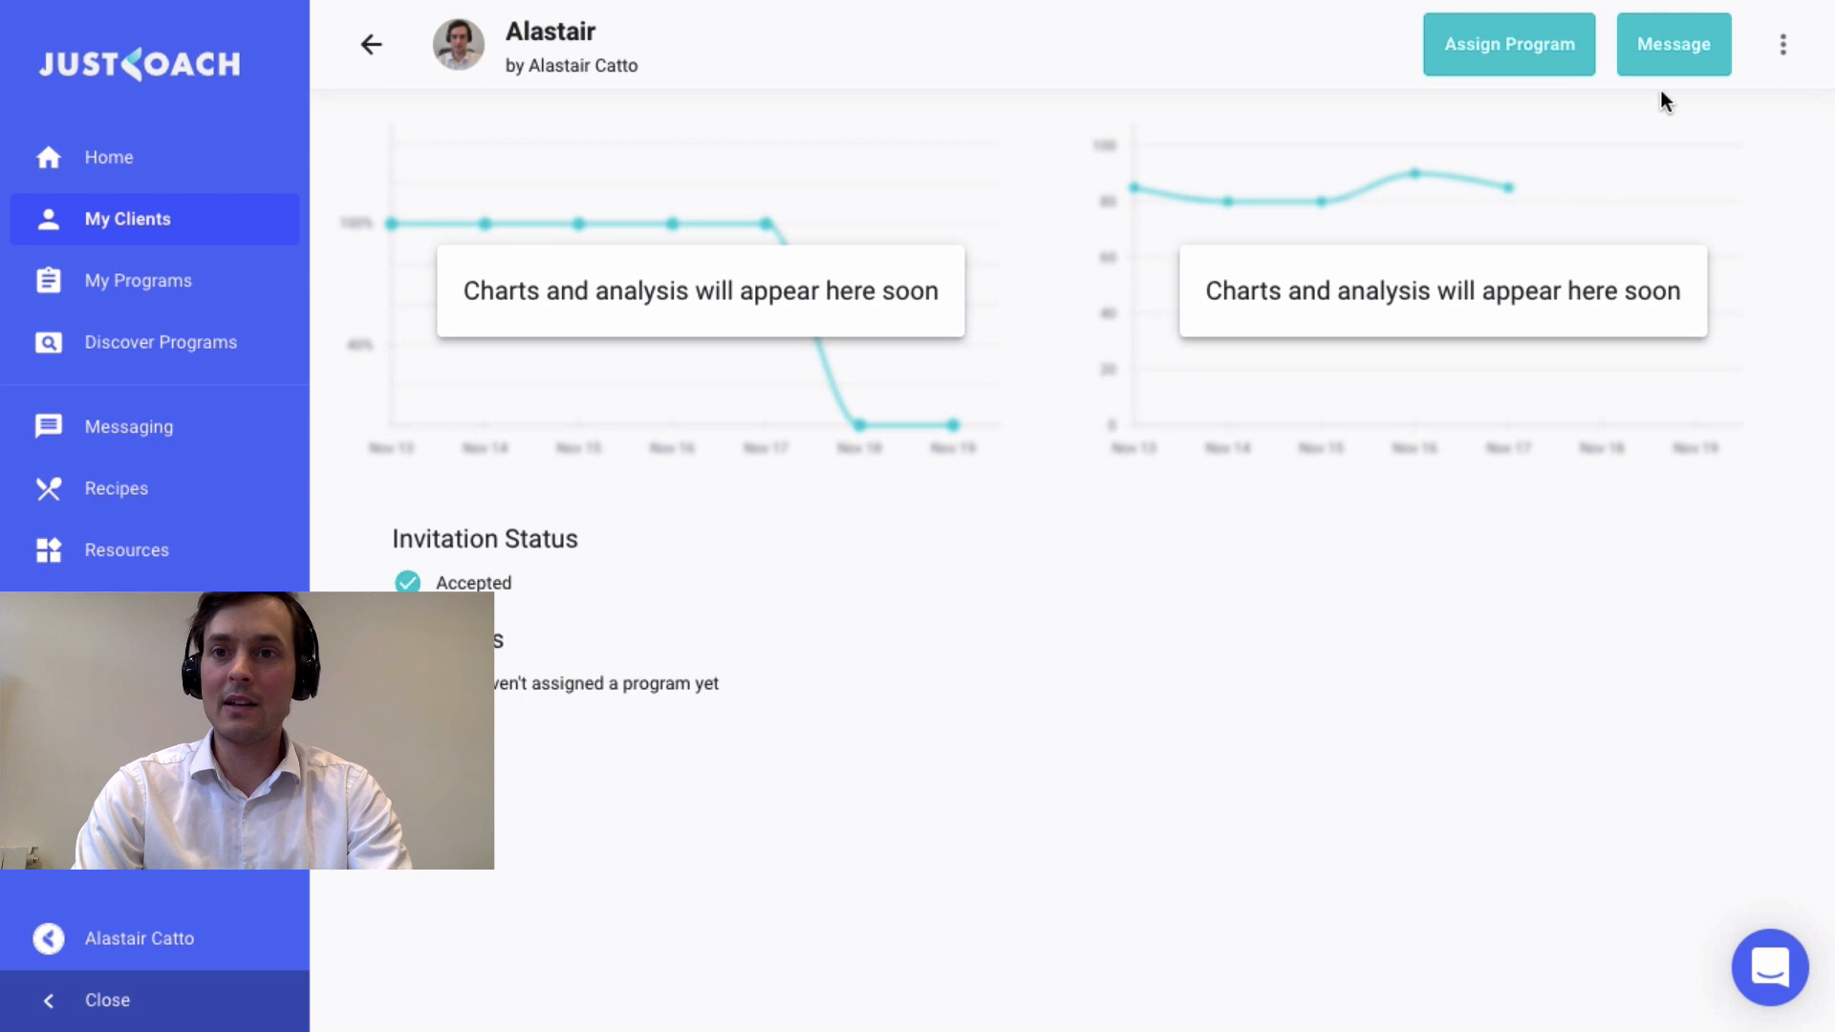
pyautogui.moveTo(1673, 44)
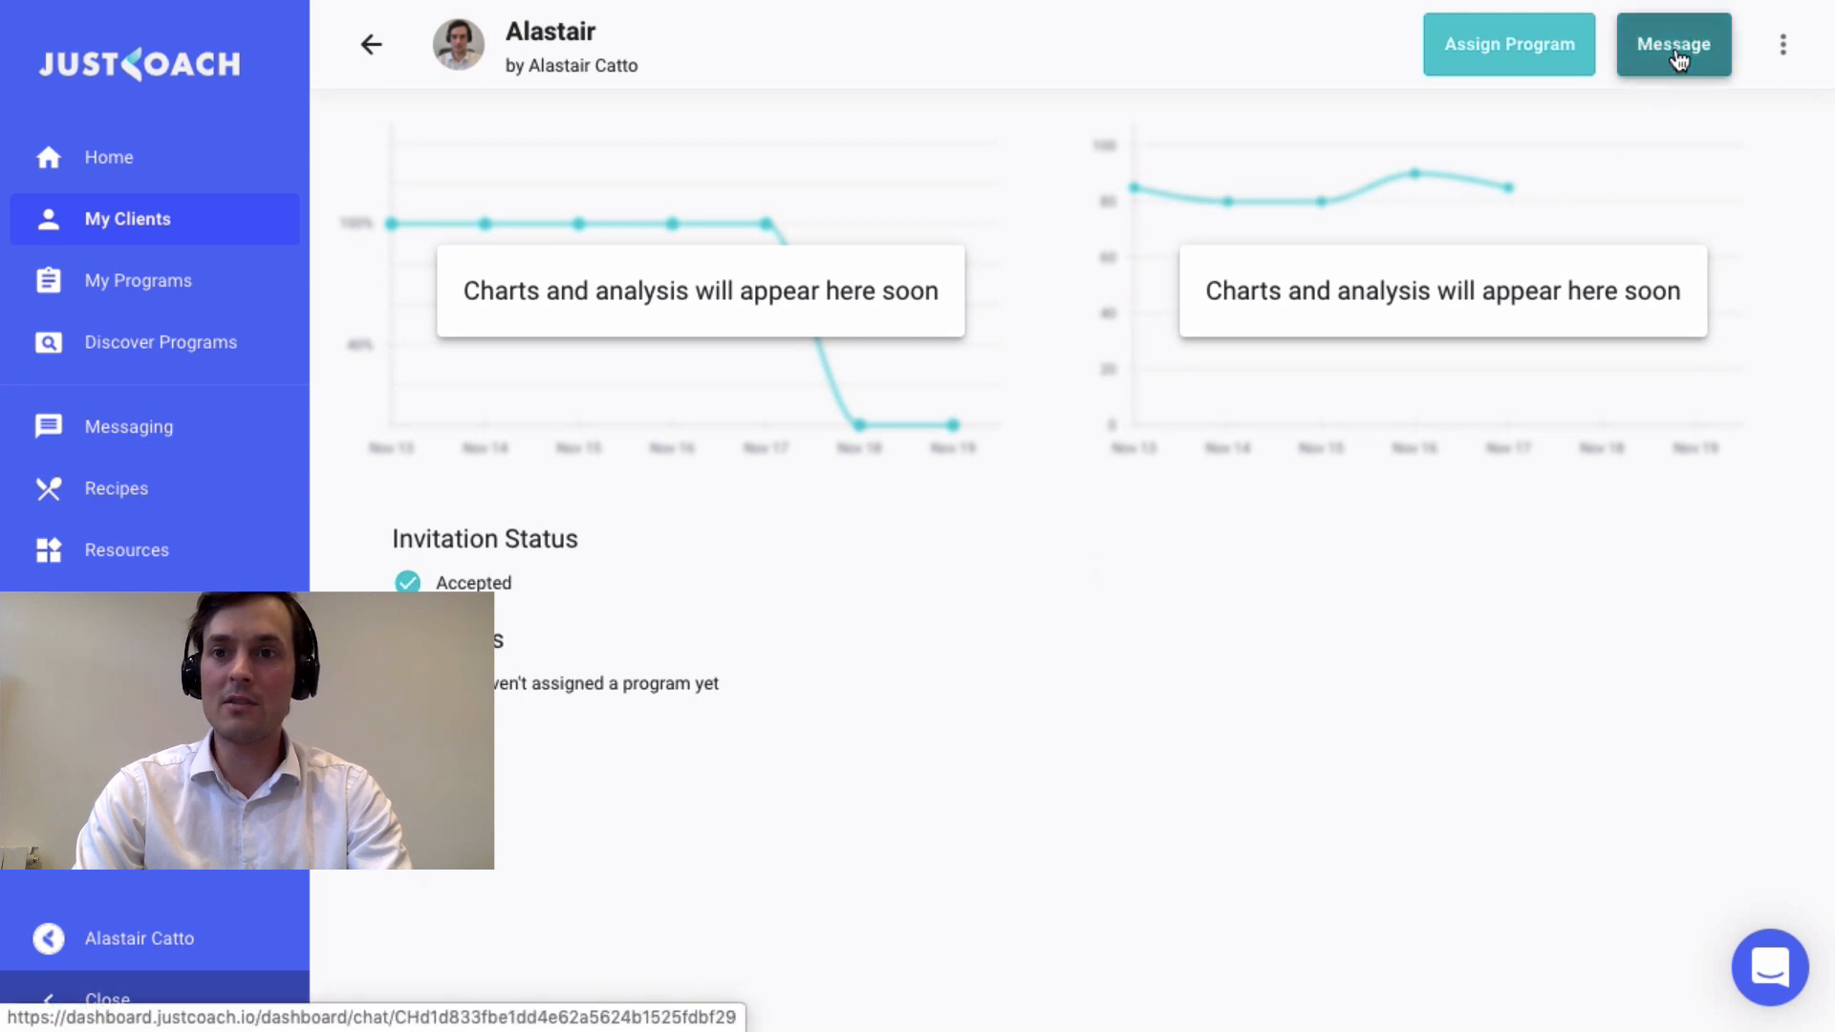
# Message Alastair 'Hi Ala…' welcoming him to my programs, after a detour via the dashboard.
pyautogui.click(1673, 44)
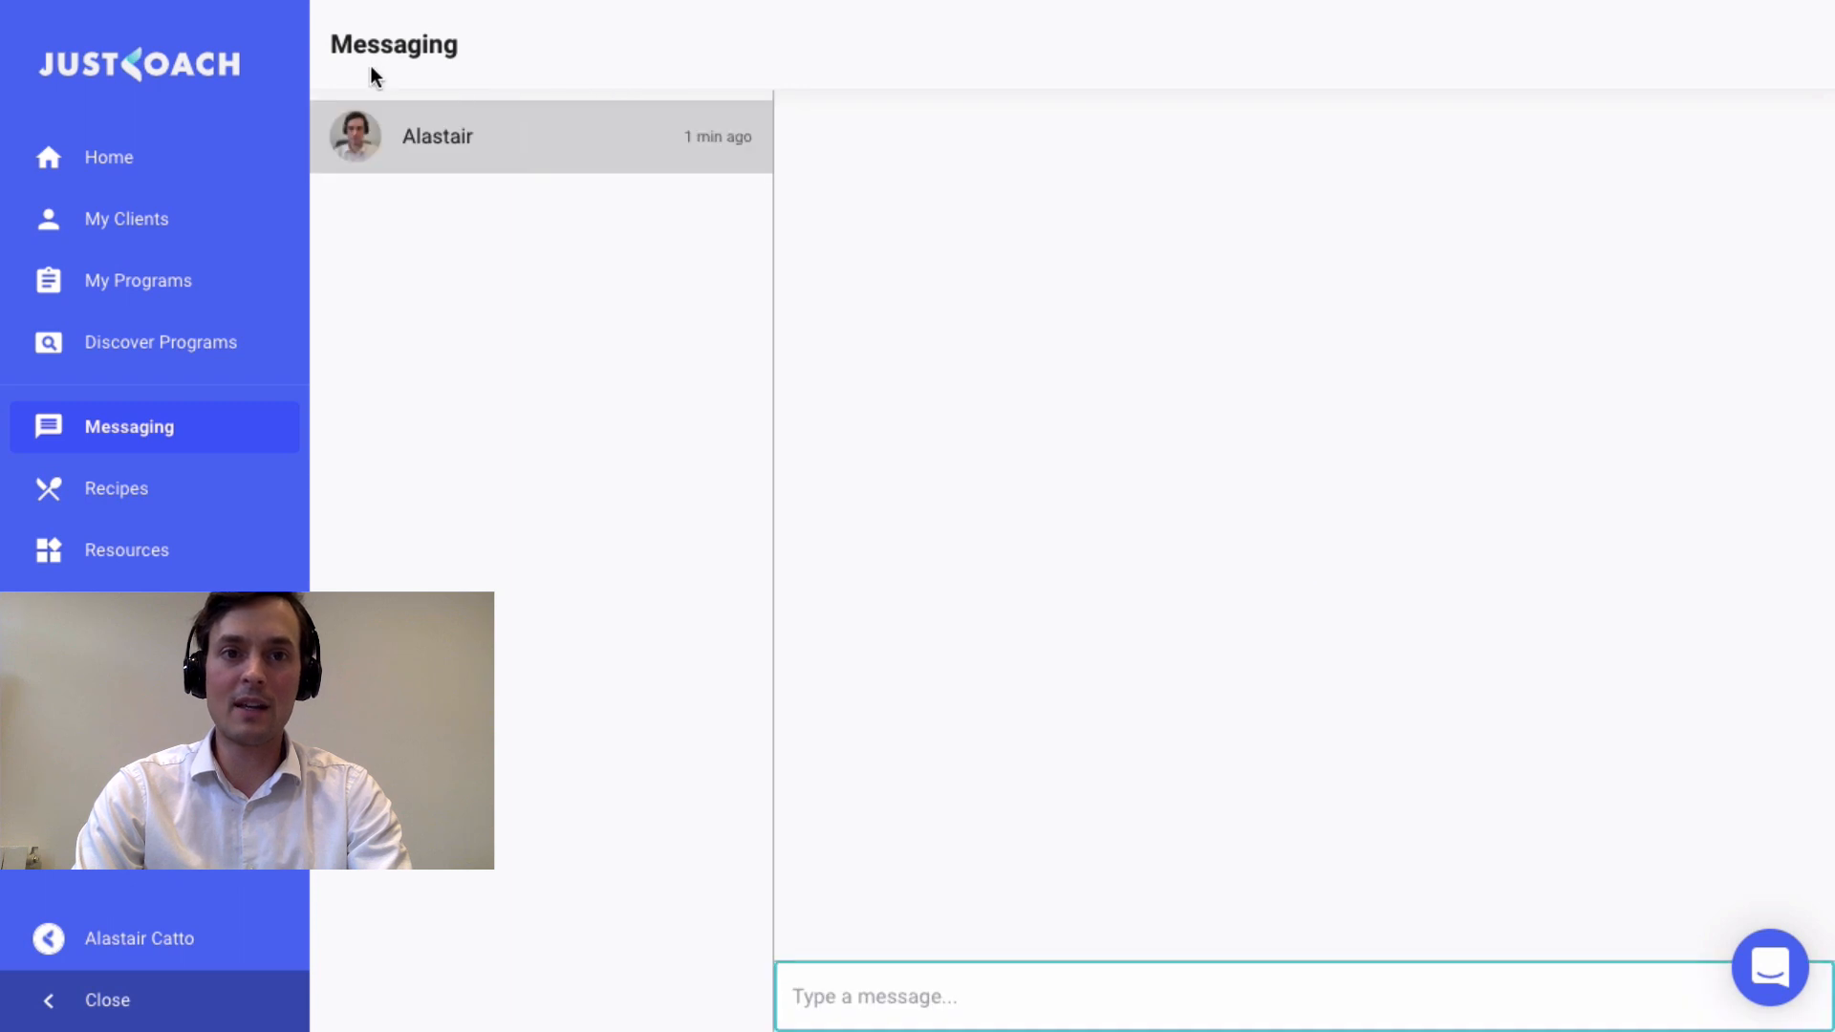
pyautogui.moveTo(994, 242)
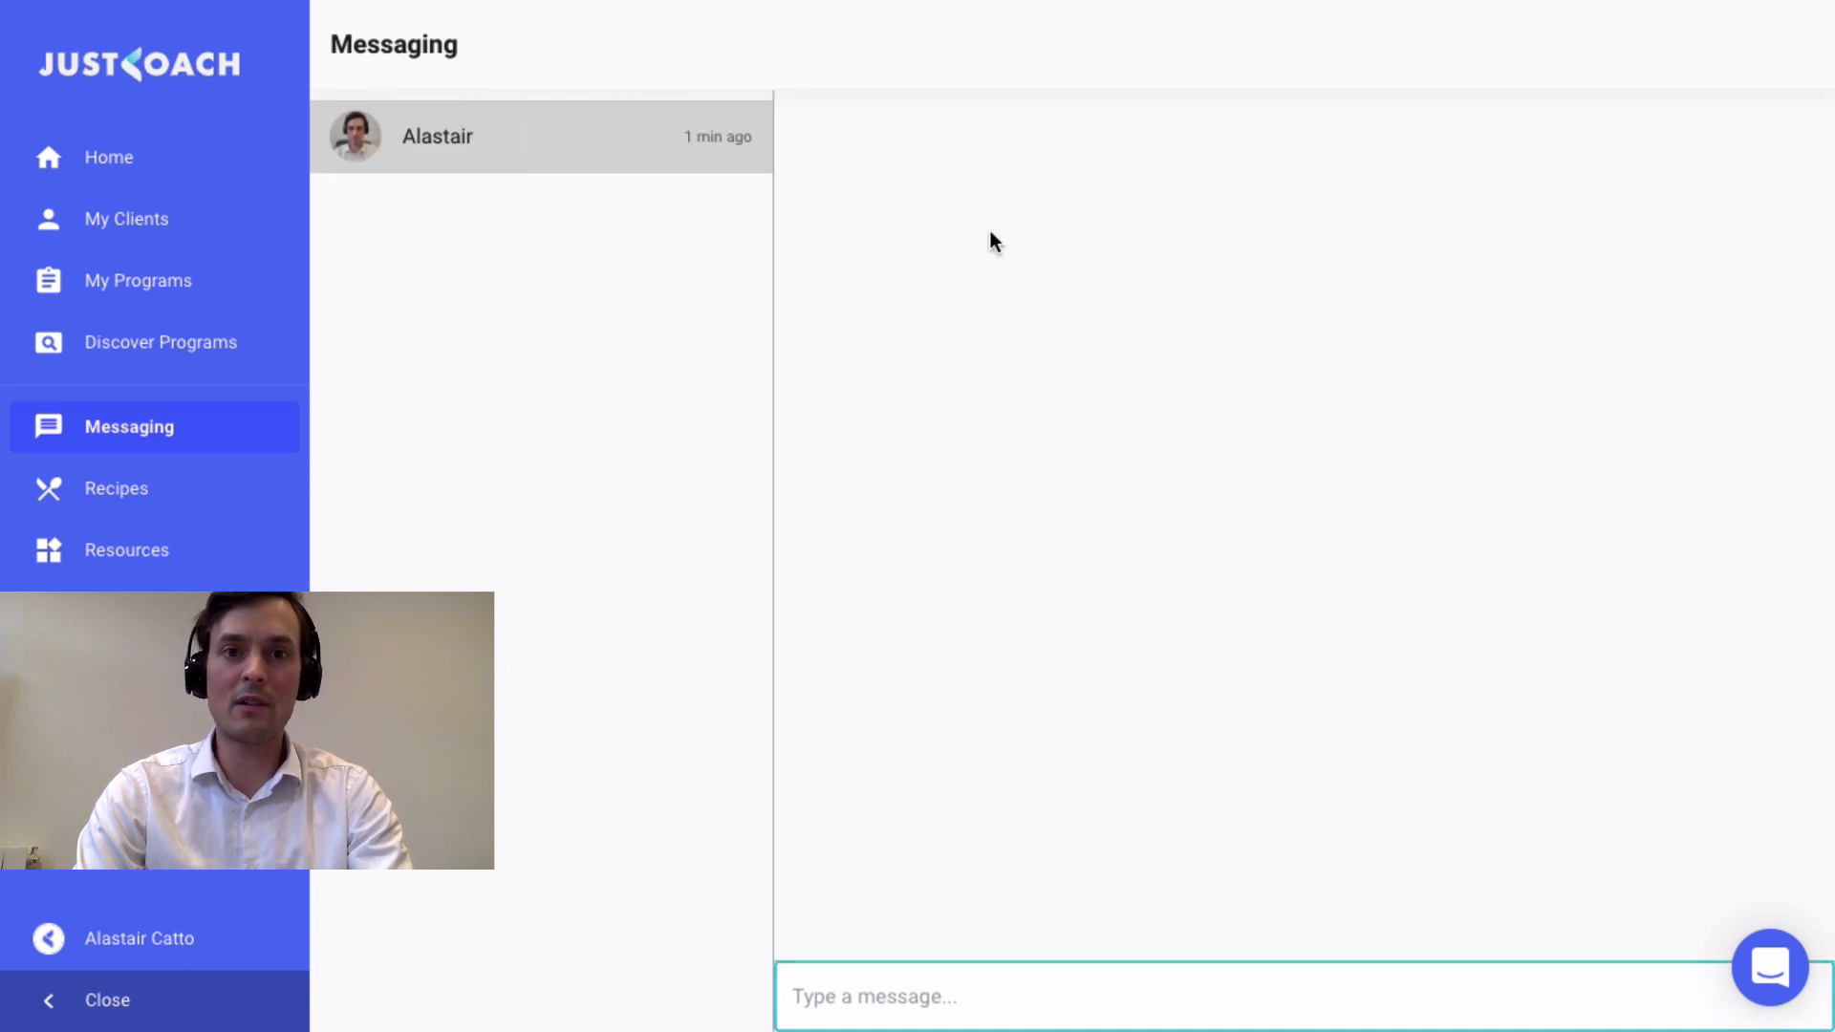
pyautogui.moveTo(455, 468)
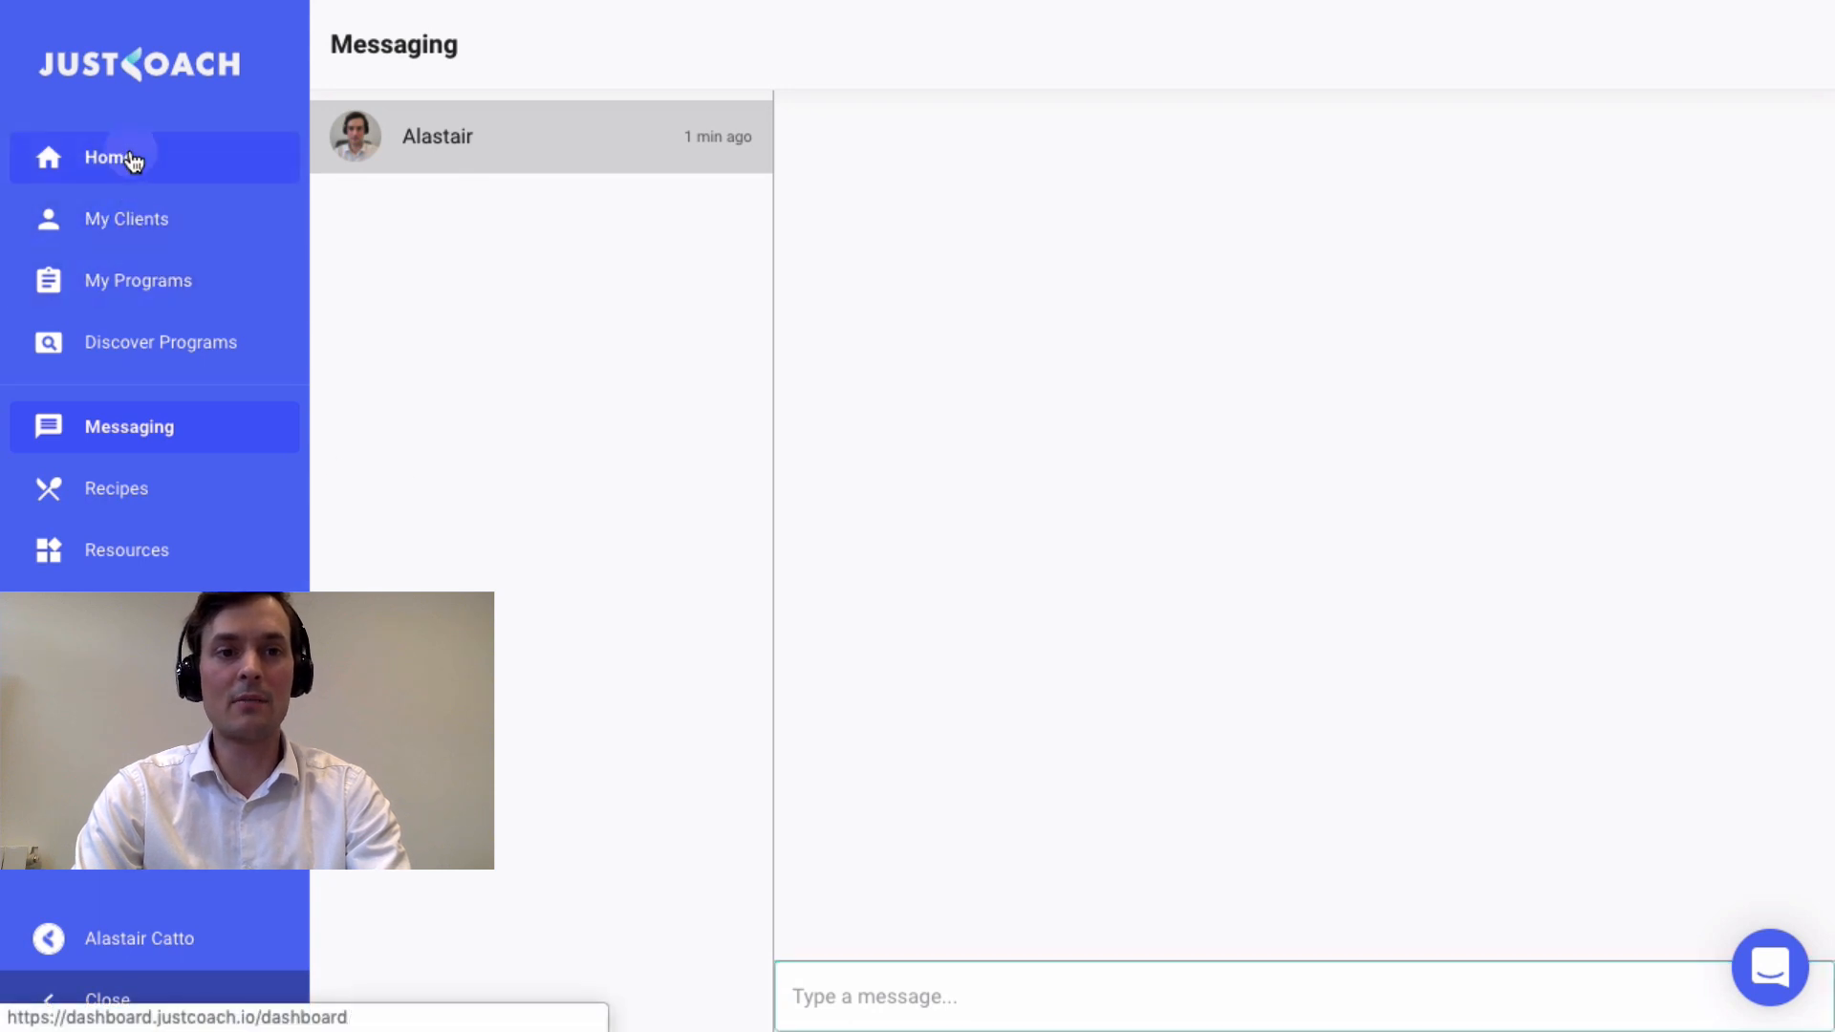
pyautogui.click(107, 157)
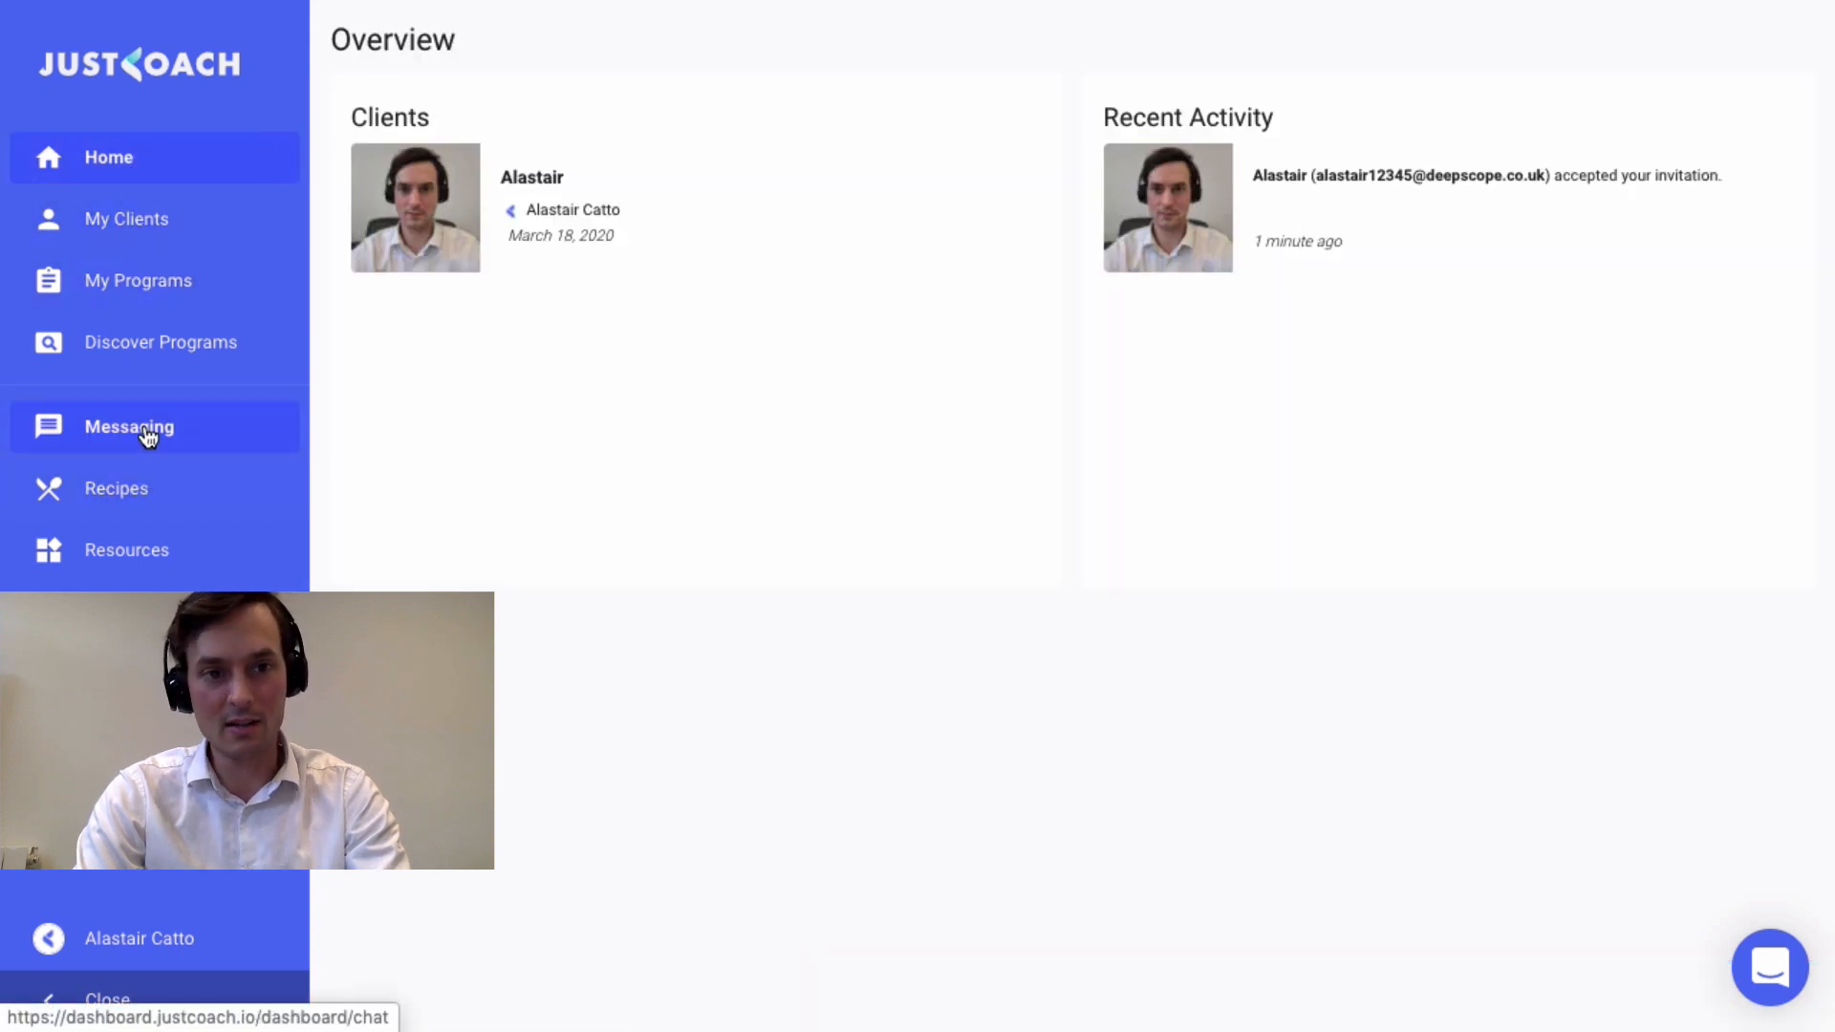
pyautogui.click(128, 426)
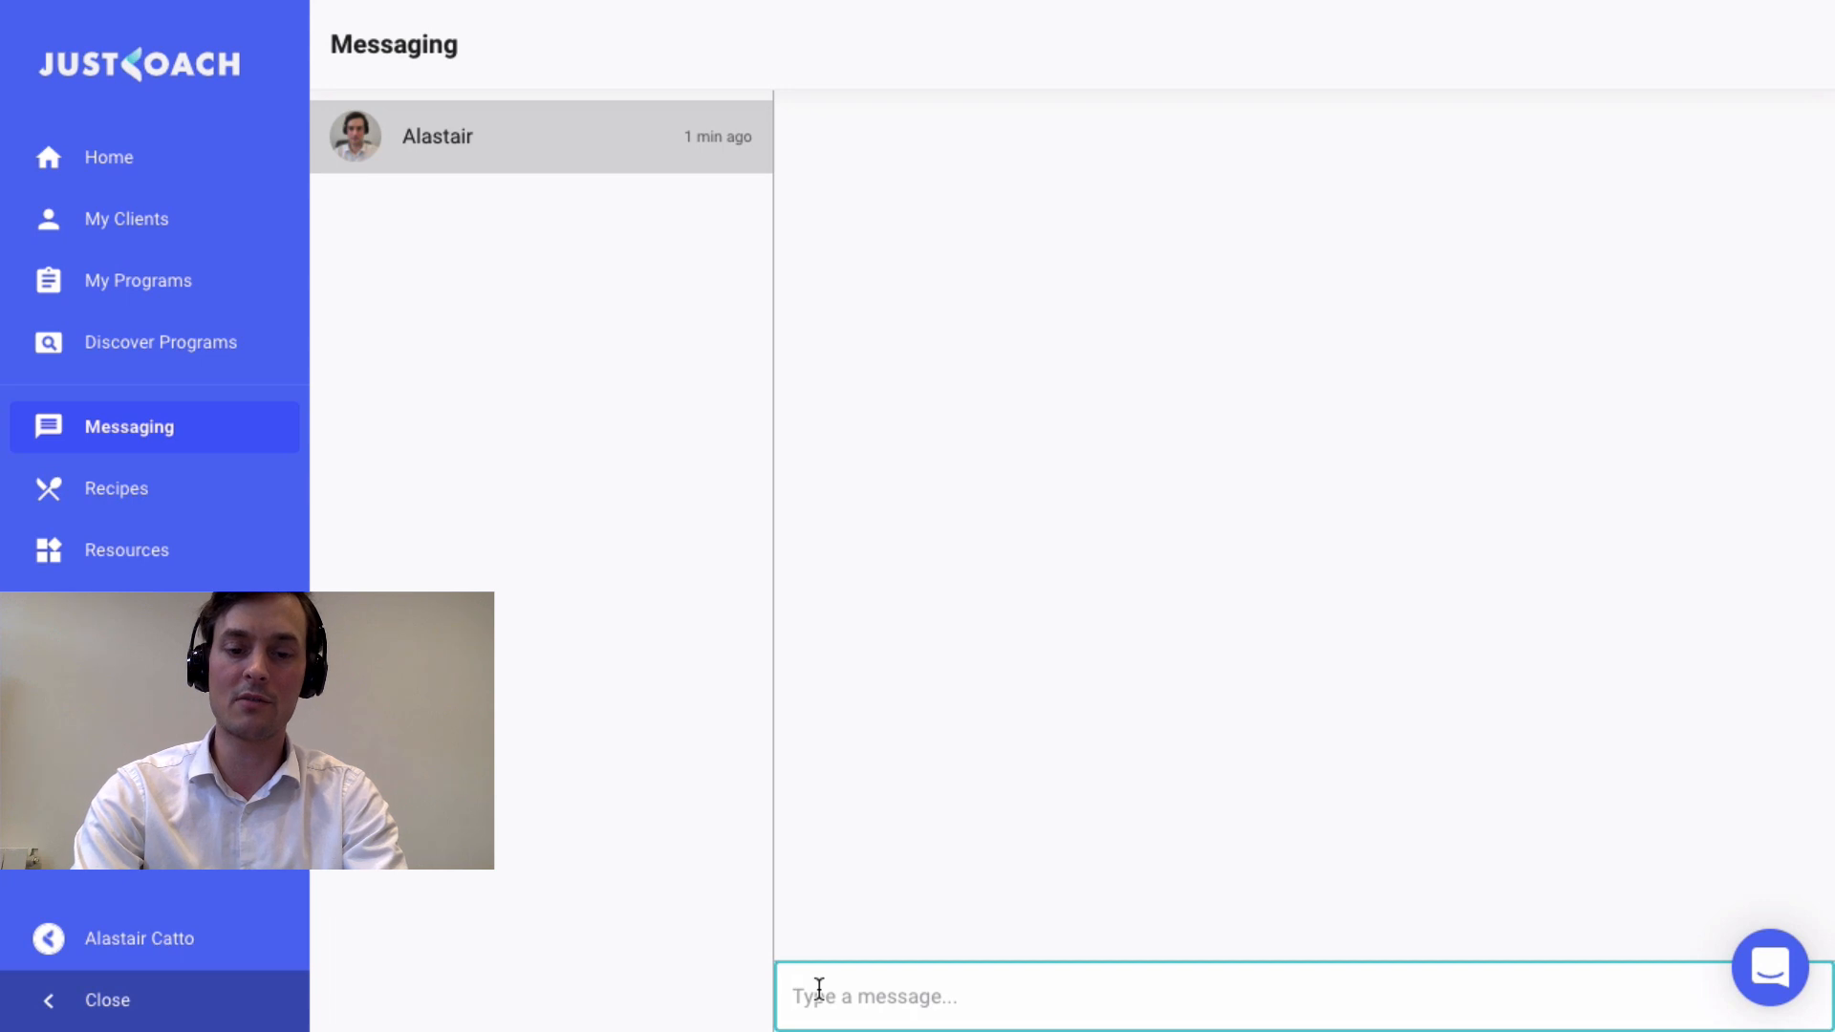
pyautogui.write('Hi Ala')
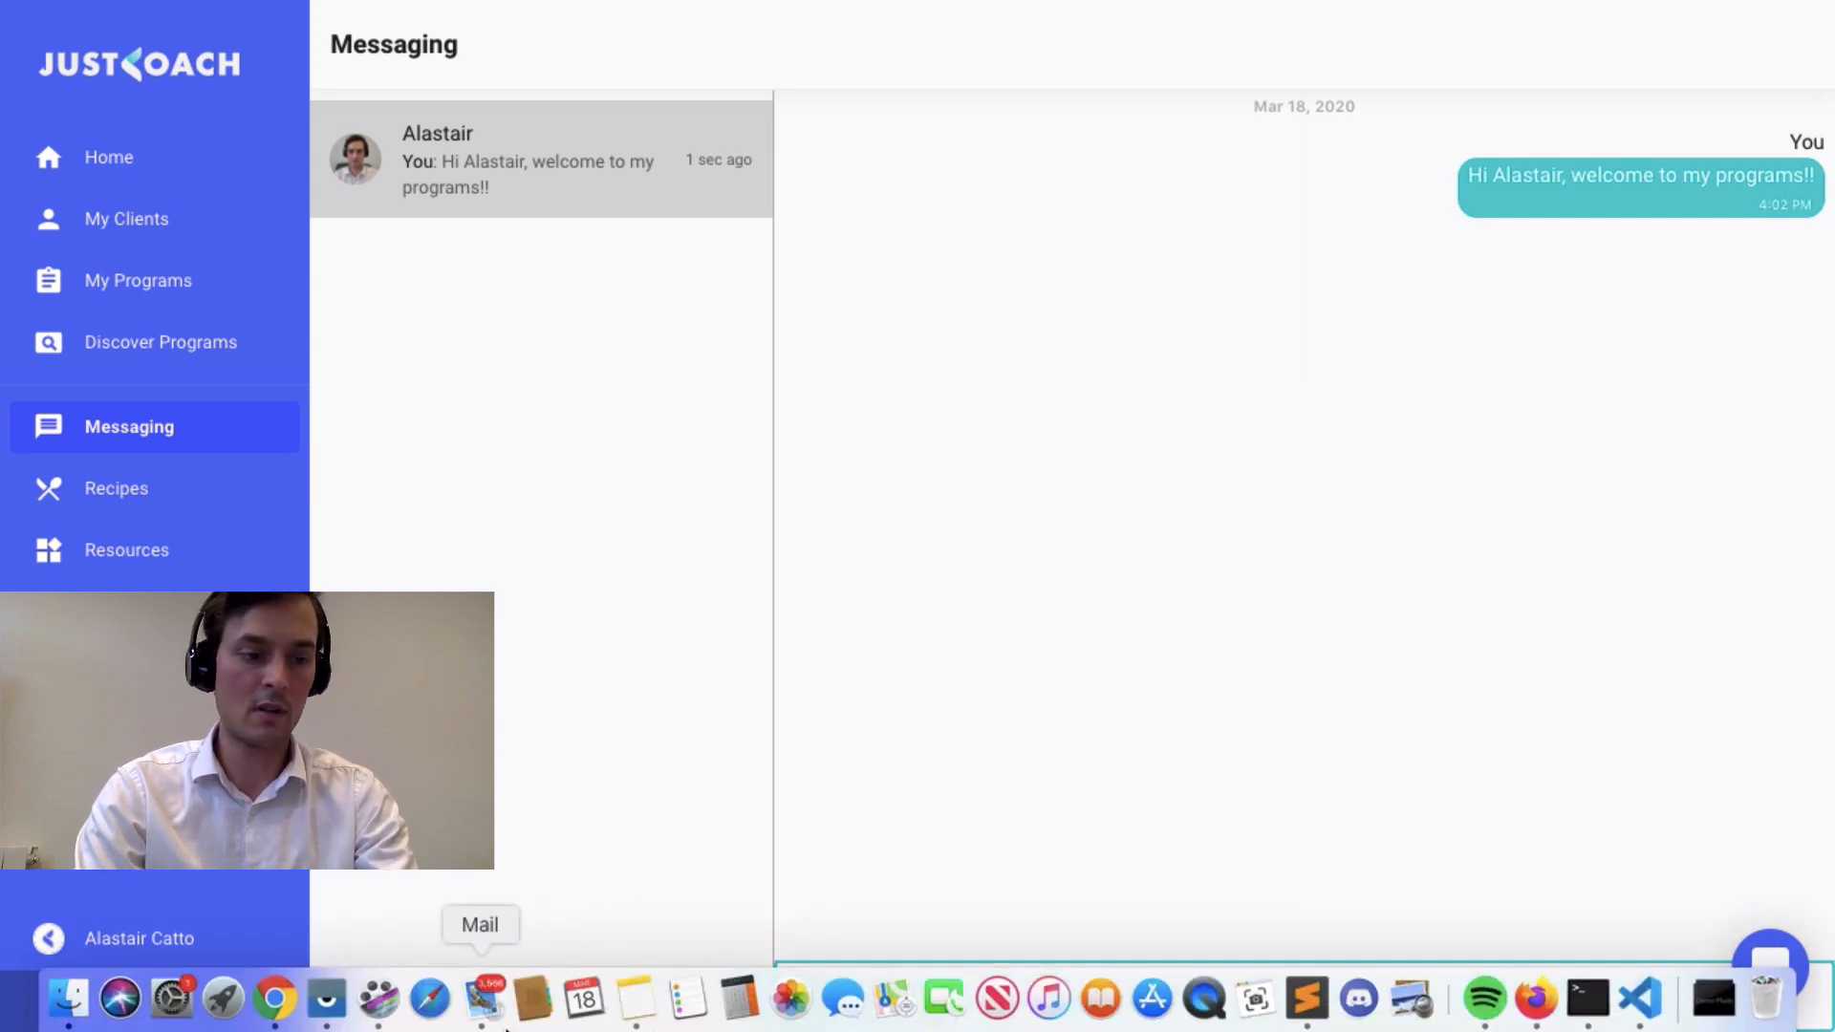
pyautogui.moveTo(529, 1000)
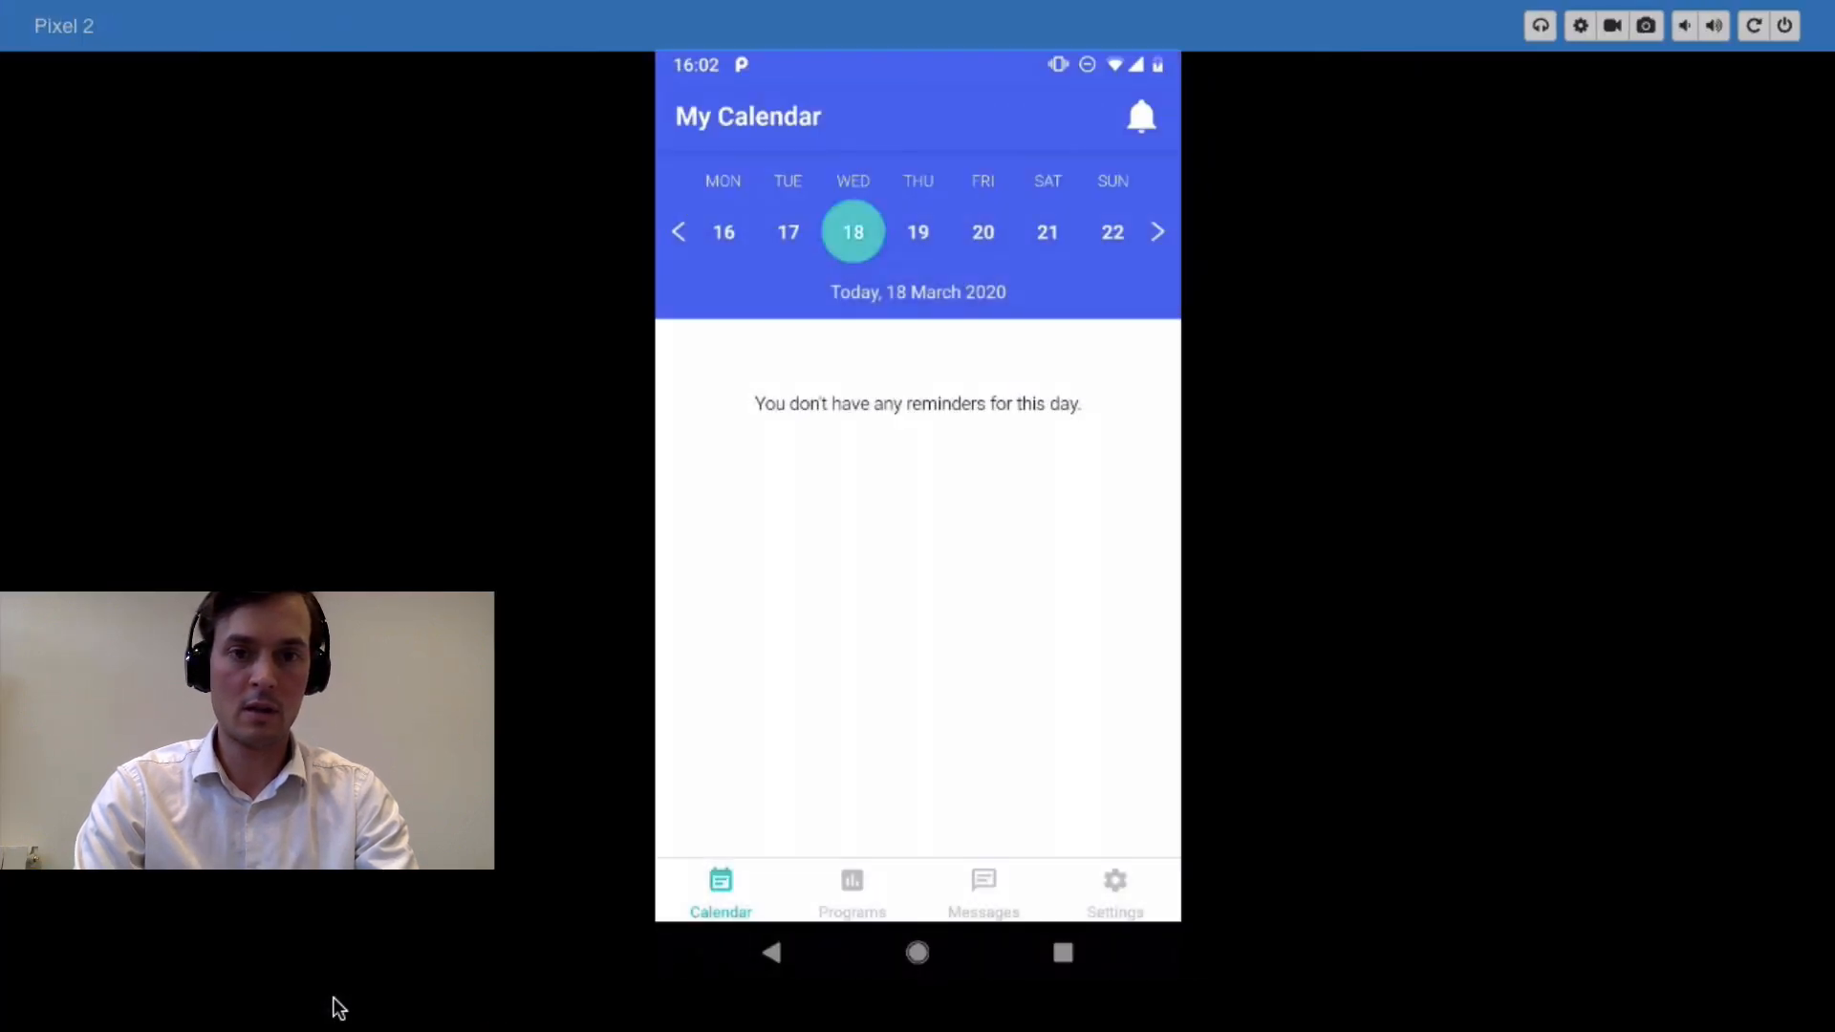
# From the client's phone, send a thanks-for-the-message reply with two thumbs-up emojis.
pyautogui.click(983, 889)
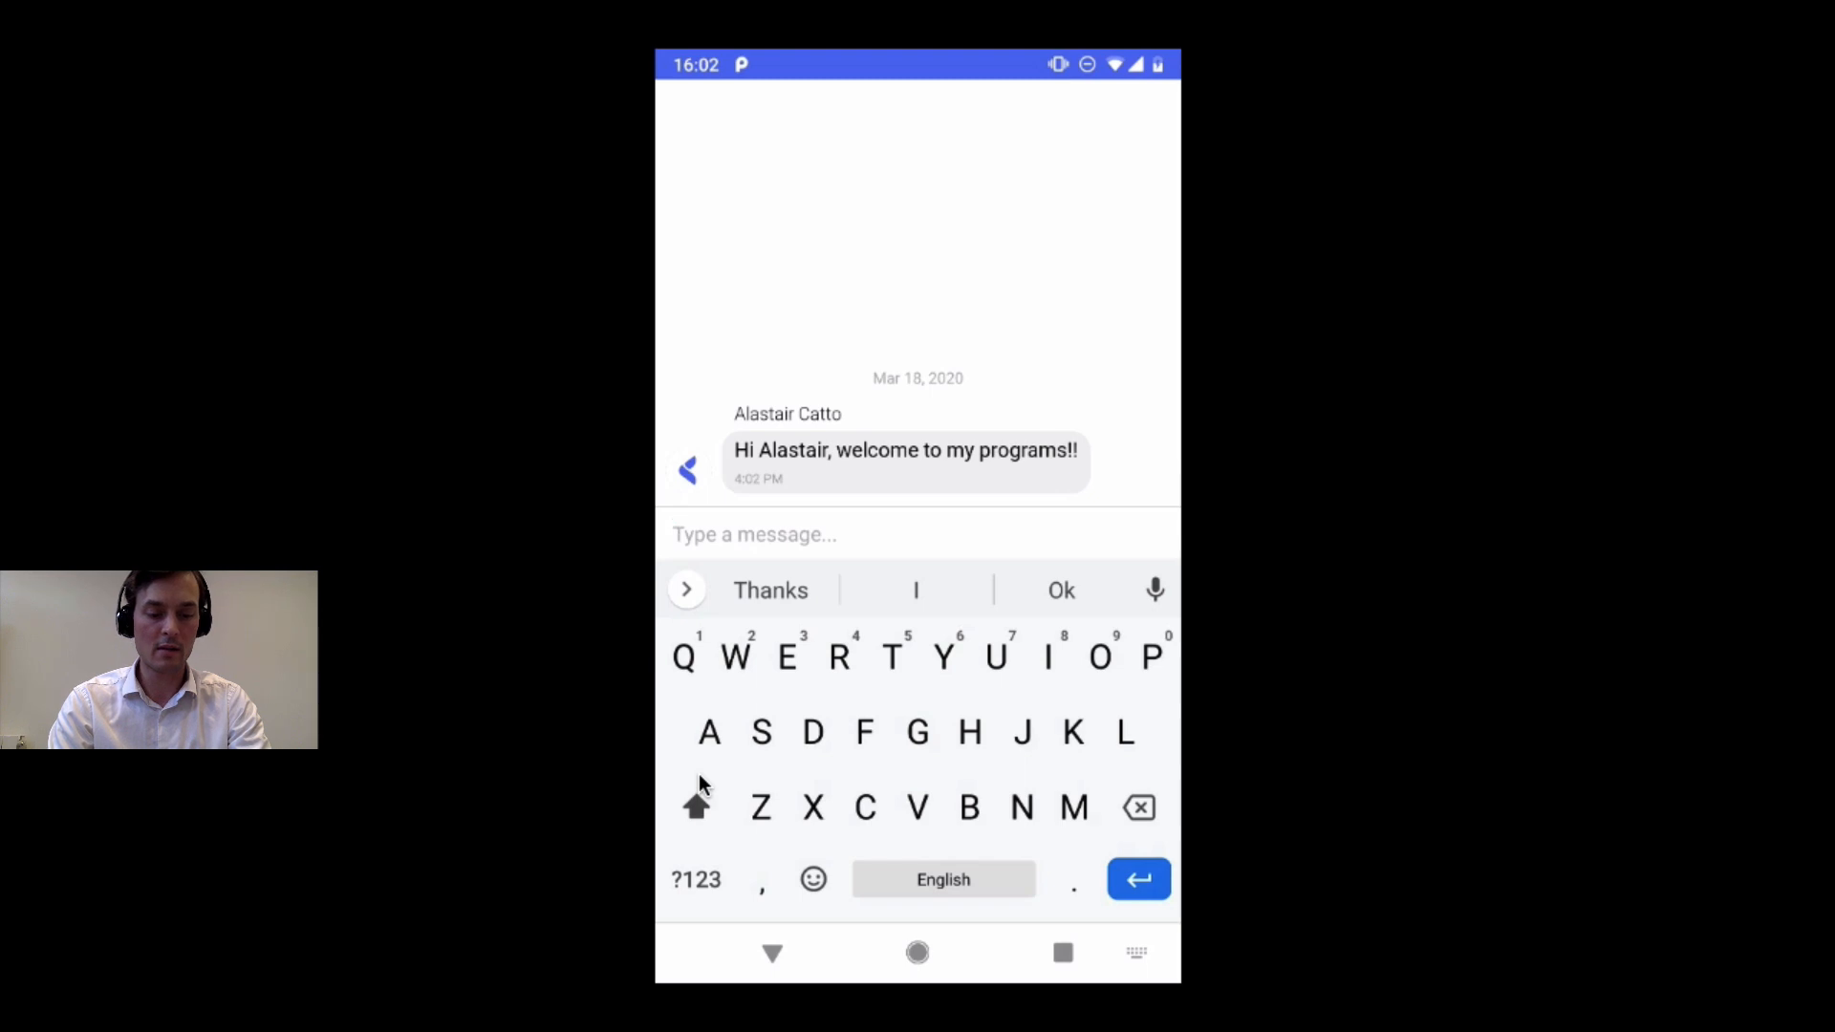
pyautogui.write('Hello, thanks for')
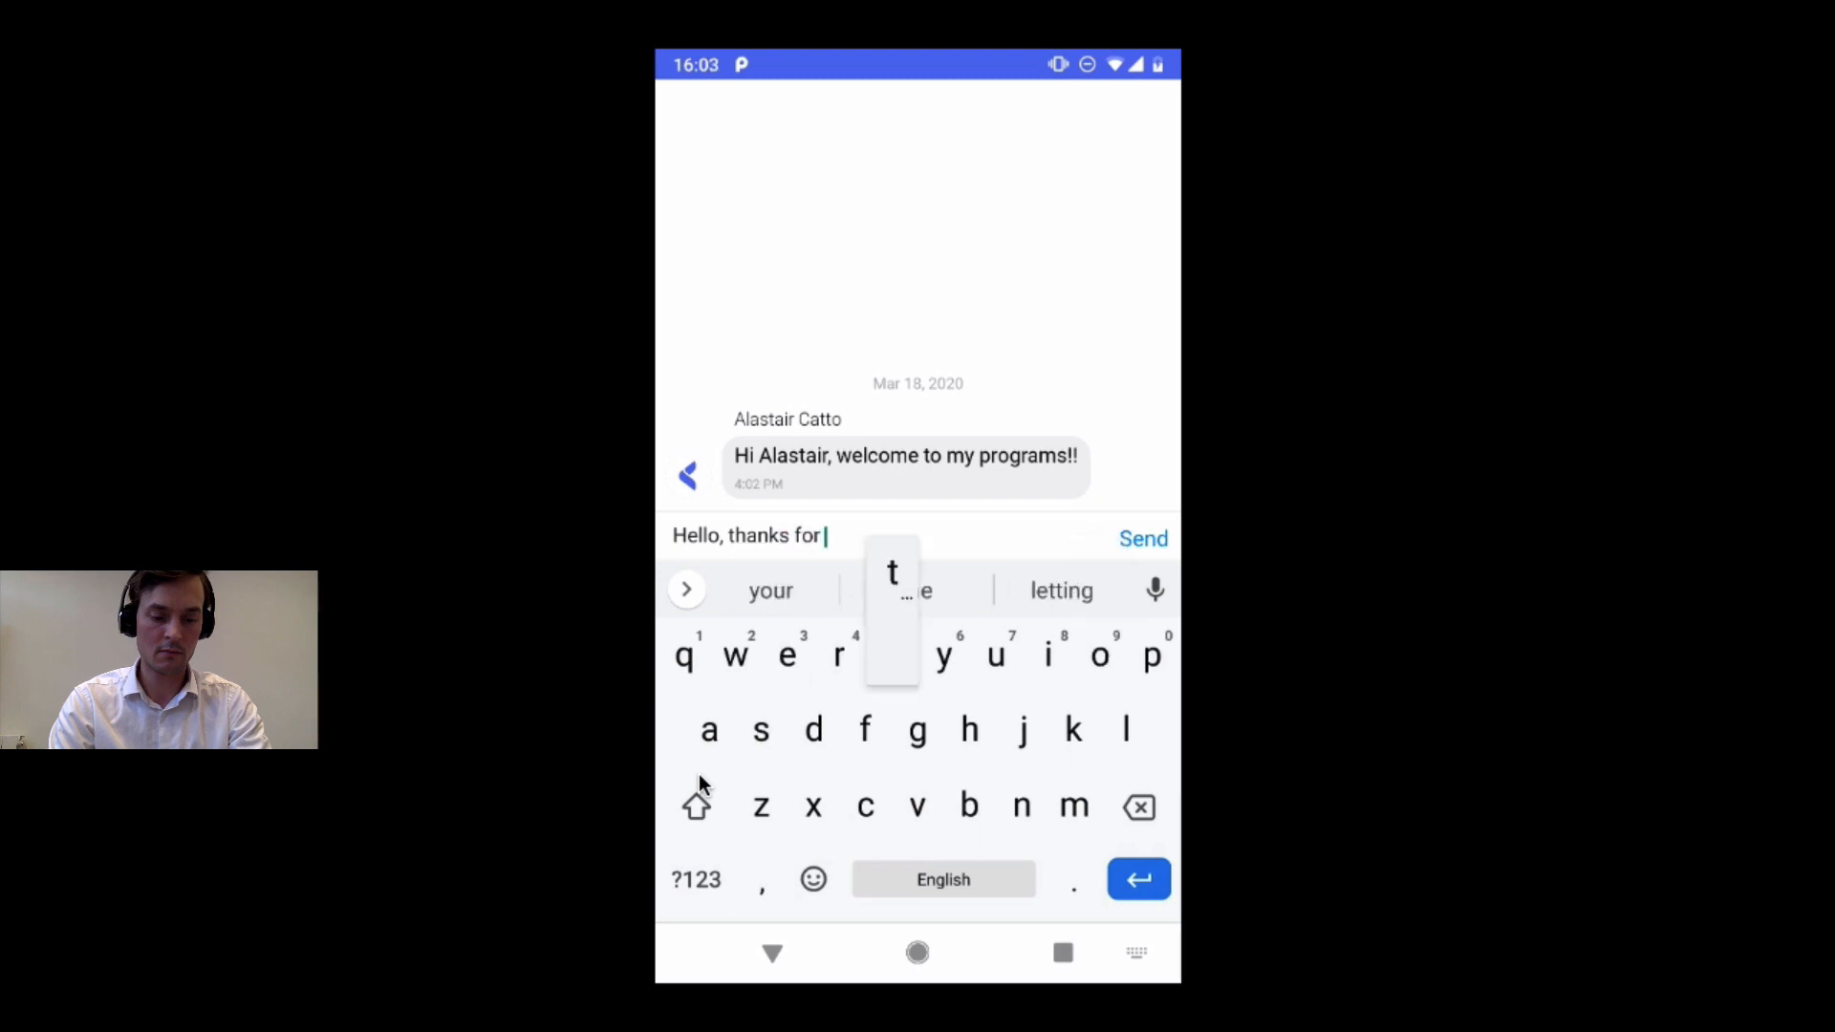
pyautogui.write('the message! 👍👍')
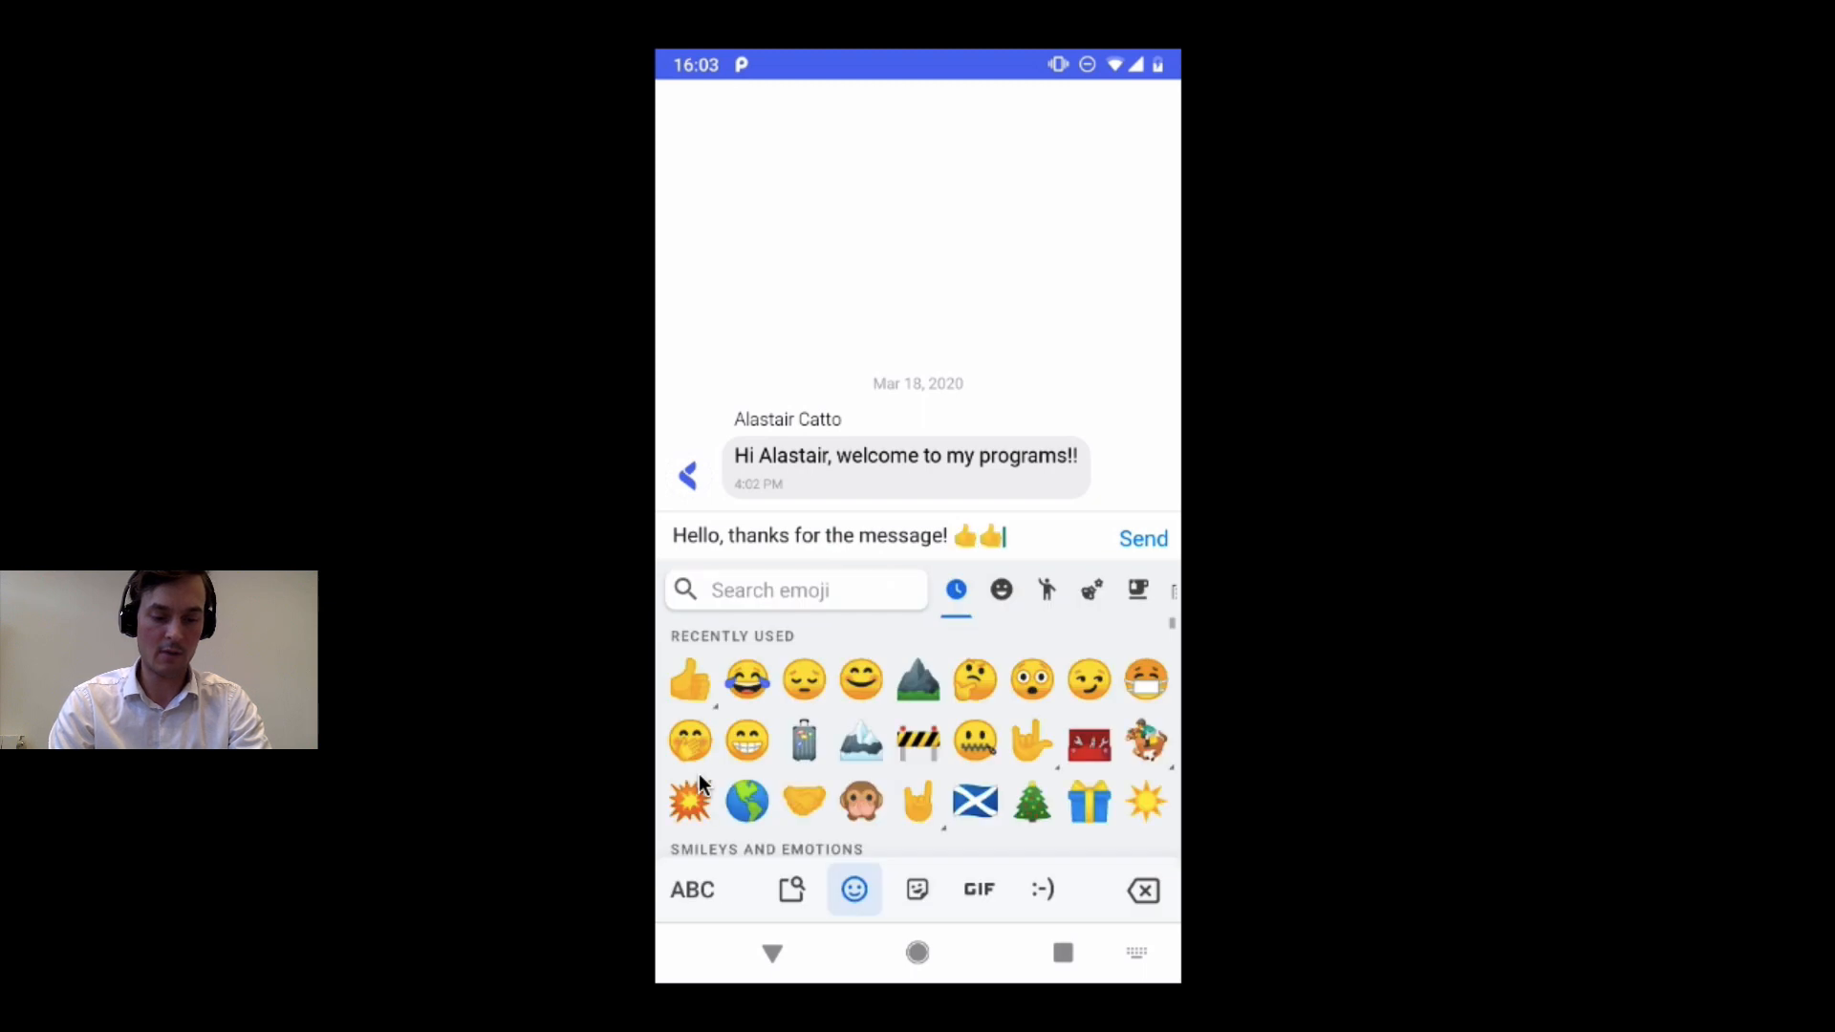
pyautogui.click(1144, 539)
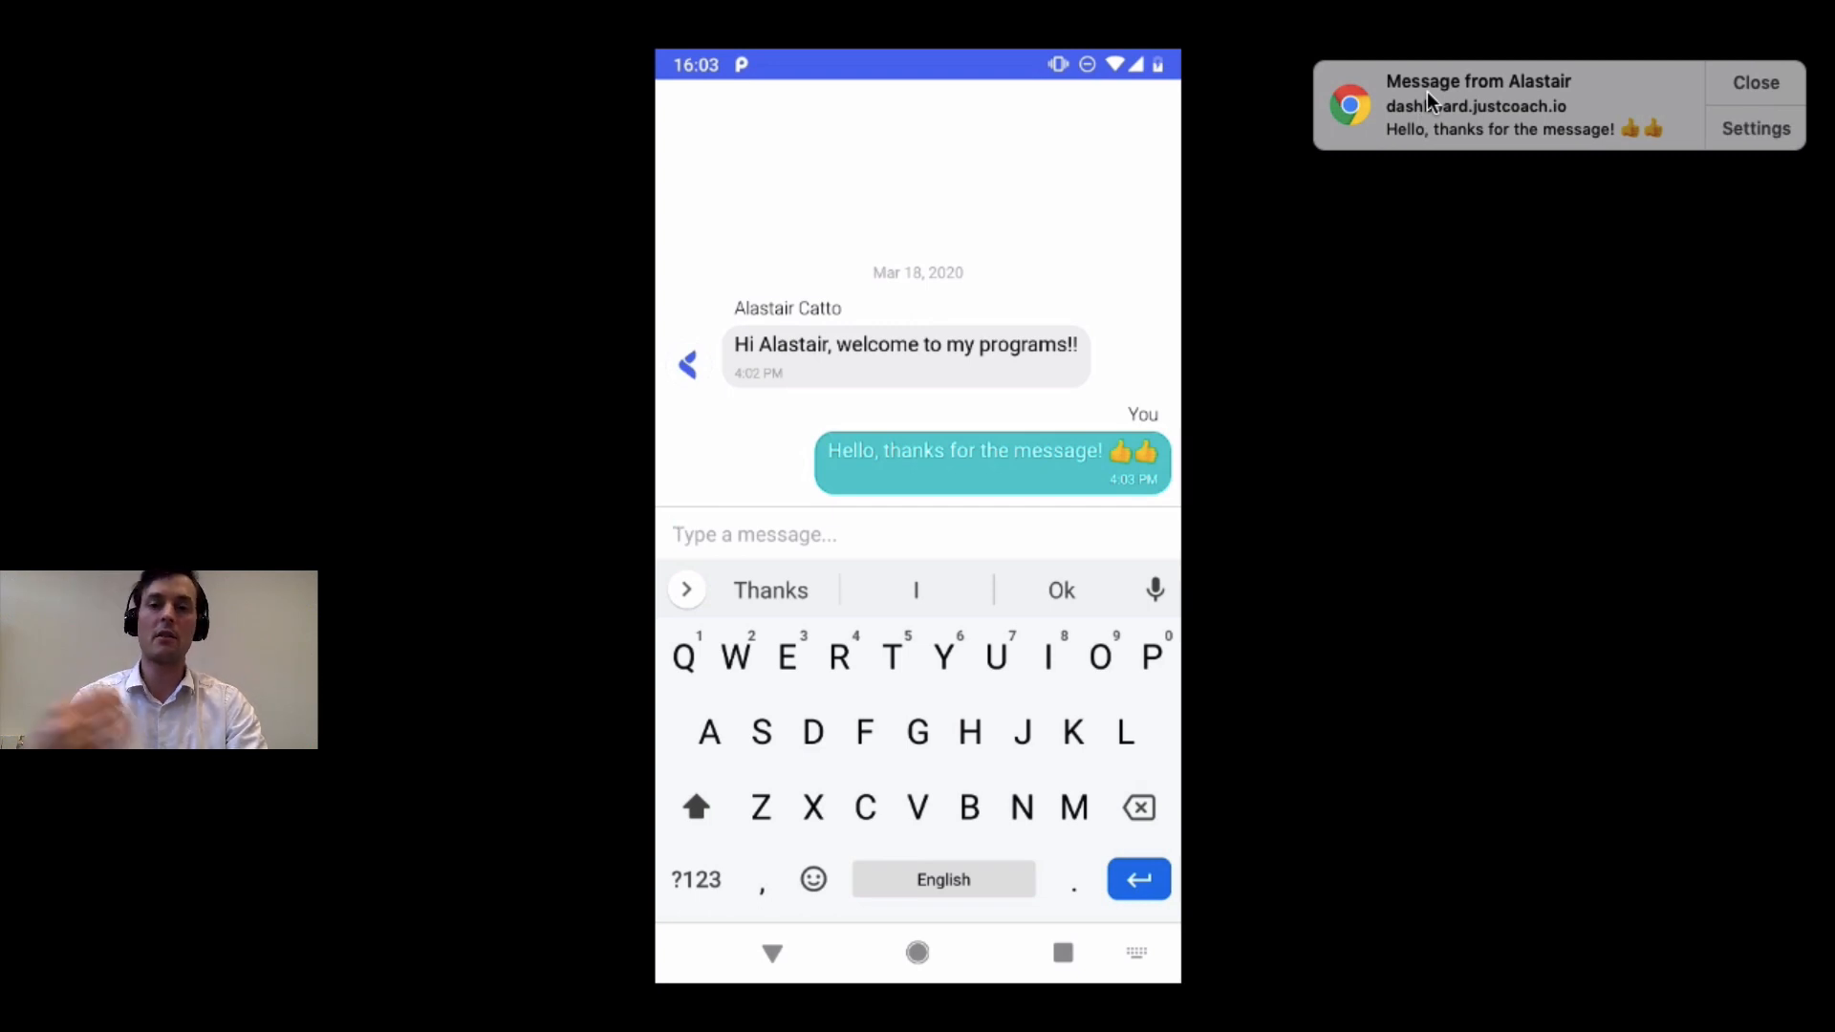
pyautogui.moveTo(1488, 109)
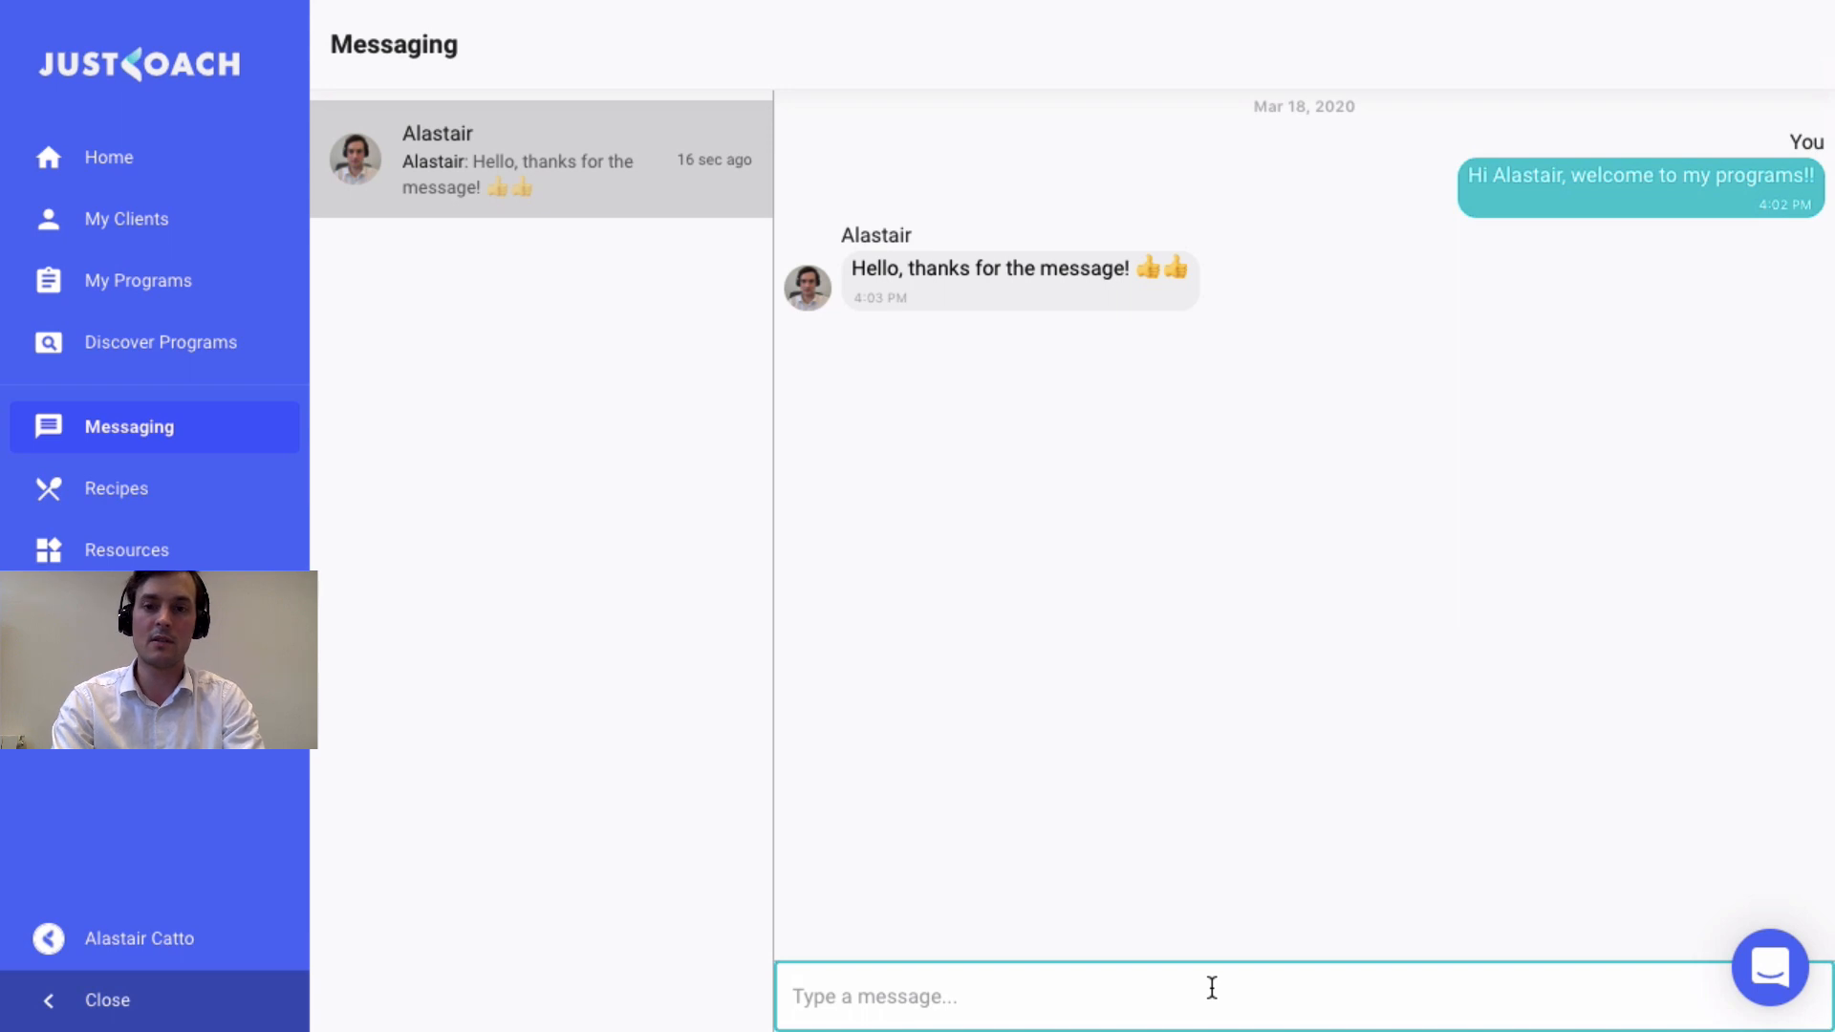
# Reply to Alastair starting 'Great…', offering help whenever he needs anything.
pyautogui.write('Great')
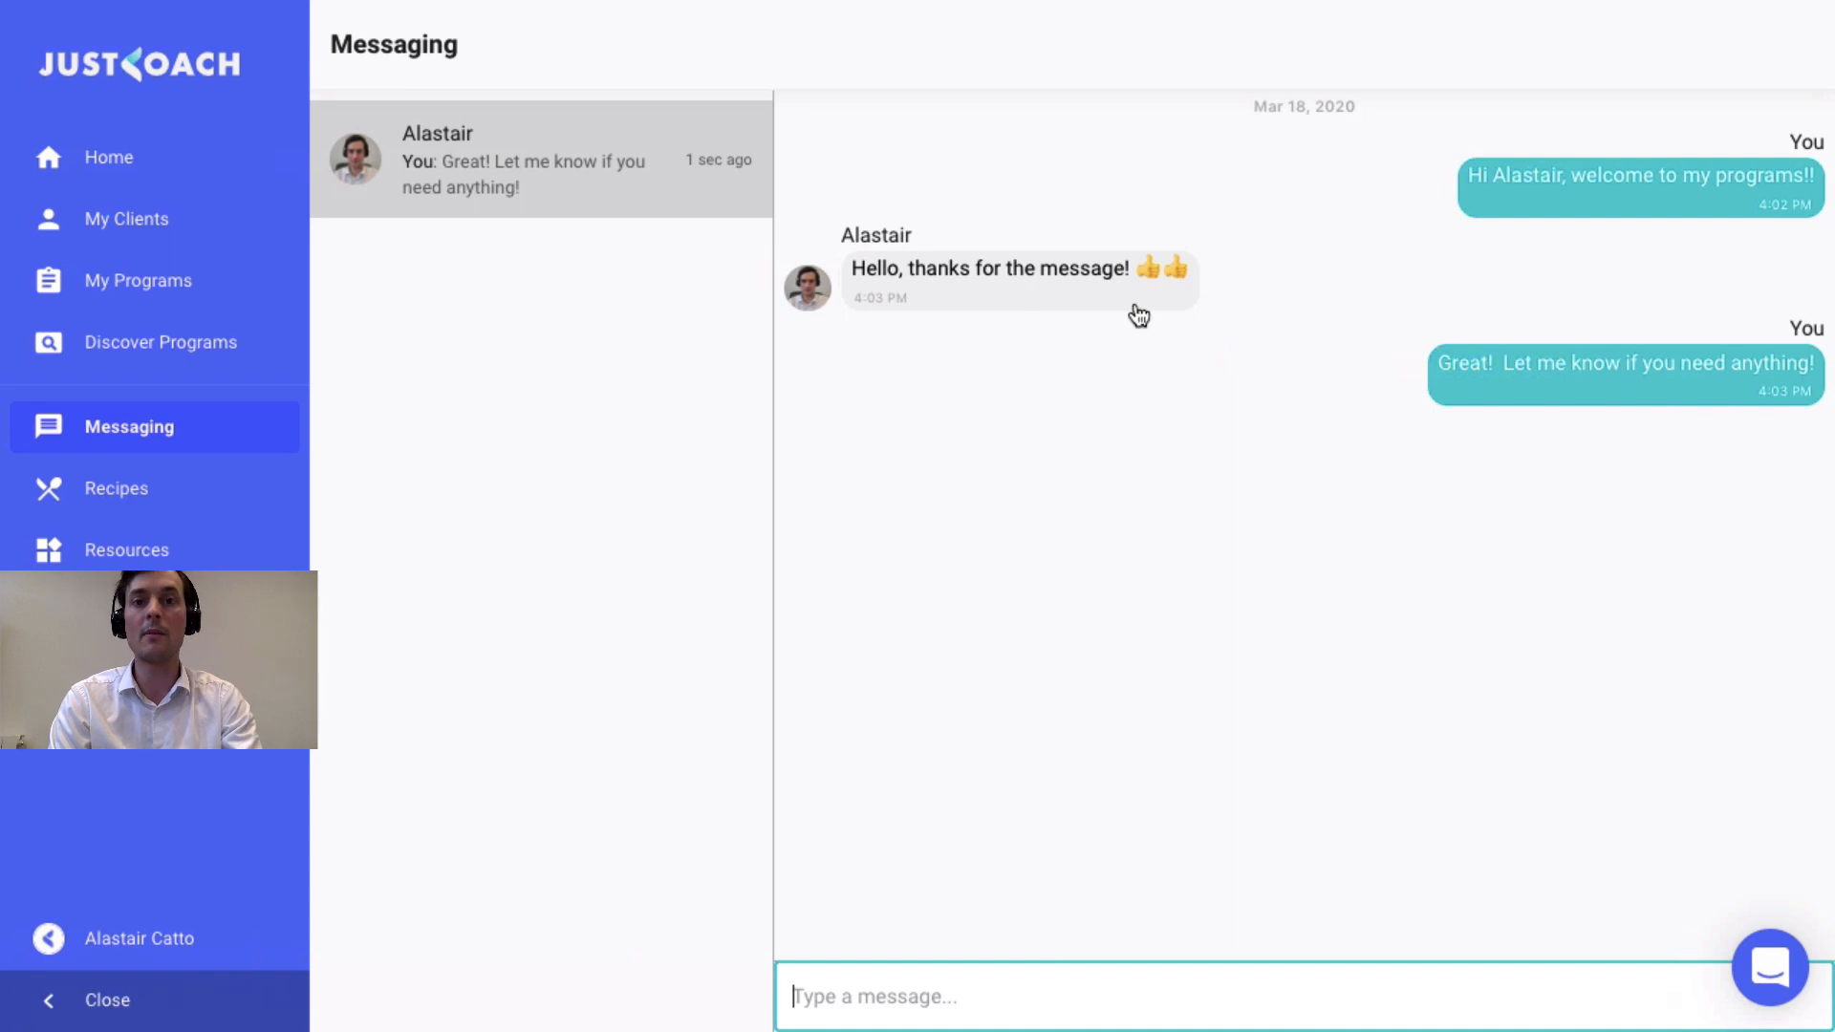
pyautogui.moveTo(555, 10)
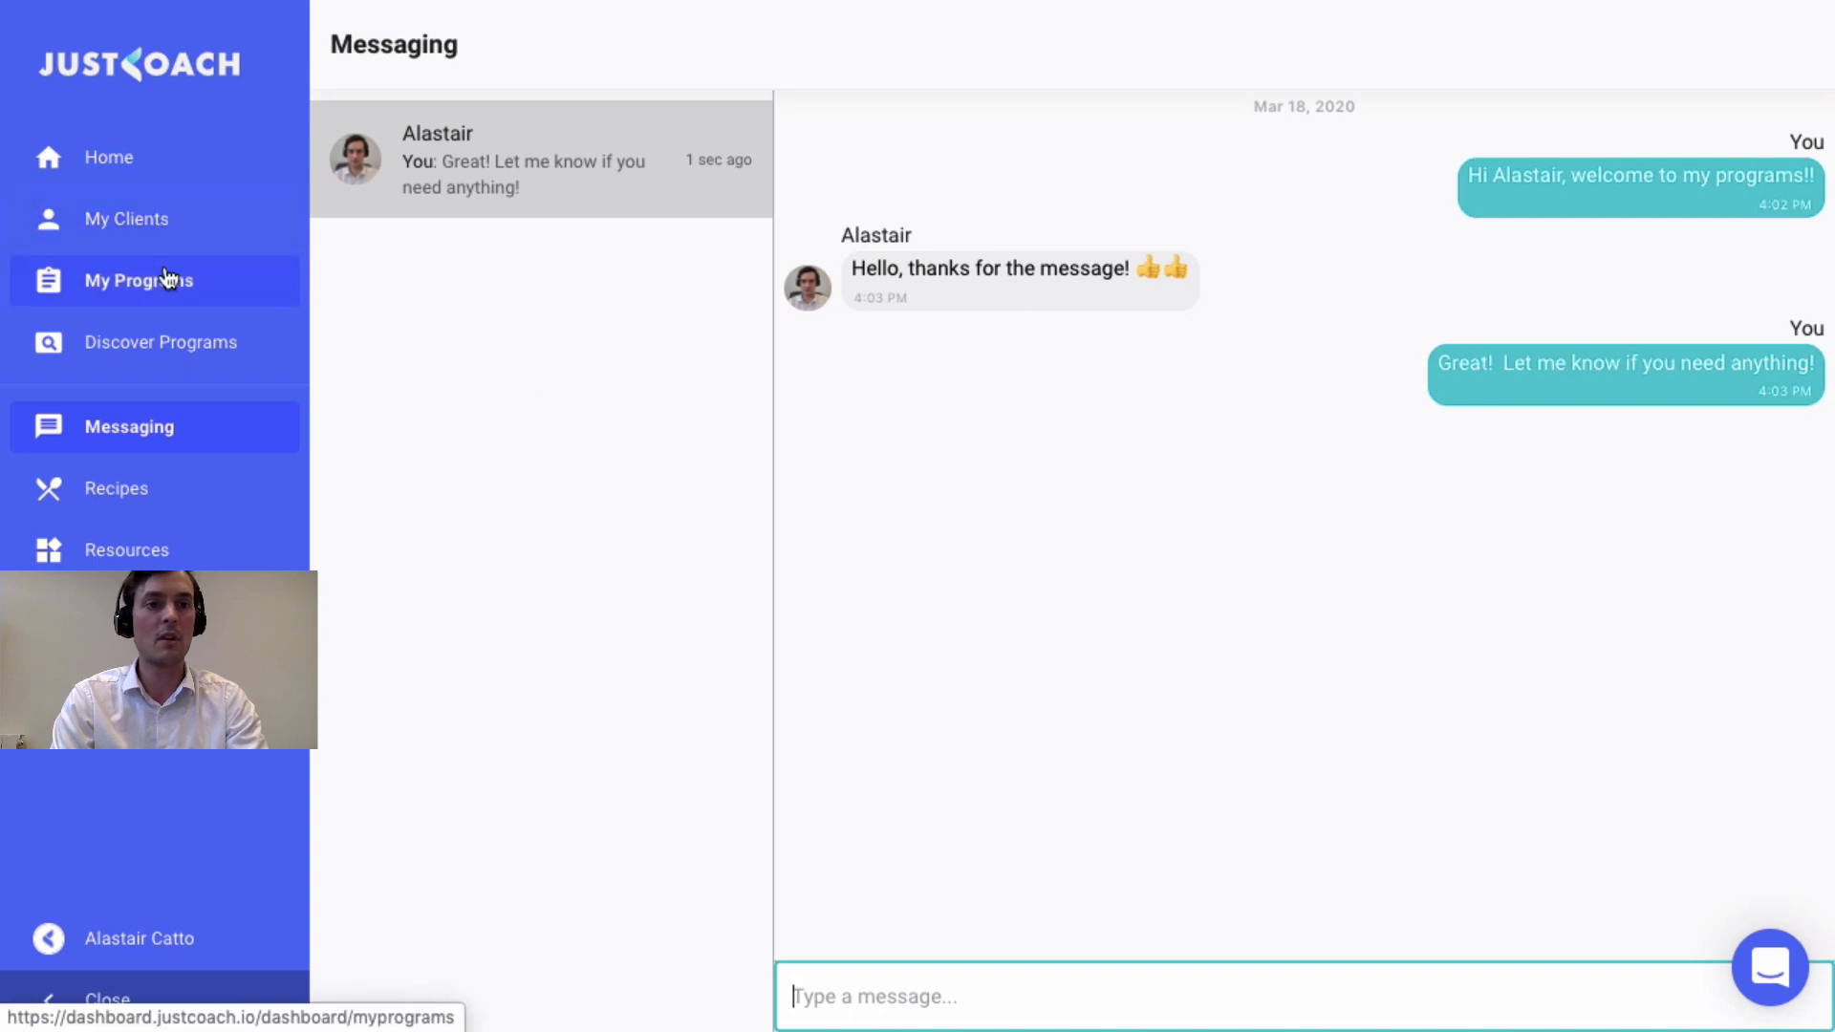
# Review Copy of Progress Recorder & Body Tracker: its clients, calendar with Day 1 Accountability tracker, then overview.
pyautogui.click(138, 279)
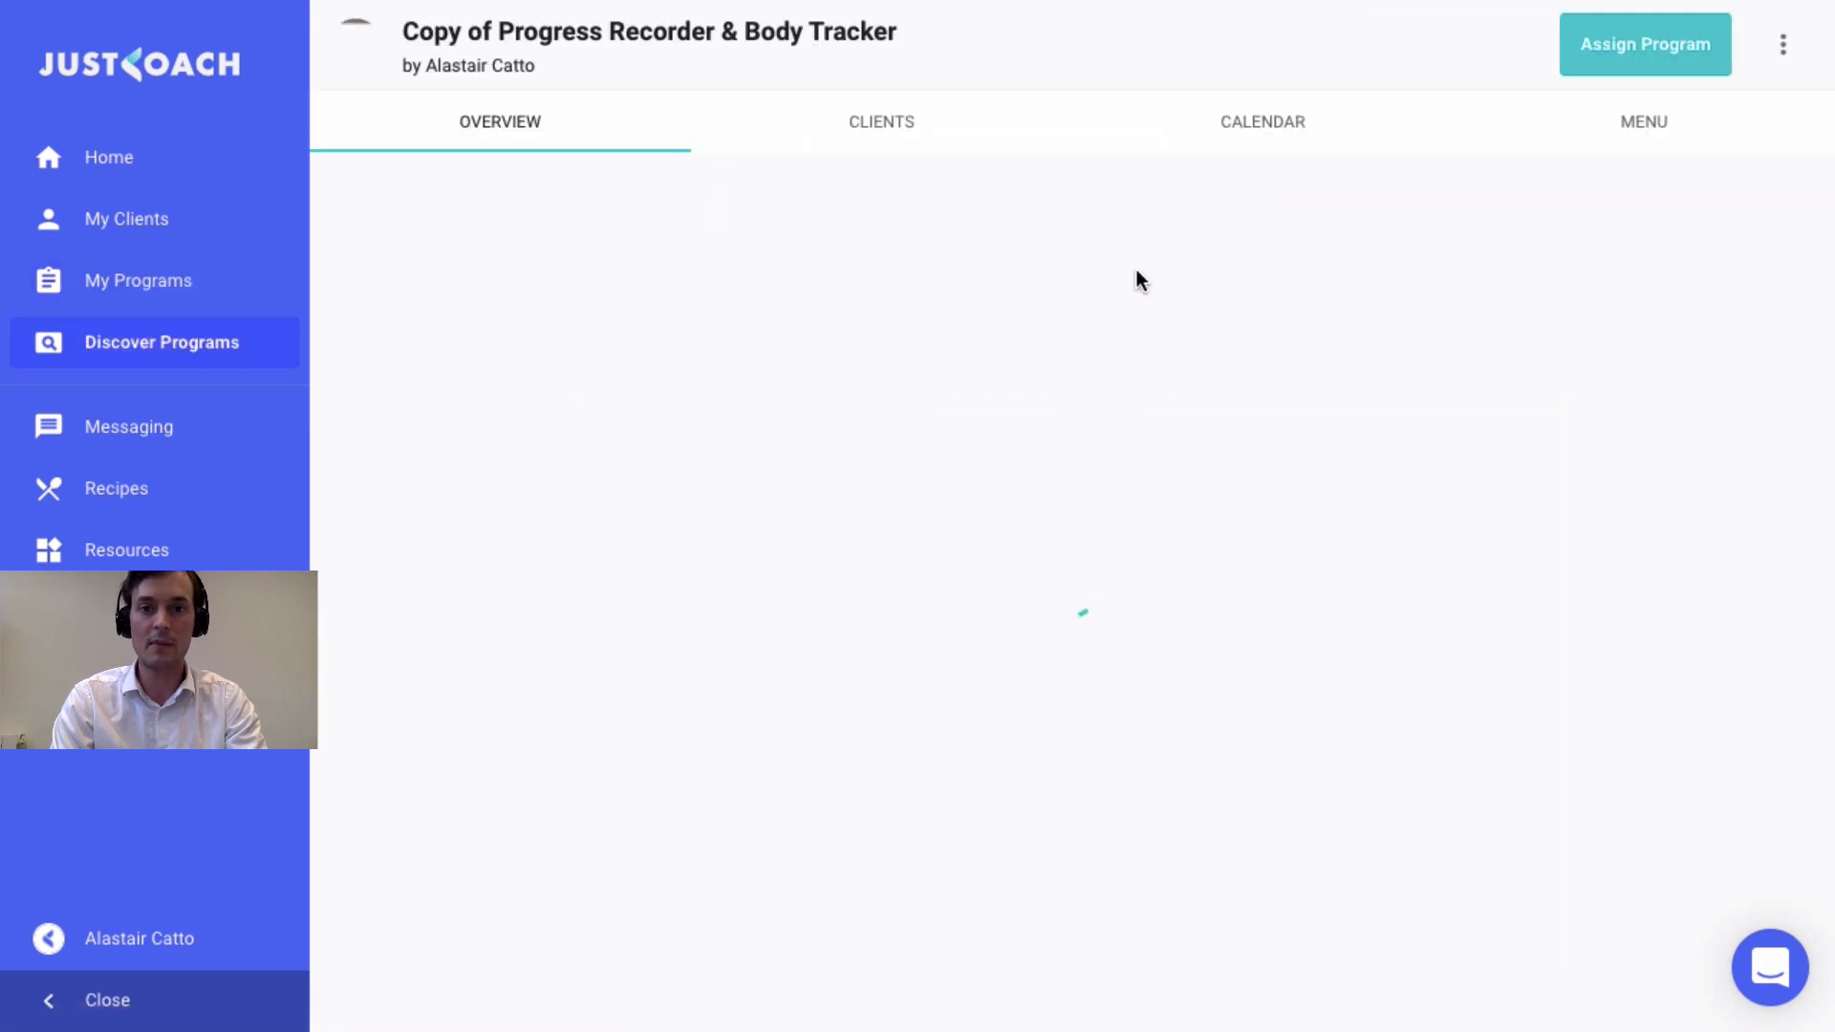
pyautogui.click(879, 121)
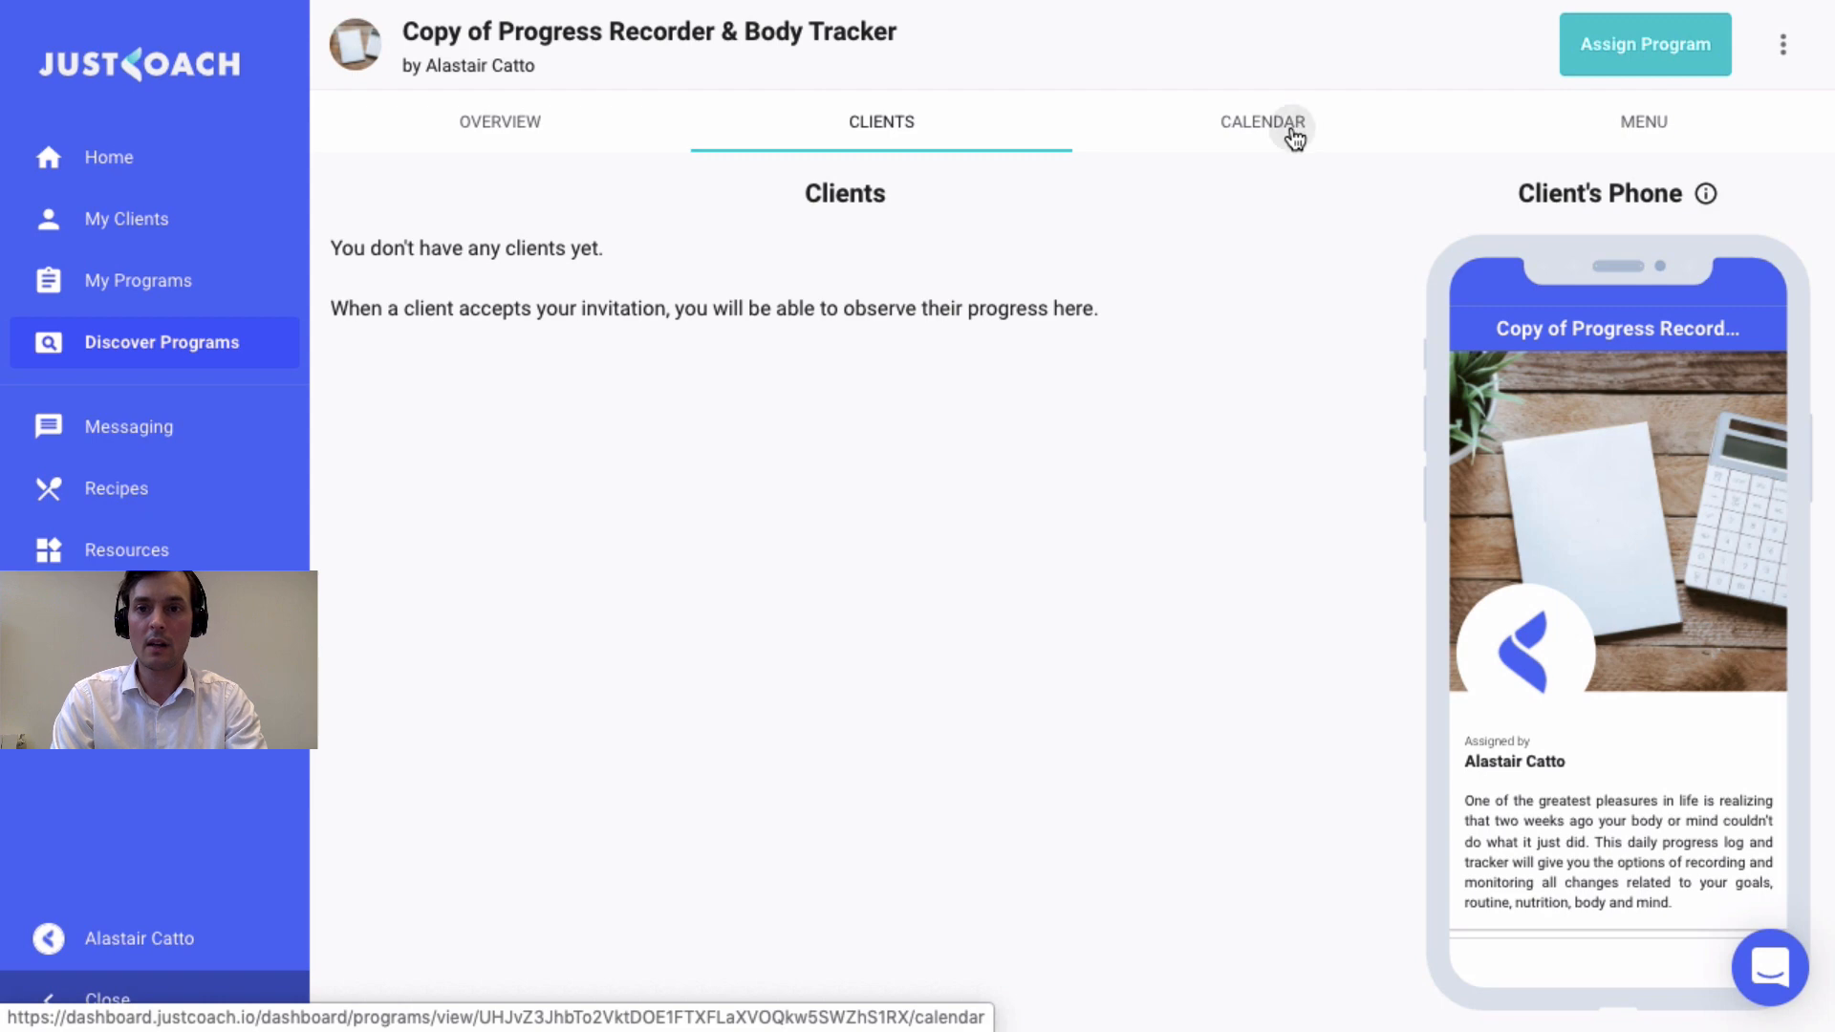
pyautogui.click(1262, 122)
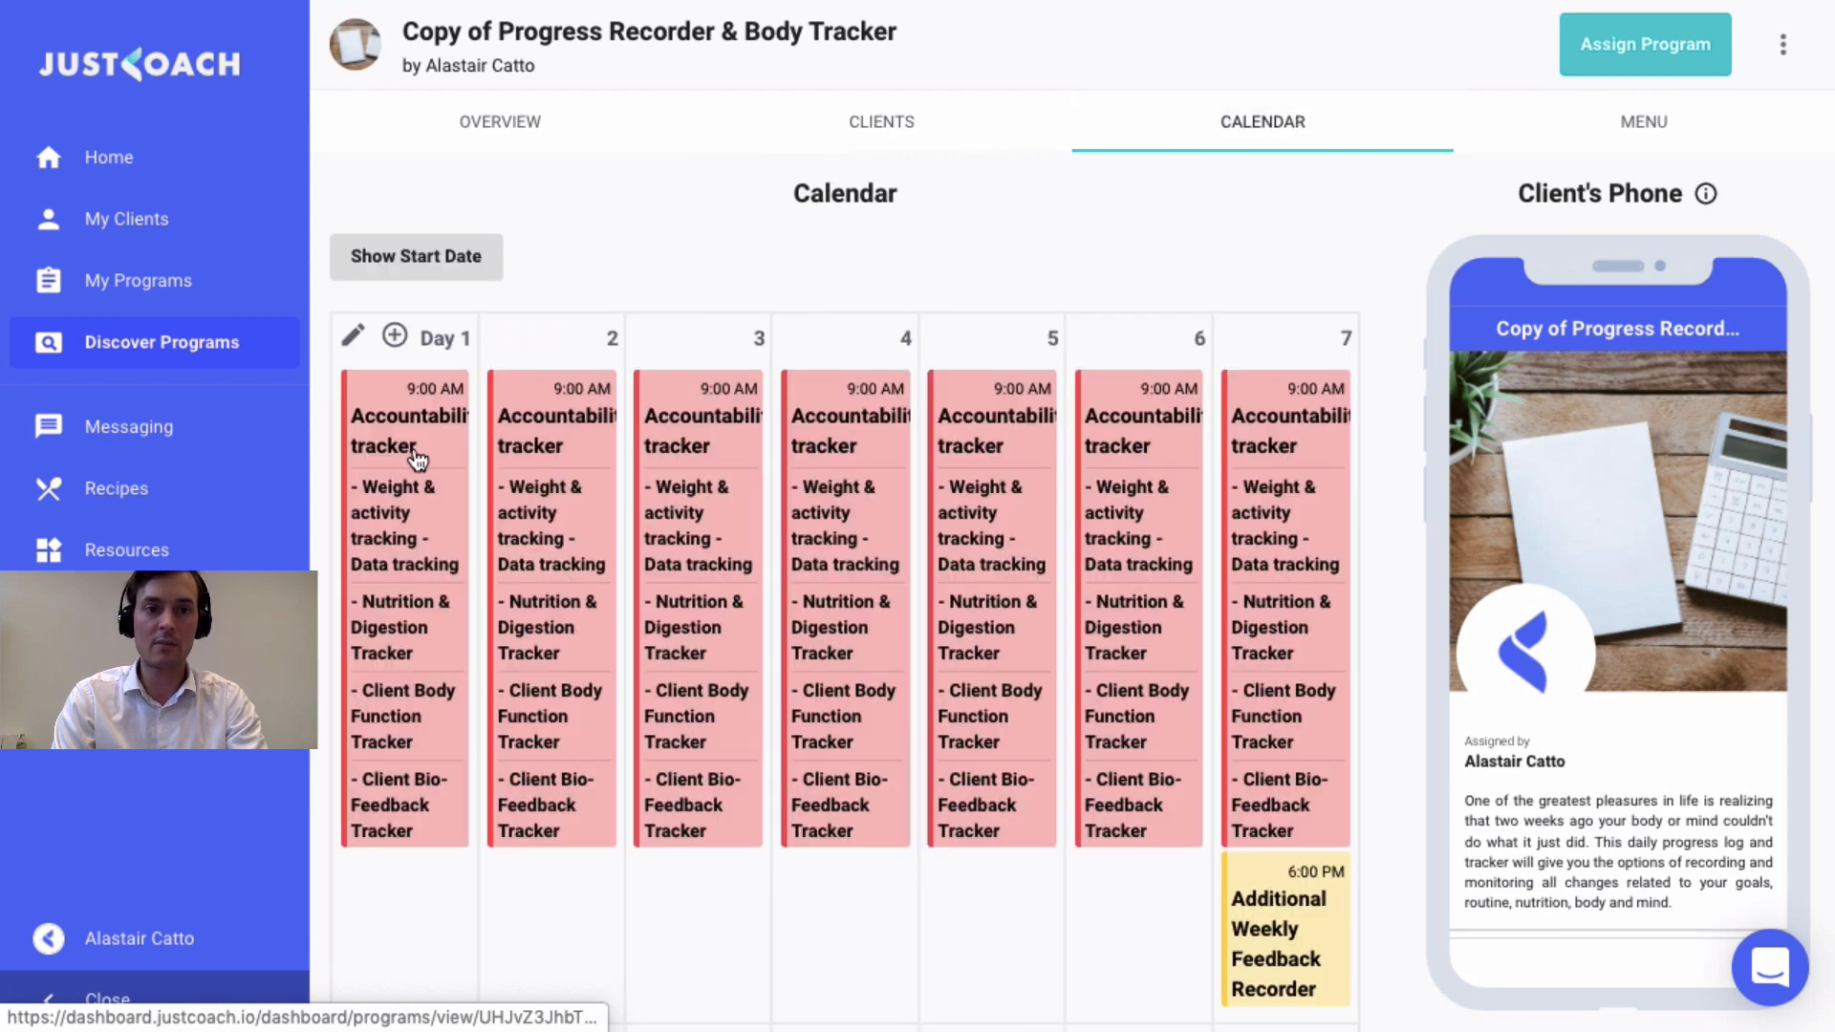
pyautogui.click(403, 431)
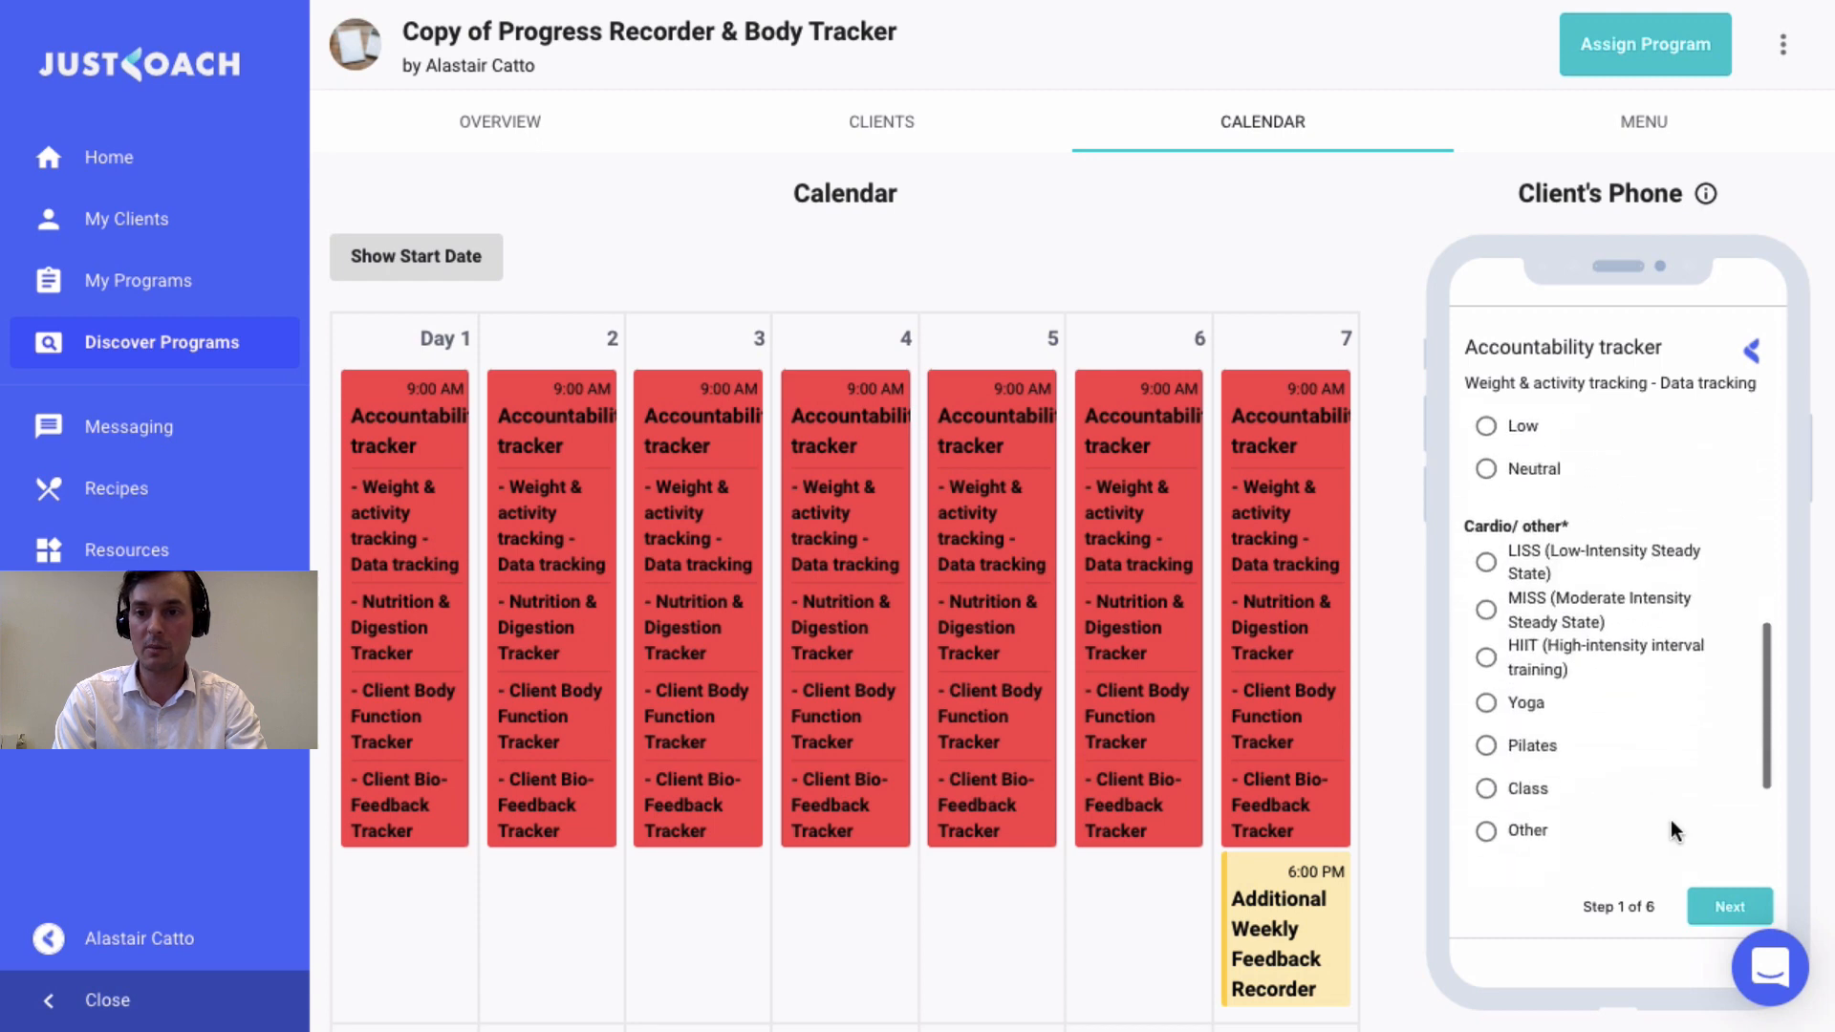
pyautogui.moveTo(1648, 144)
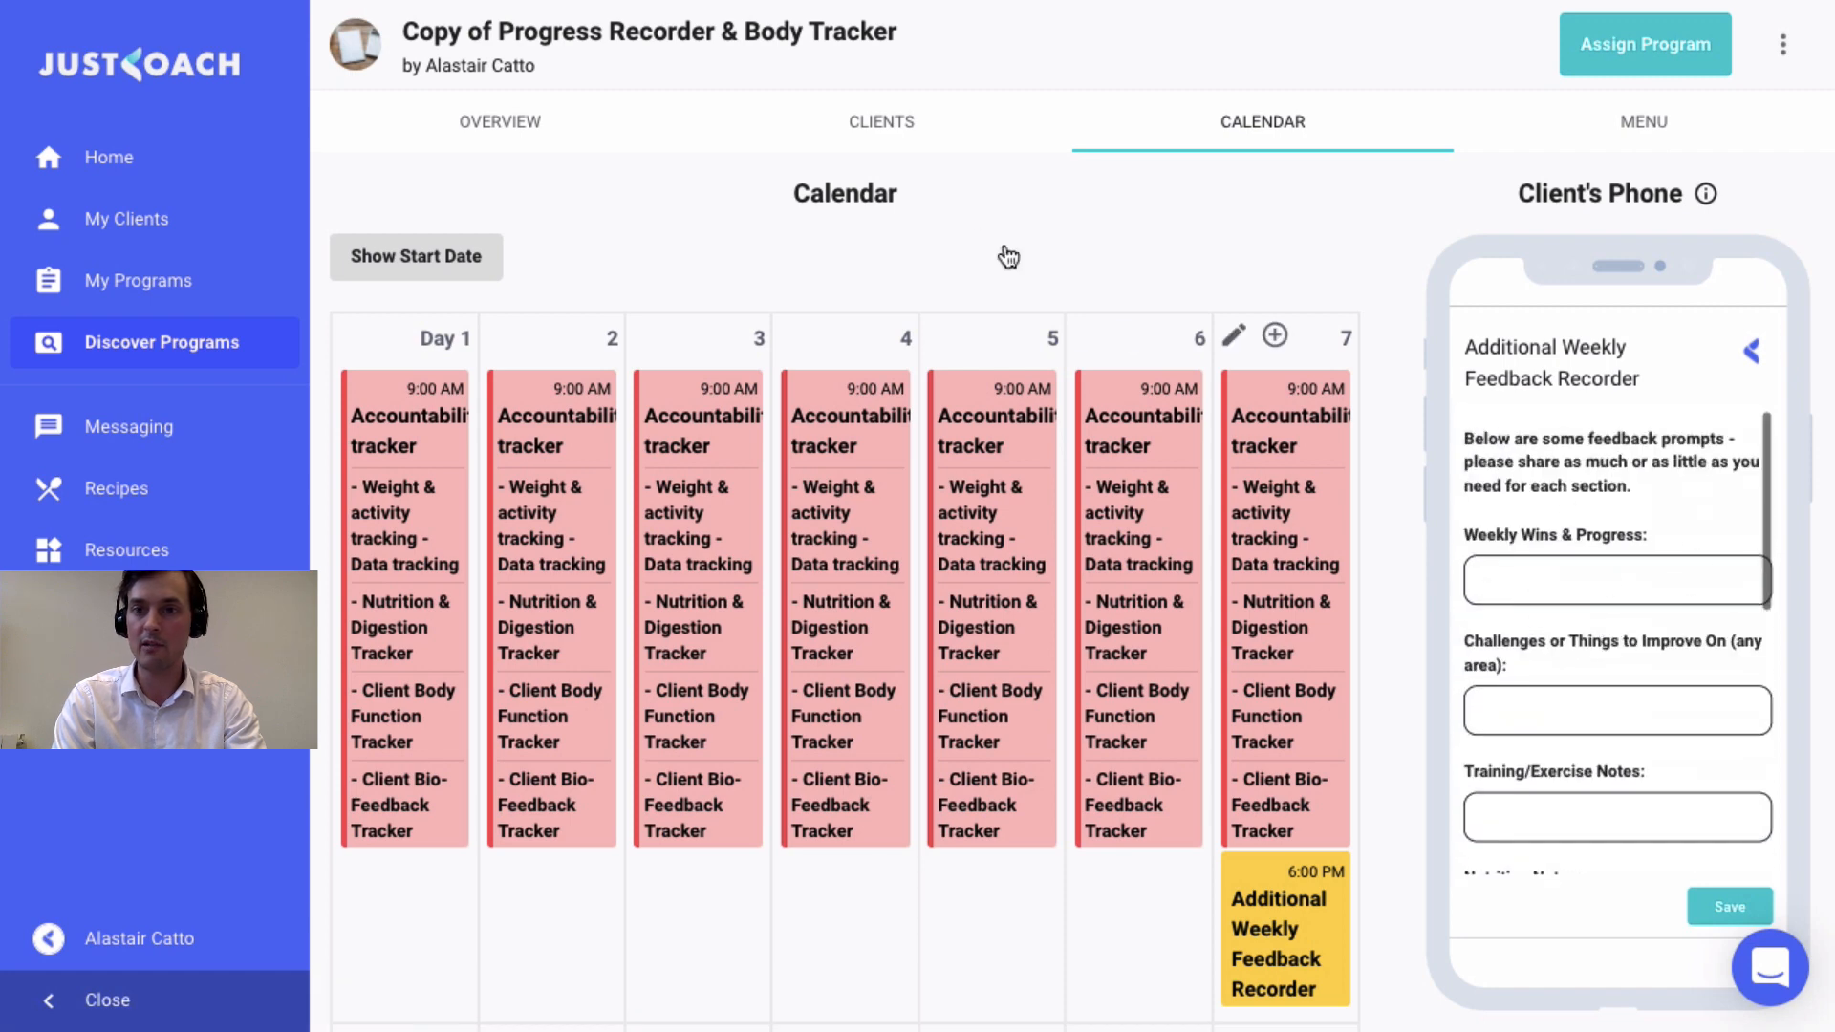
pyautogui.click(499, 123)
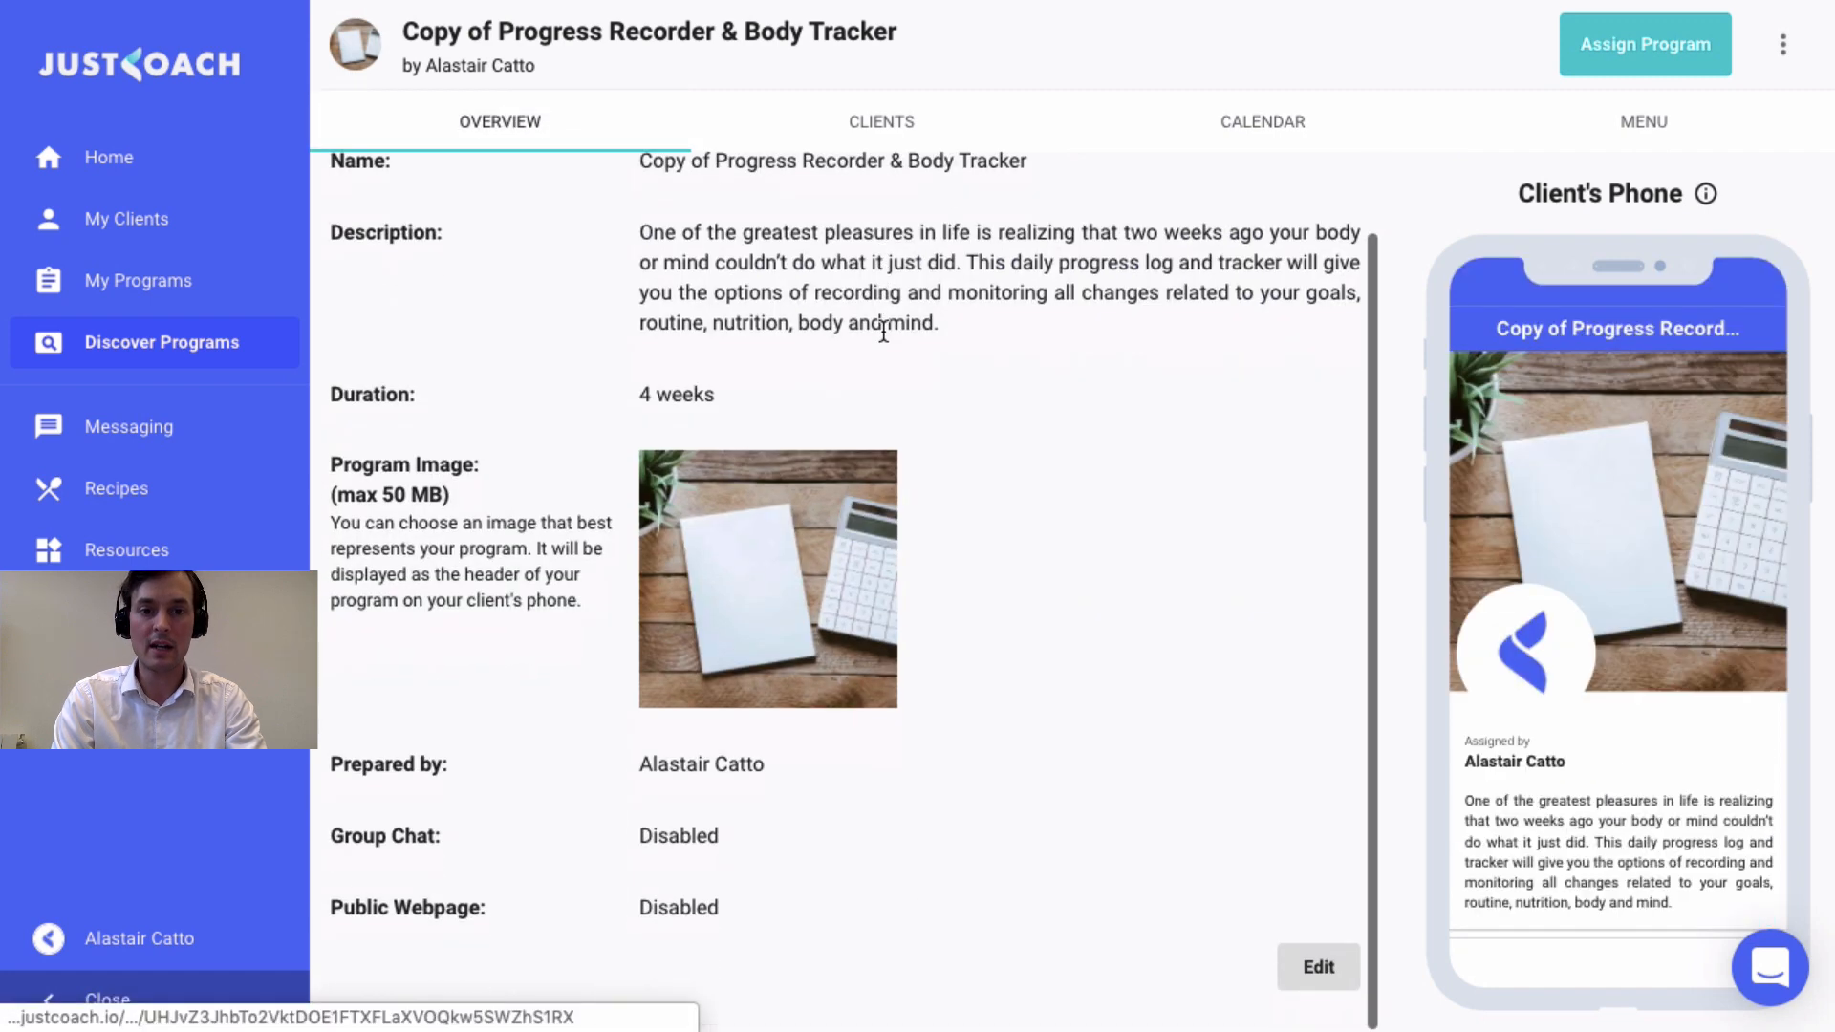
# Tick Enable Group Chat Channel, save the program, and show its still-empty clients list.
pyautogui.click(1317, 967)
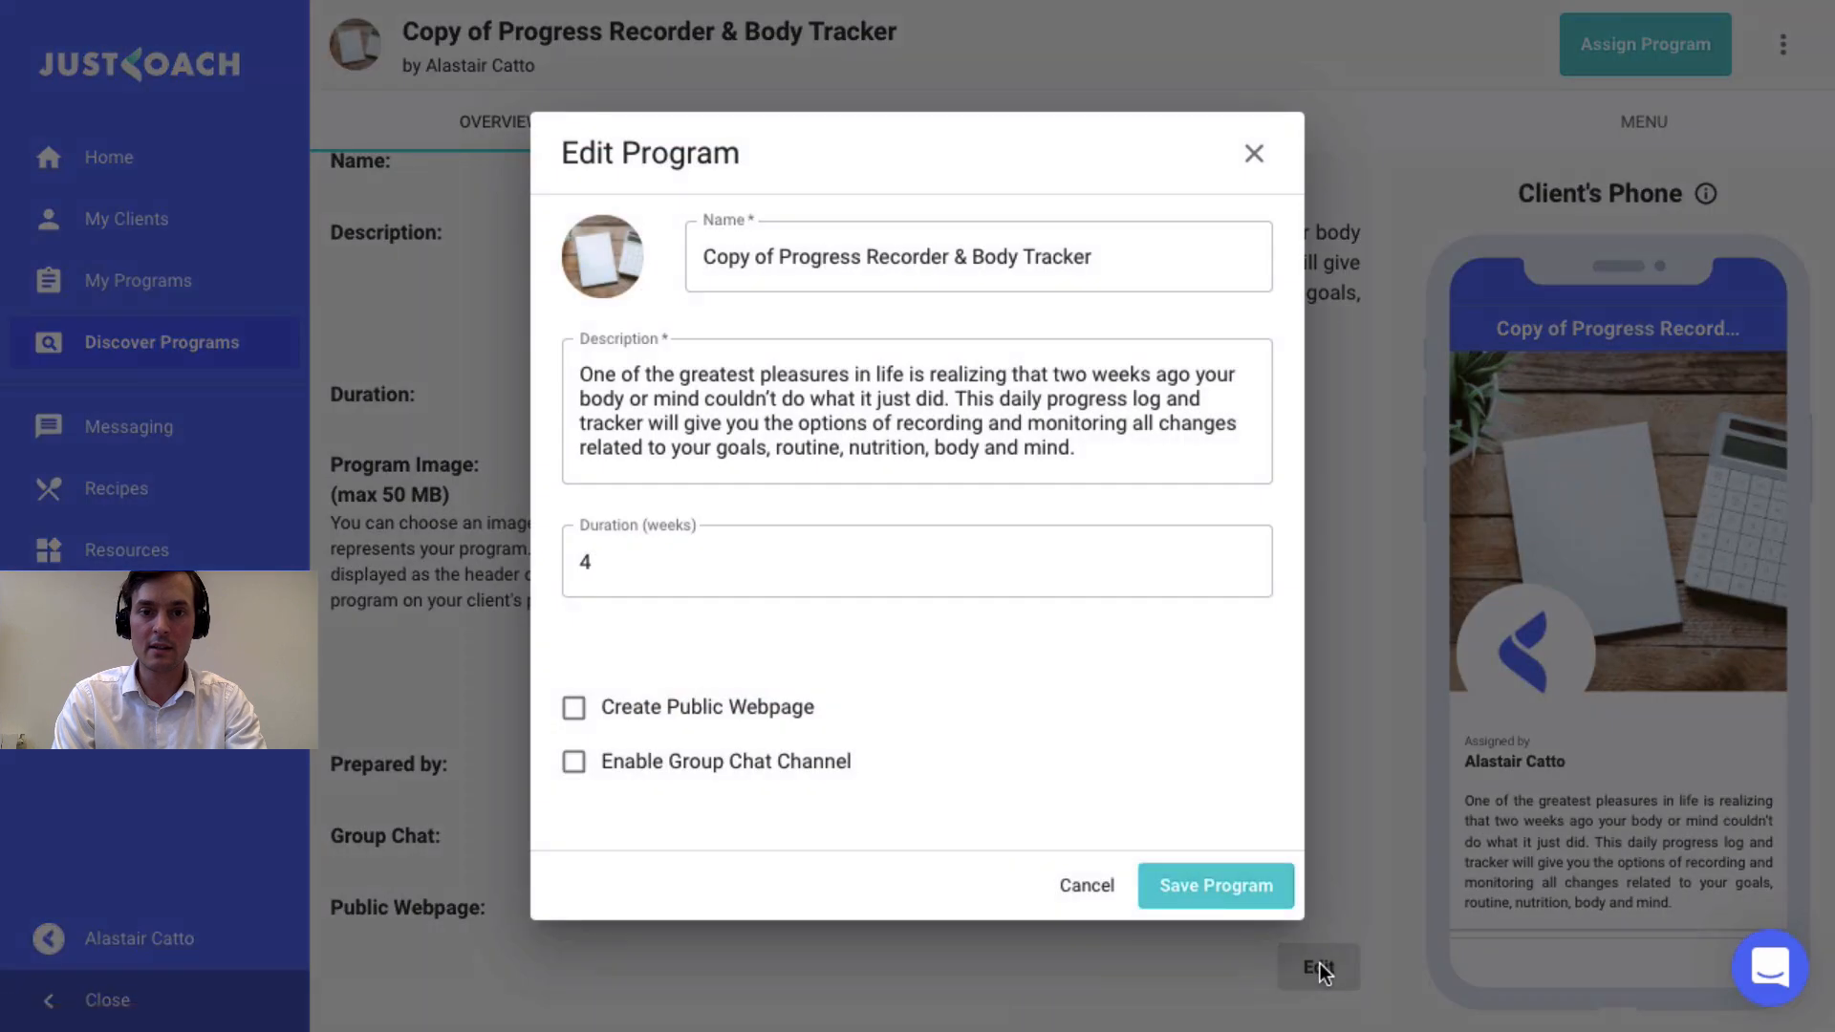
pyautogui.click(1086, 886)
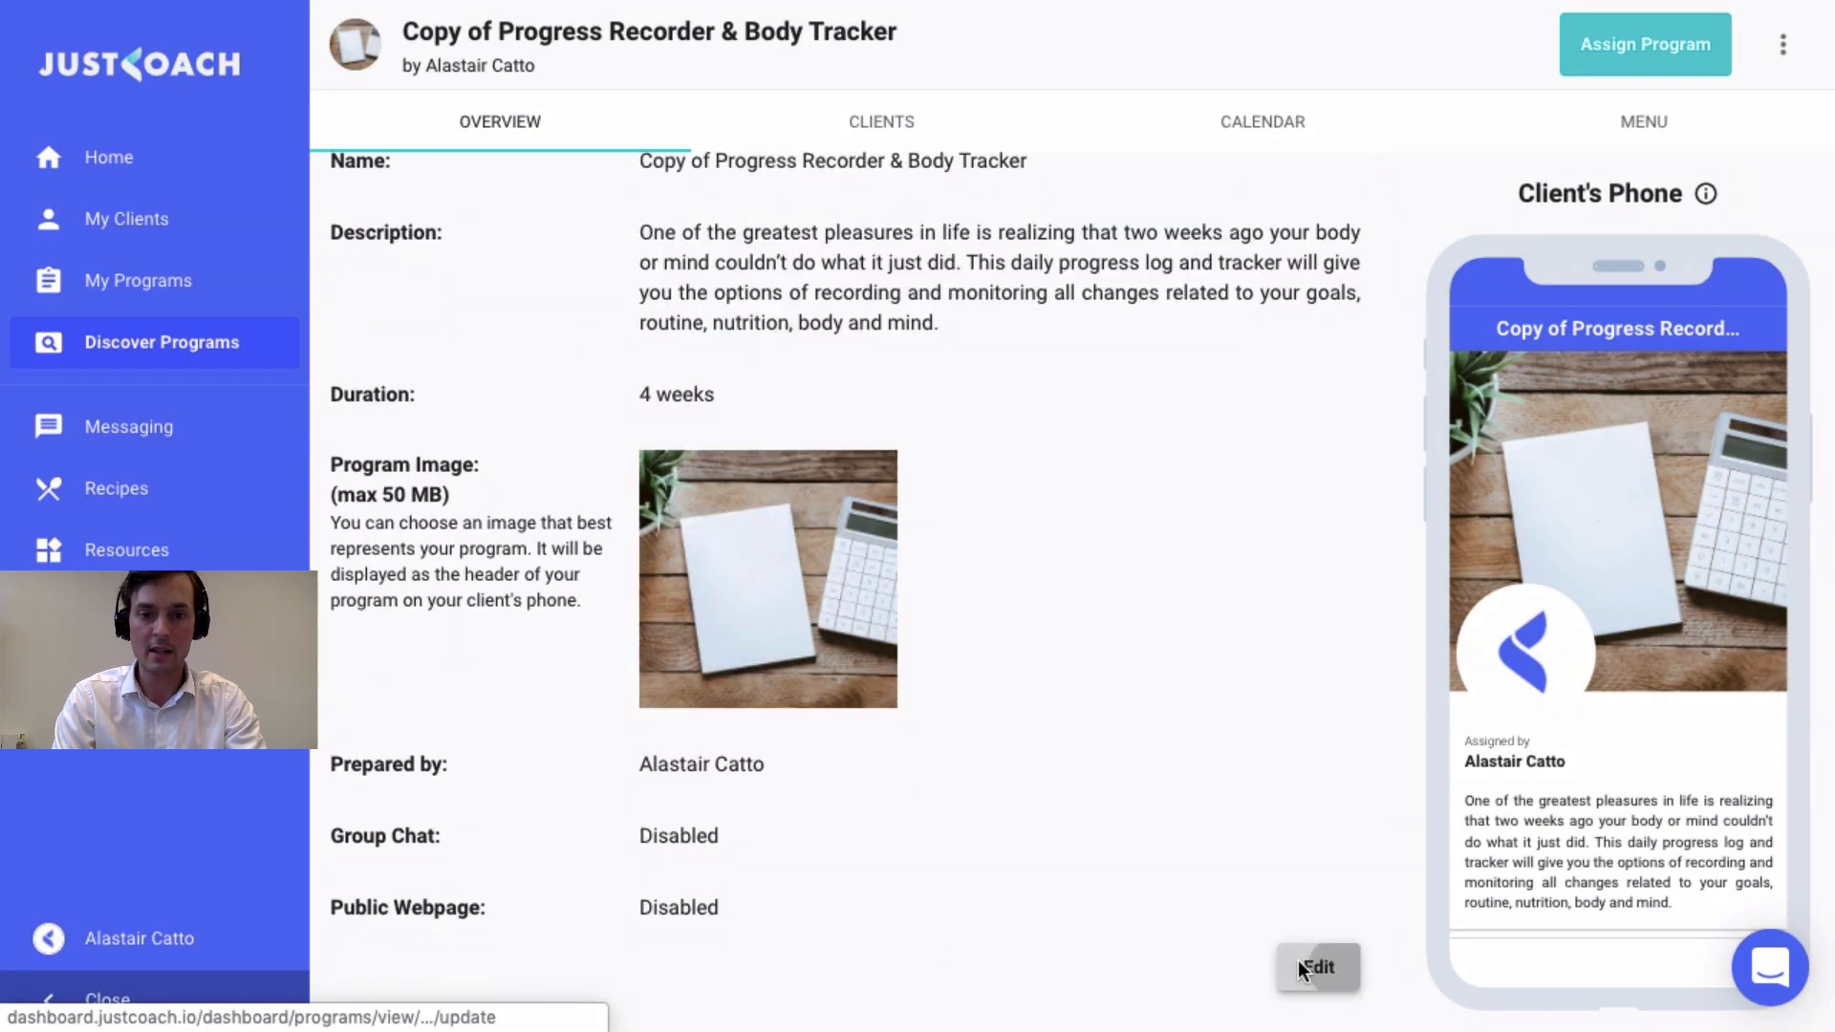
pyautogui.click(1317, 968)
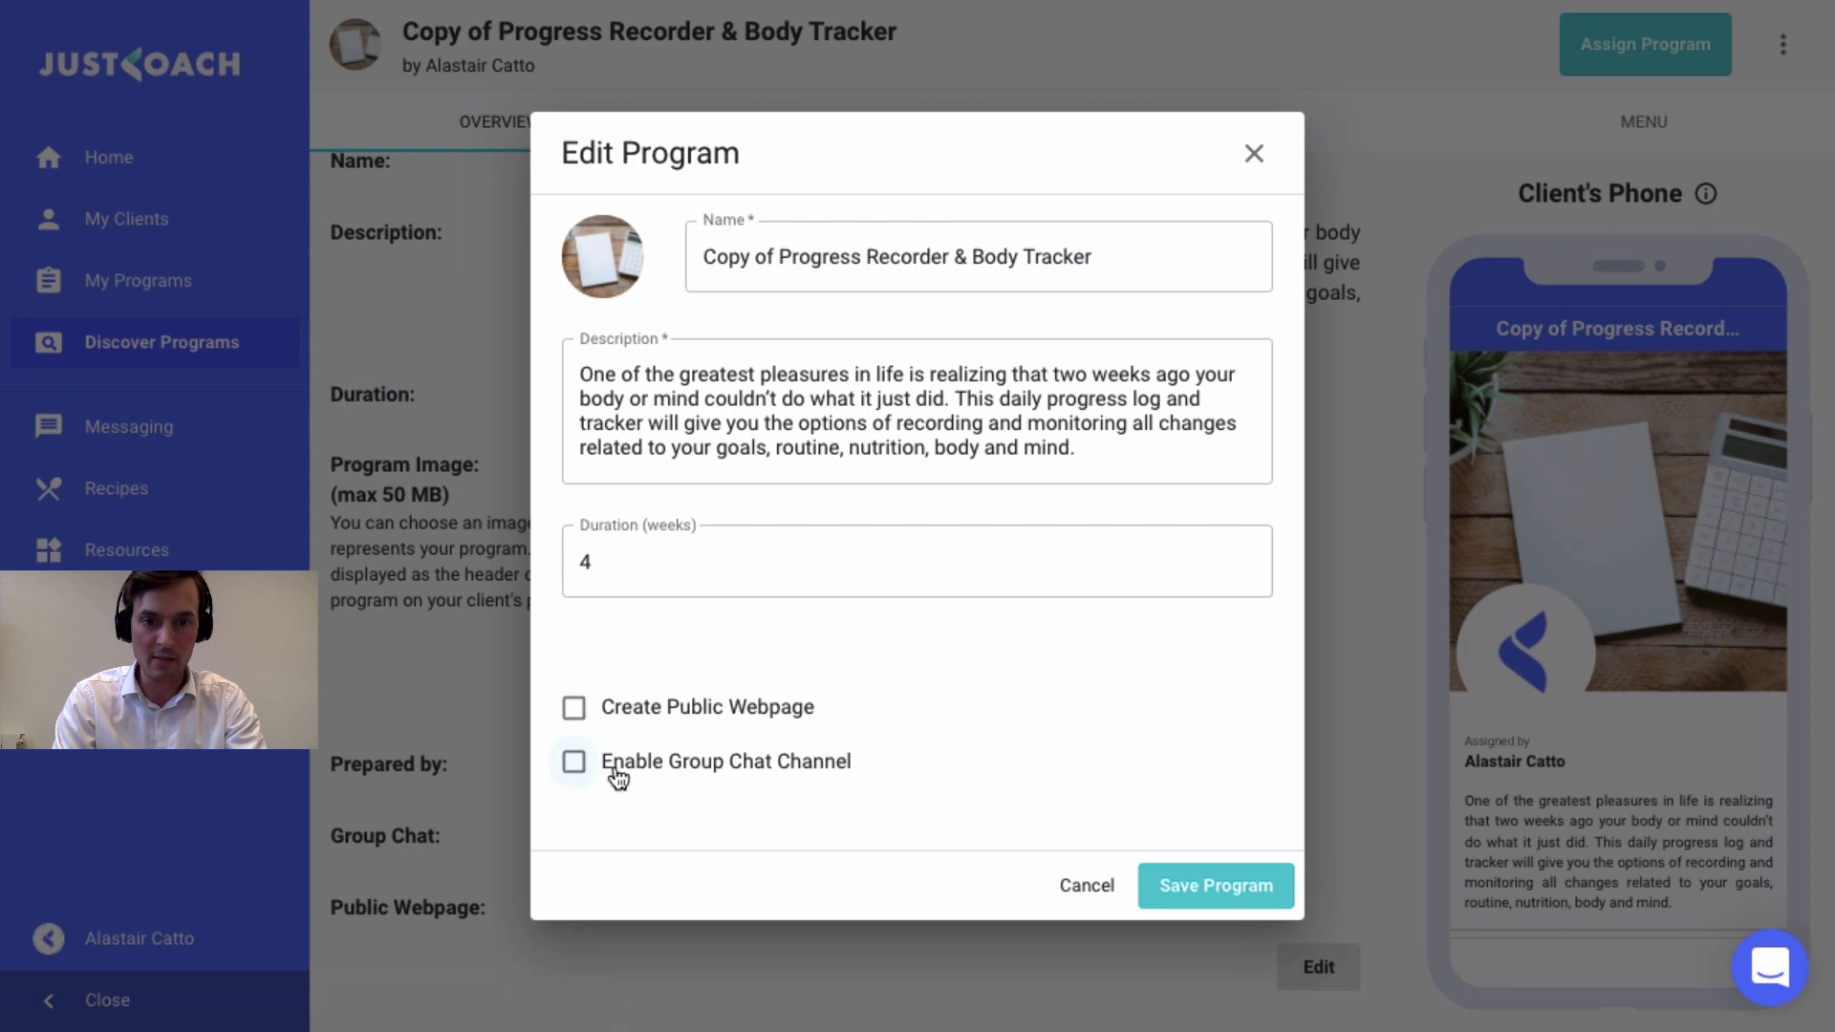
pyautogui.click(574, 761)
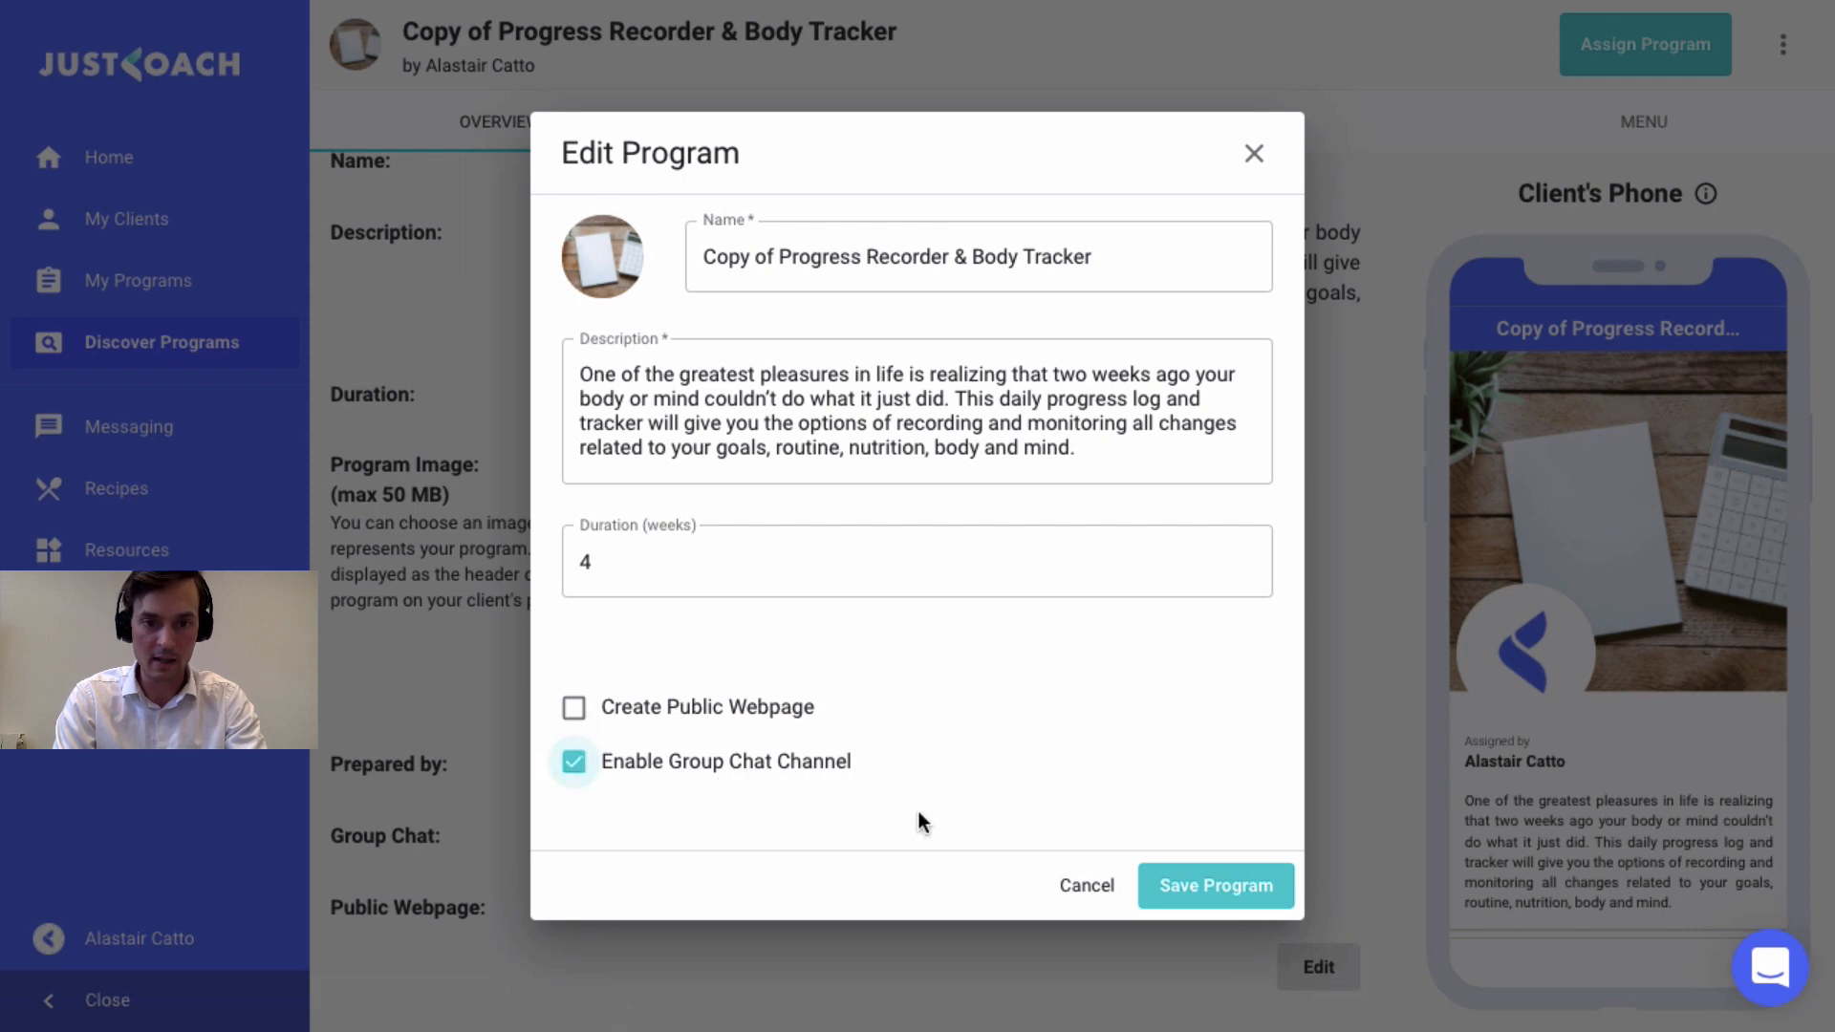
pyautogui.click(1216, 885)
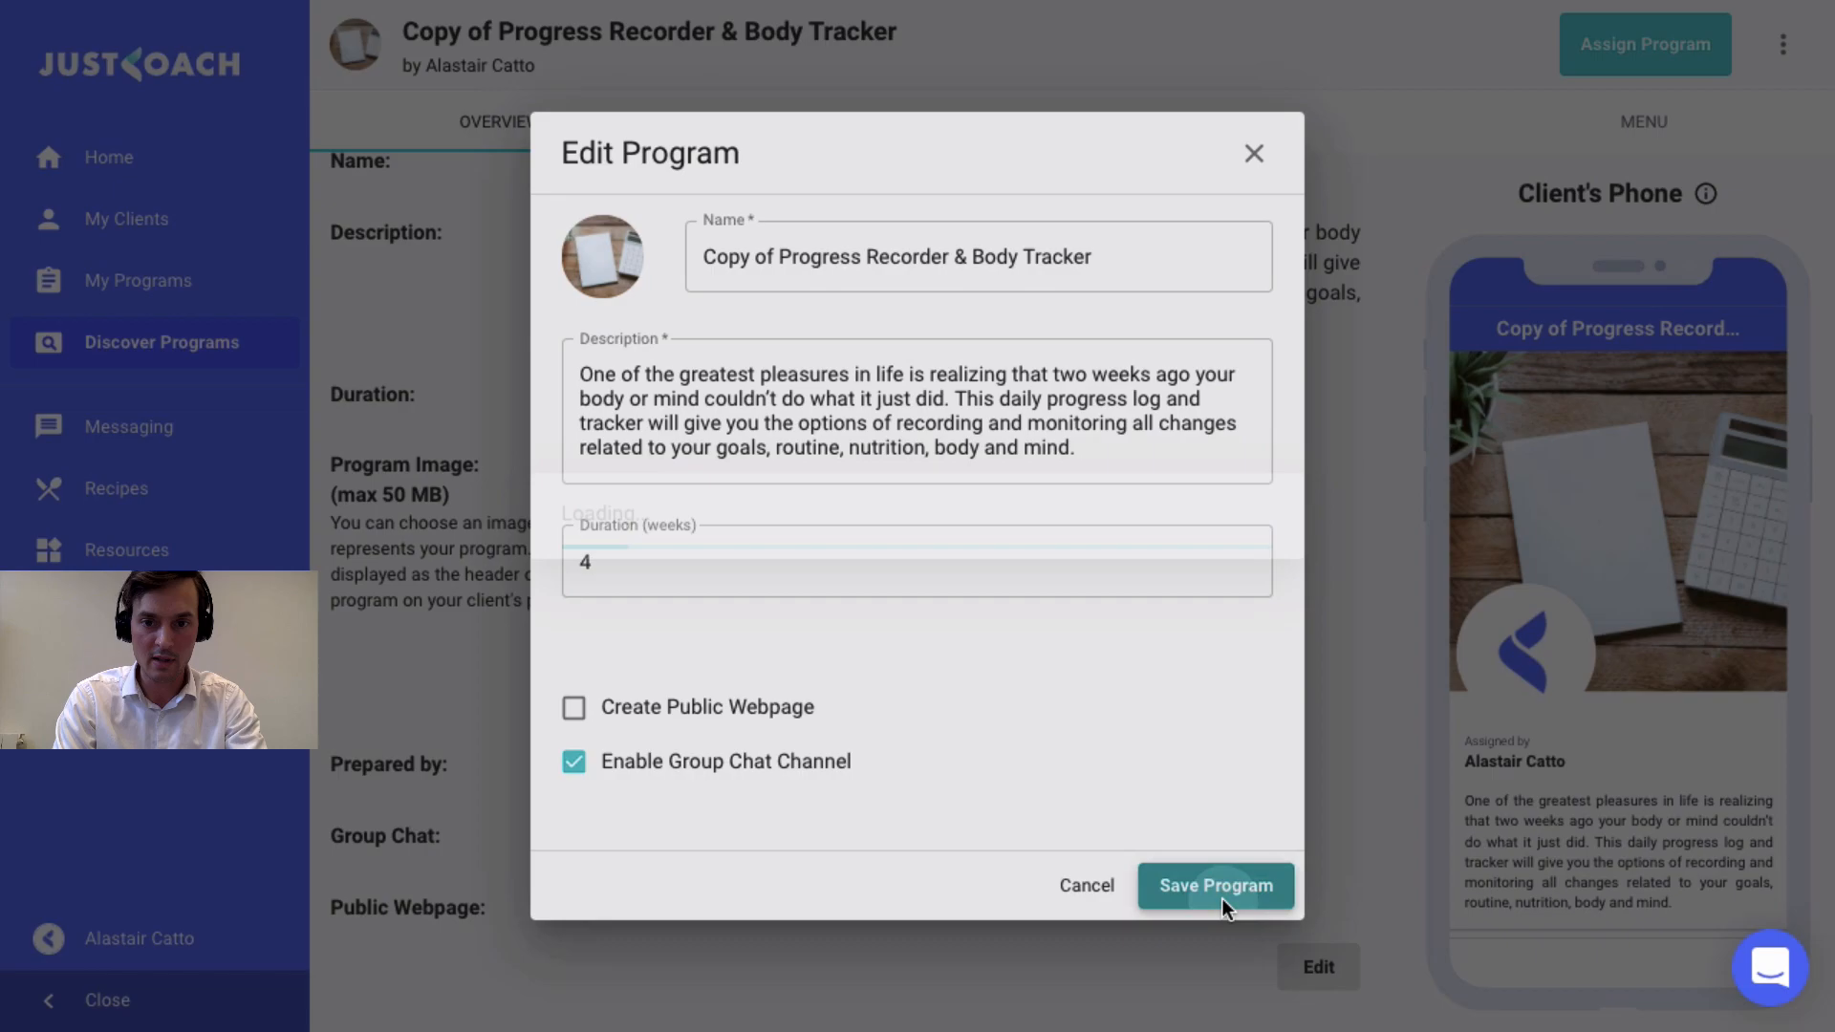
pyautogui.click(1216, 885)
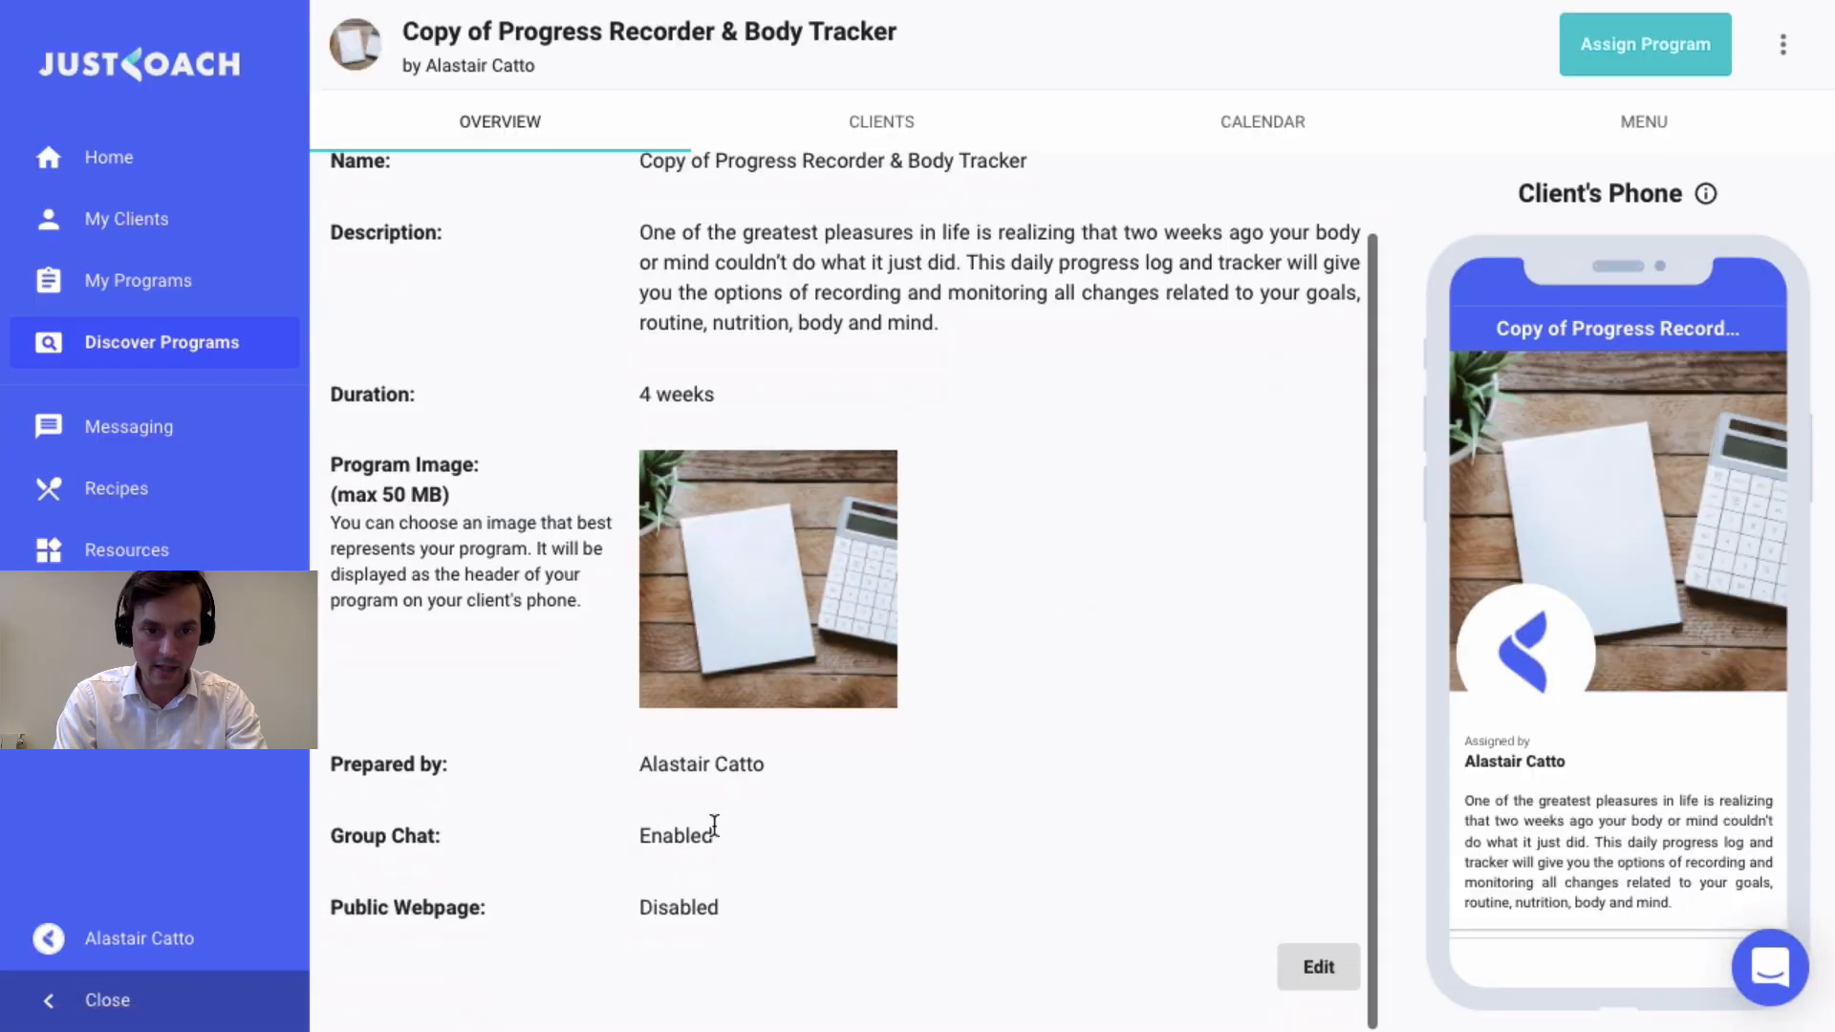
pyautogui.doubleClick(675, 835)
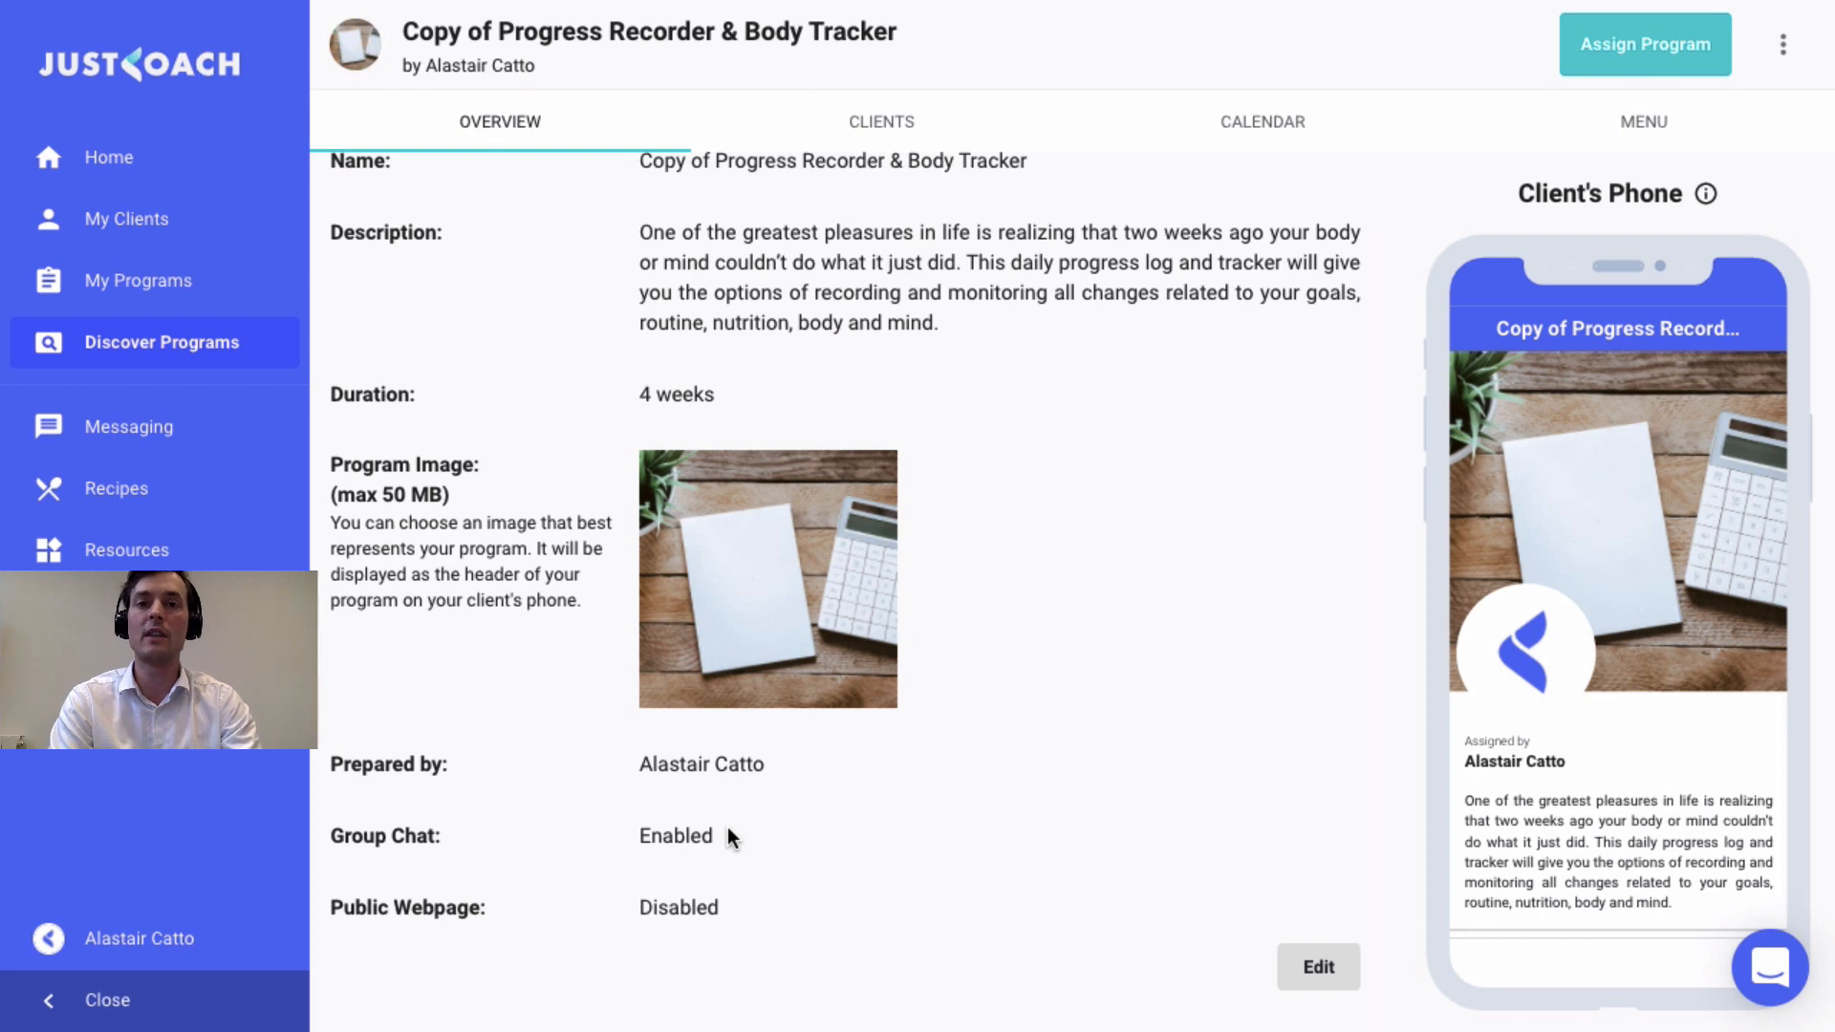
pyautogui.click(879, 121)
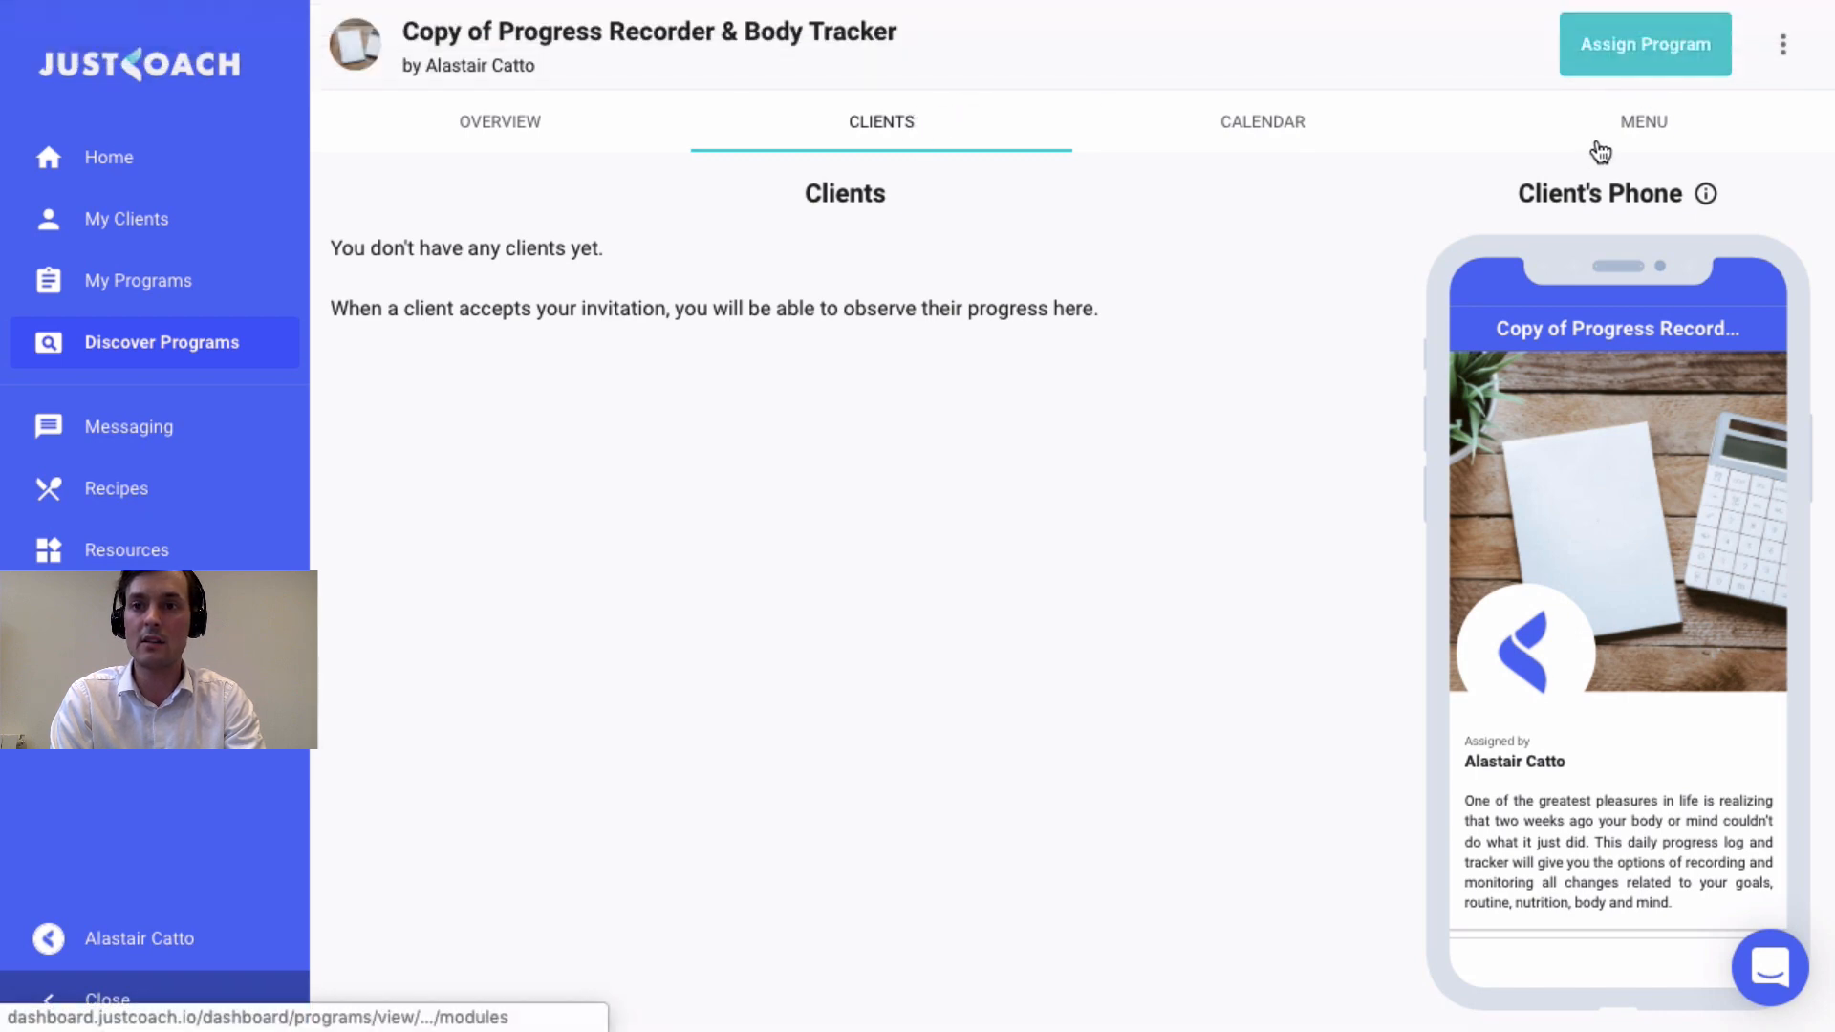
# Assign the program to Alastair via the wizard and confirm he appears in its clients list.
pyautogui.click(1644, 44)
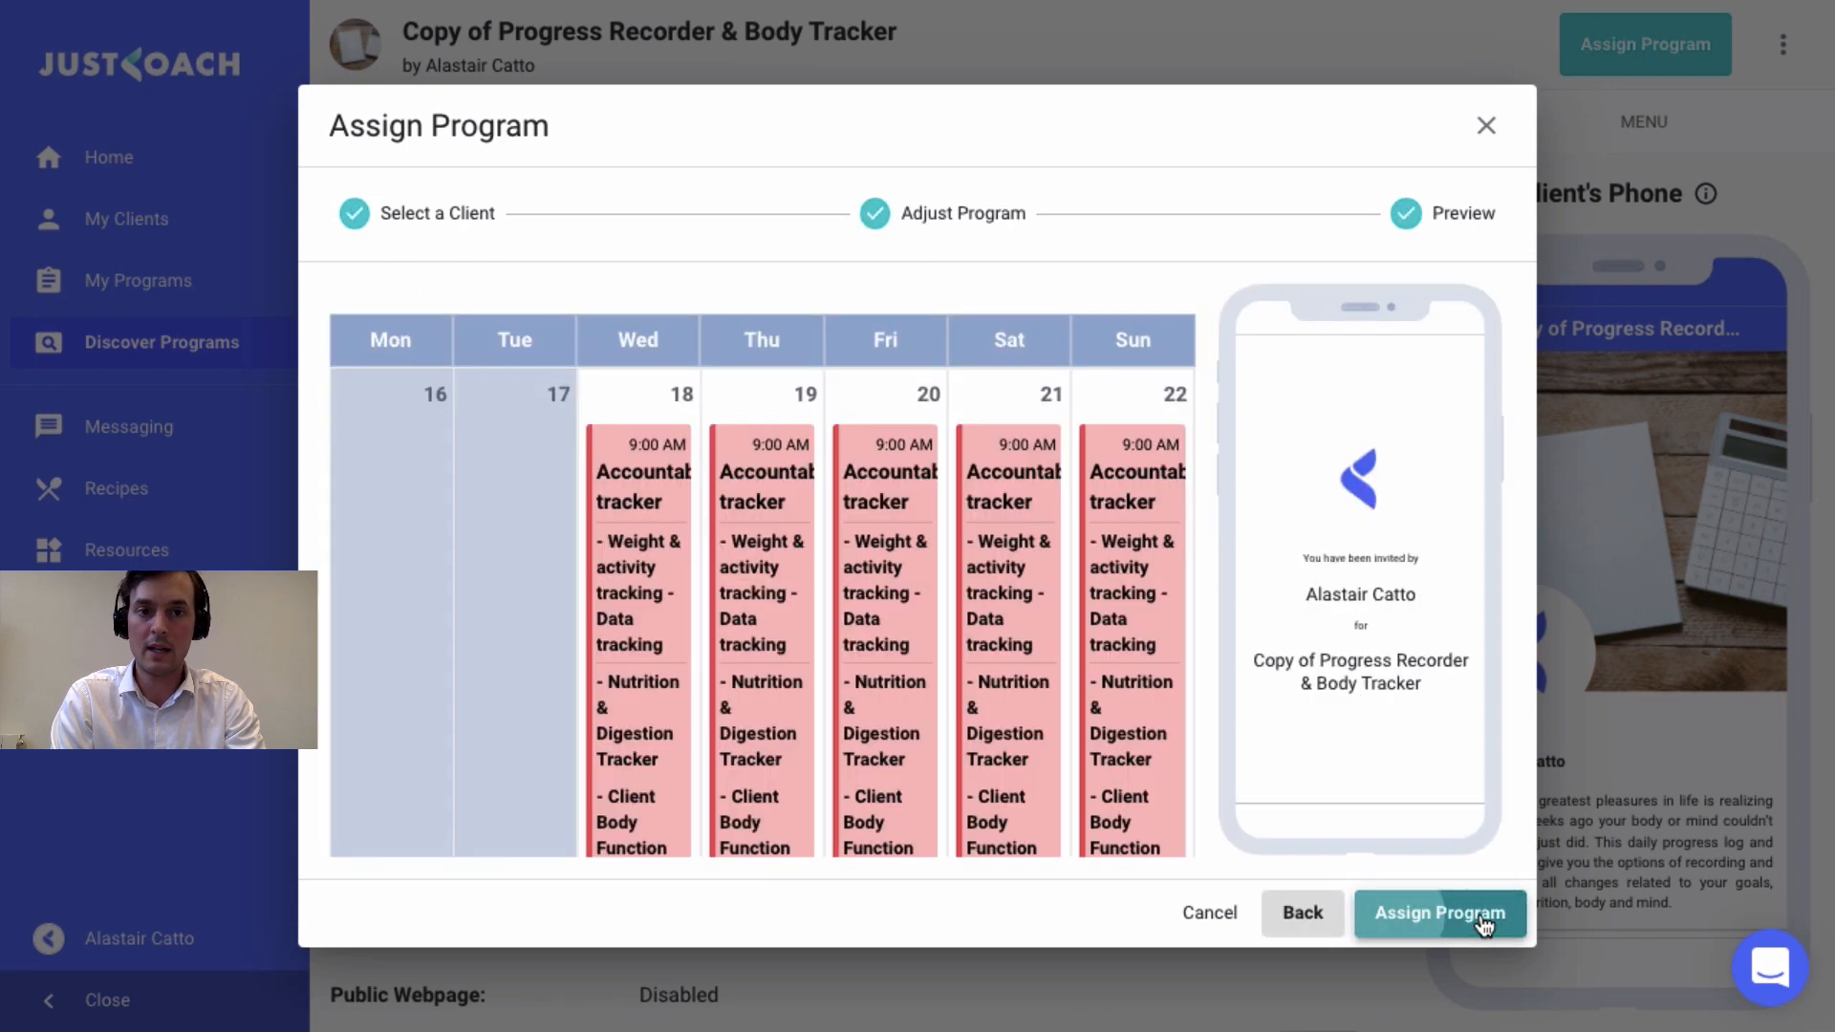
pyautogui.click(1442, 914)
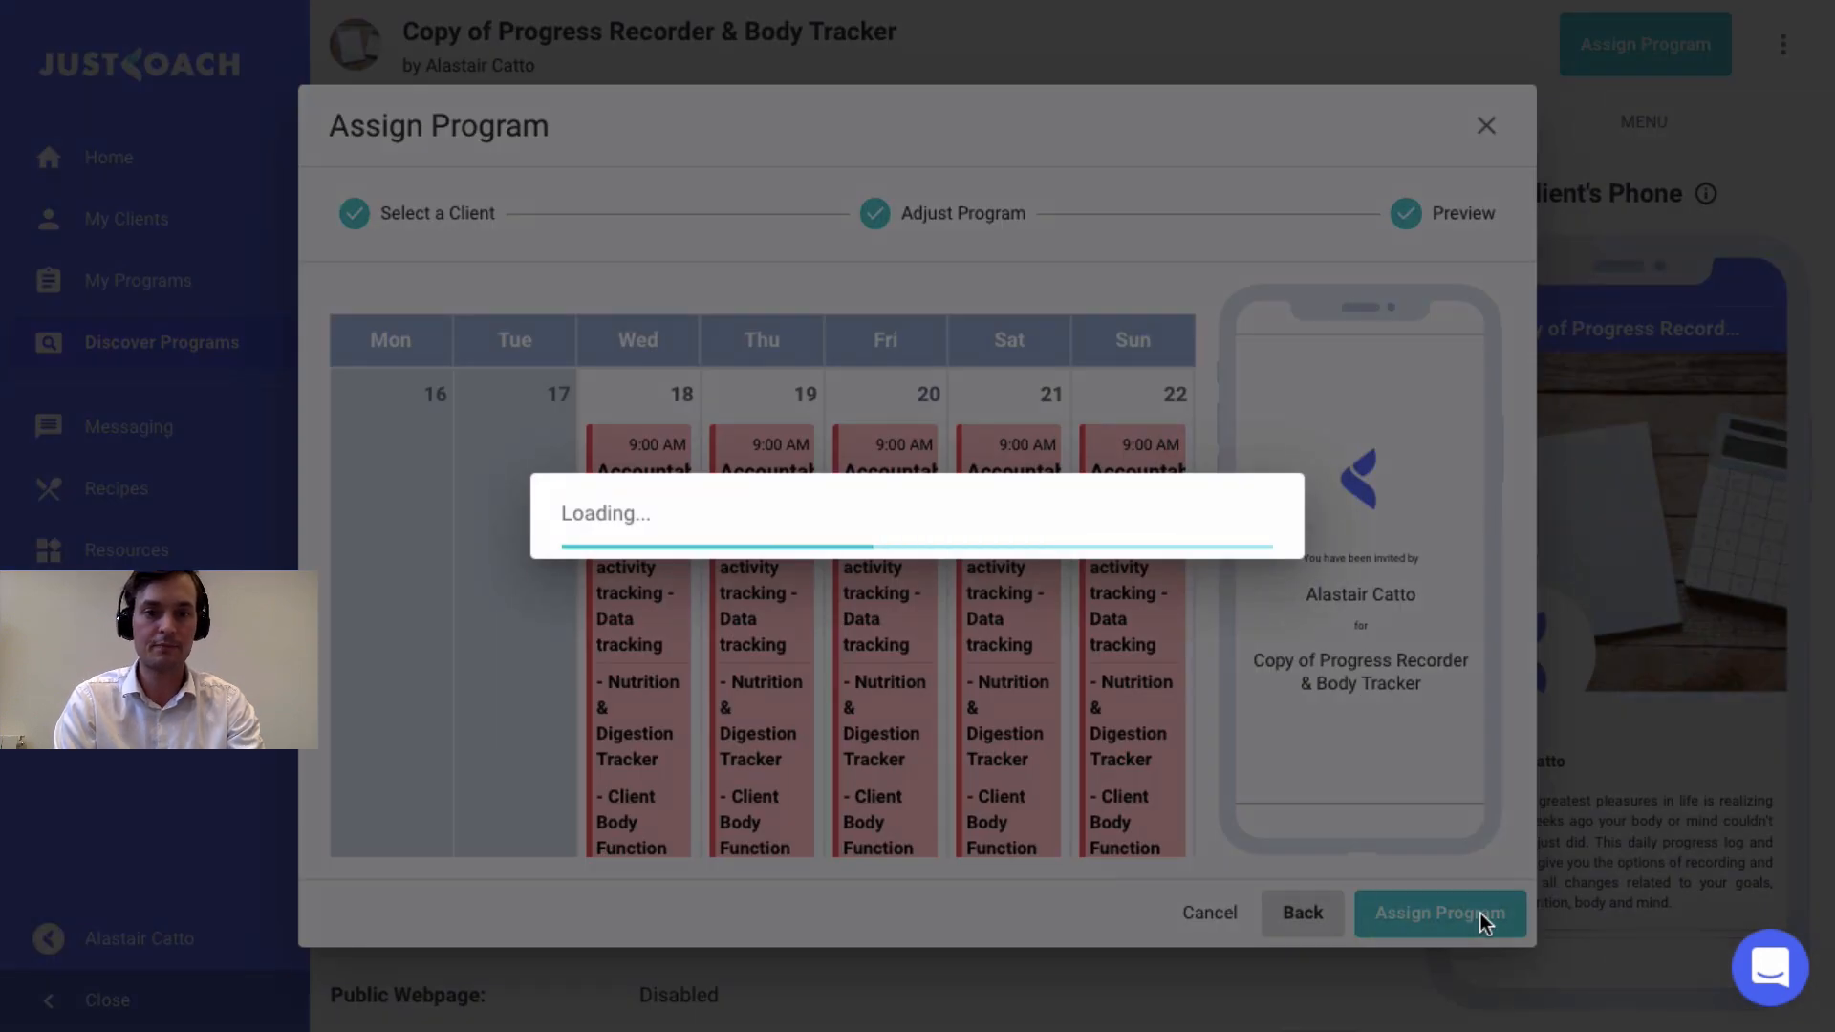
pyautogui.click(1439, 914)
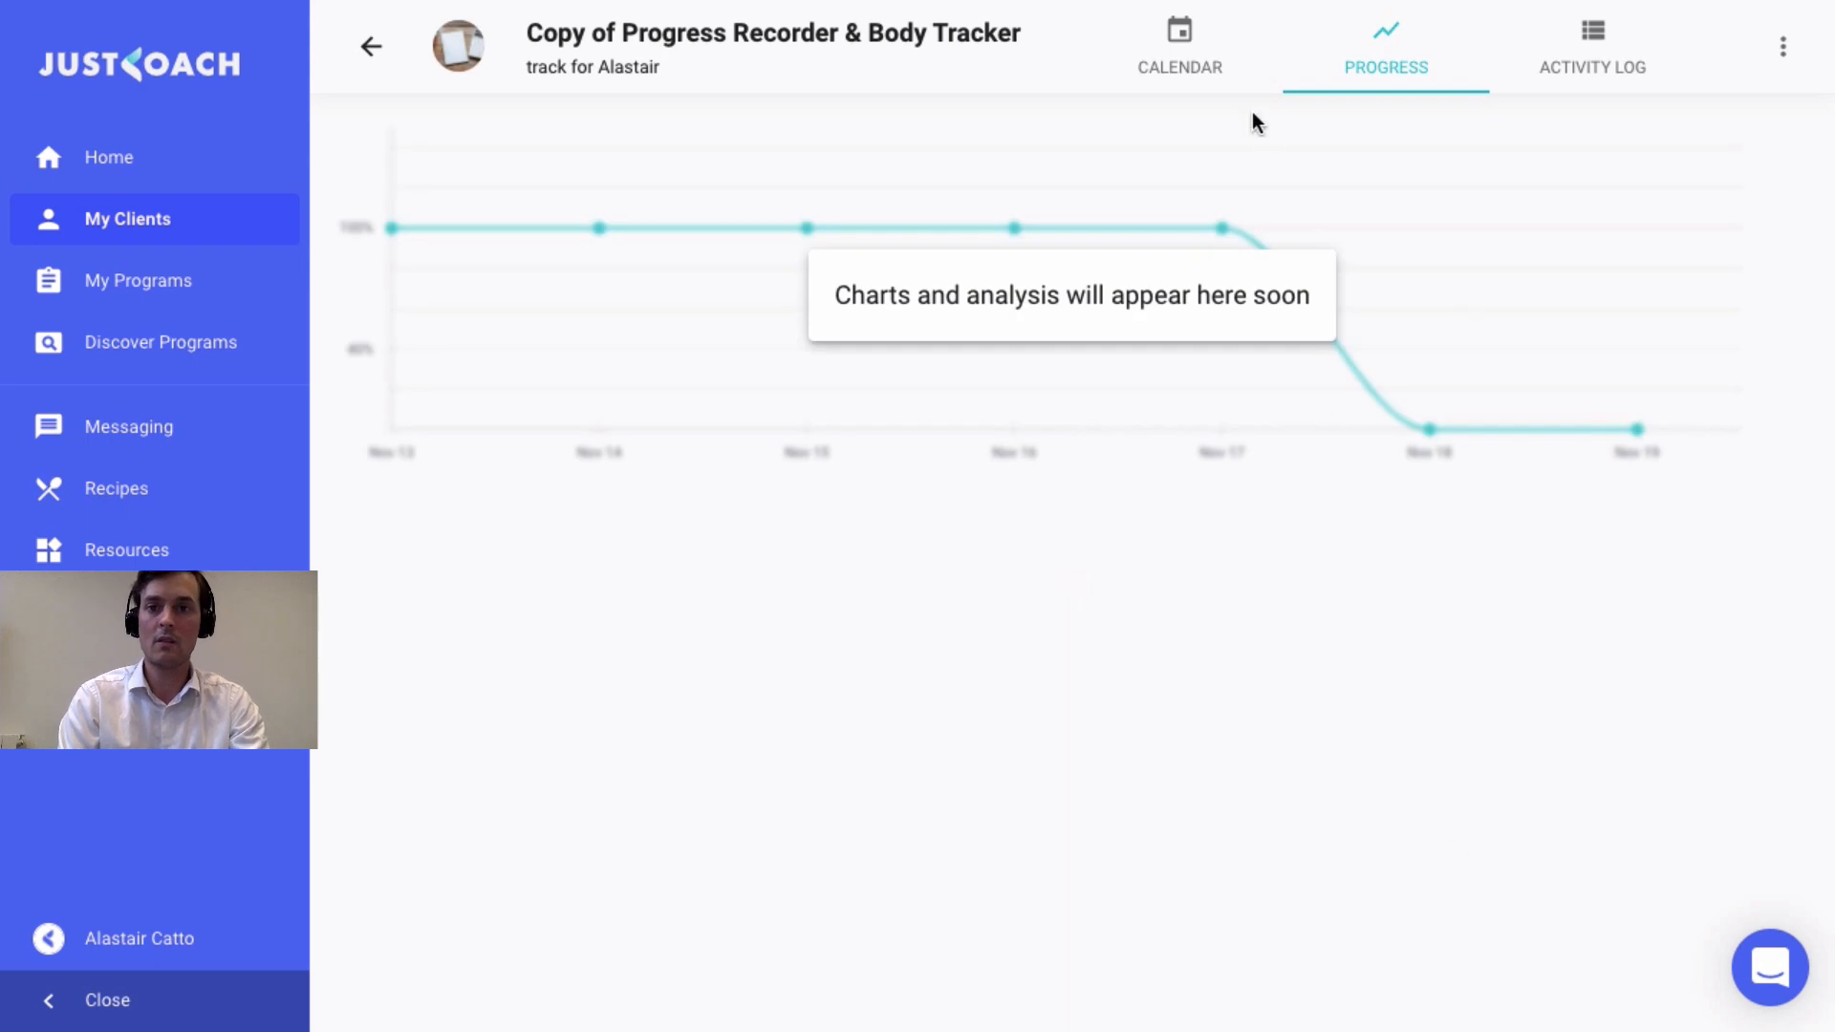
pyautogui.moveTo(524, 126)
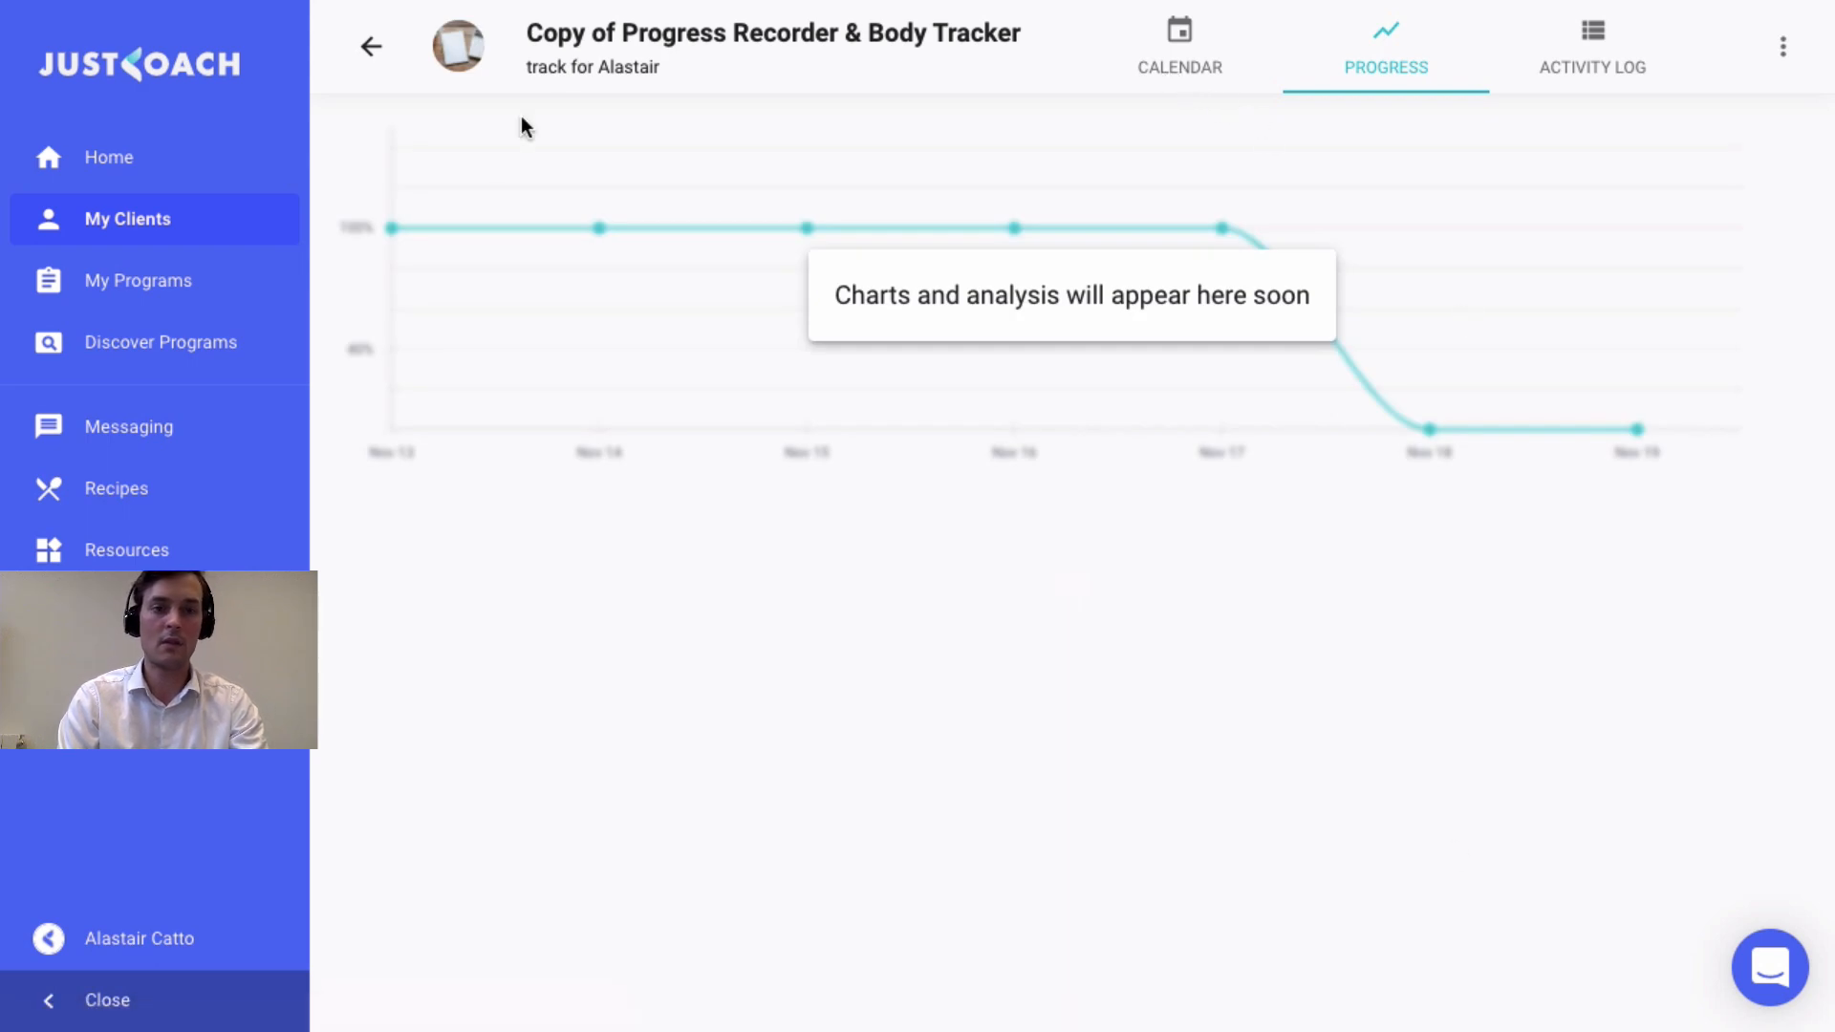
pyautogui.click(1179, 46)
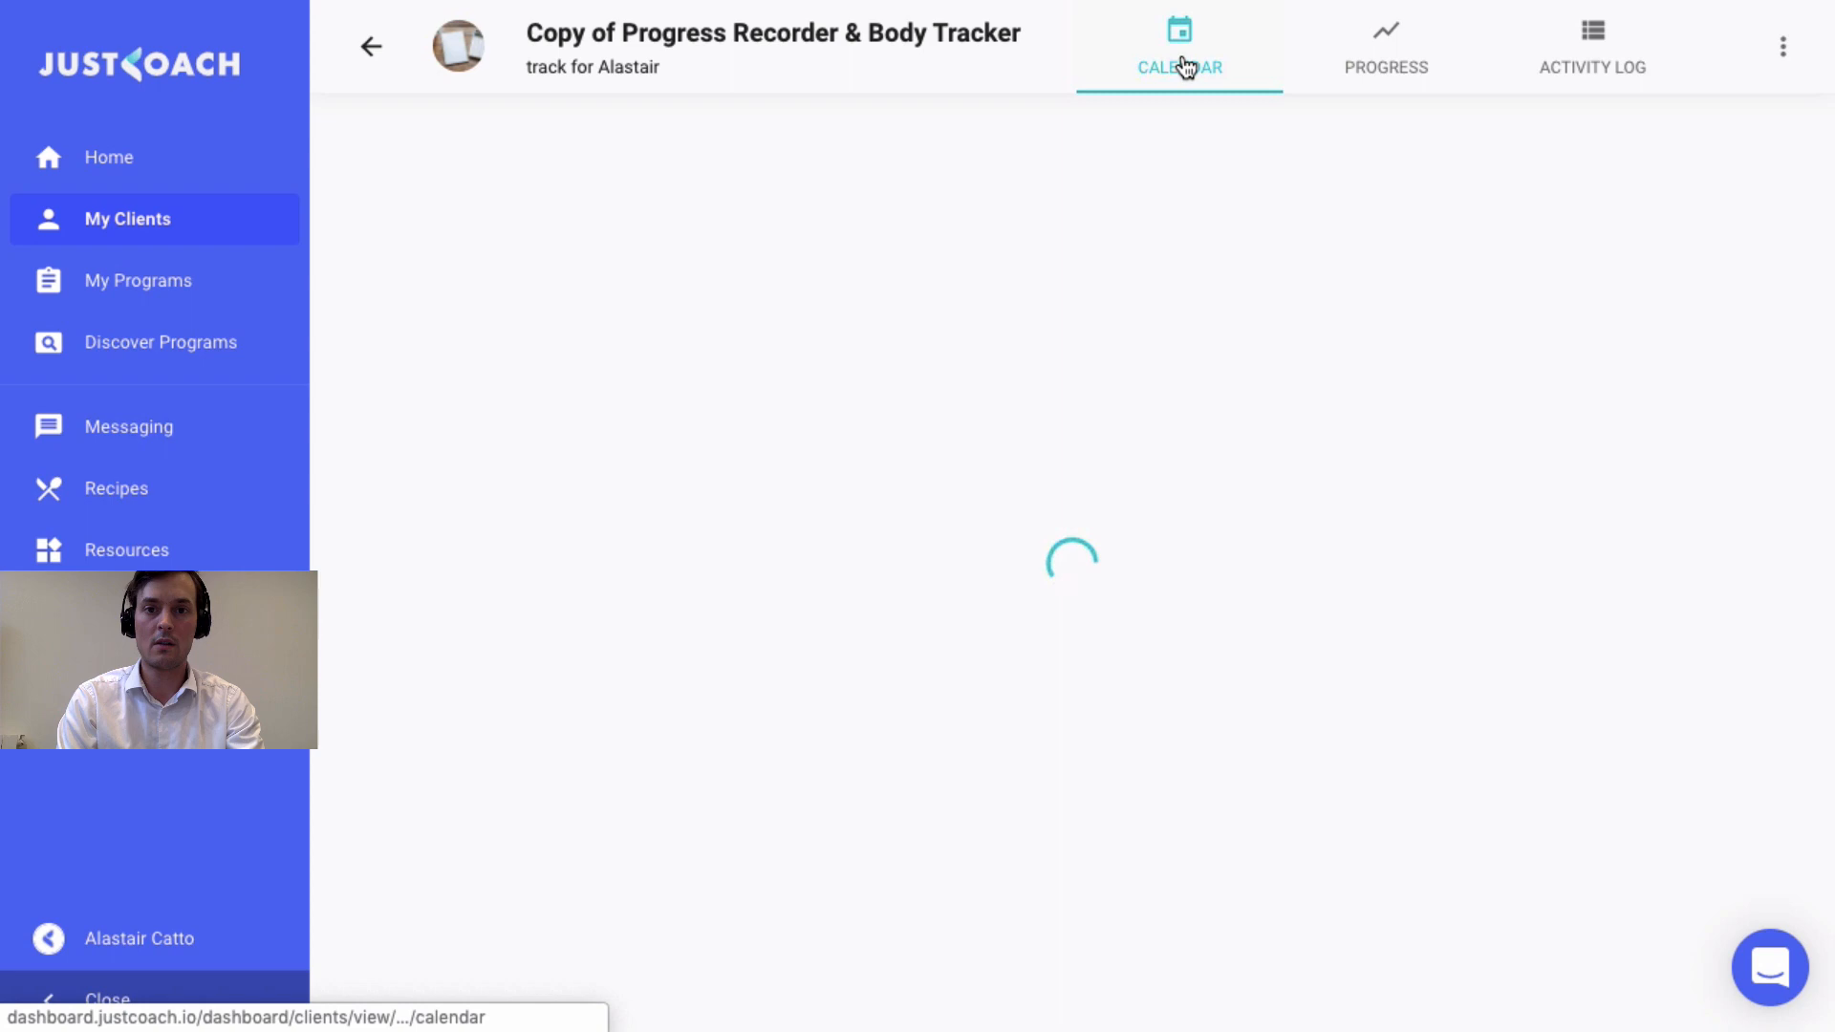
pyautogui.click(138, 279)
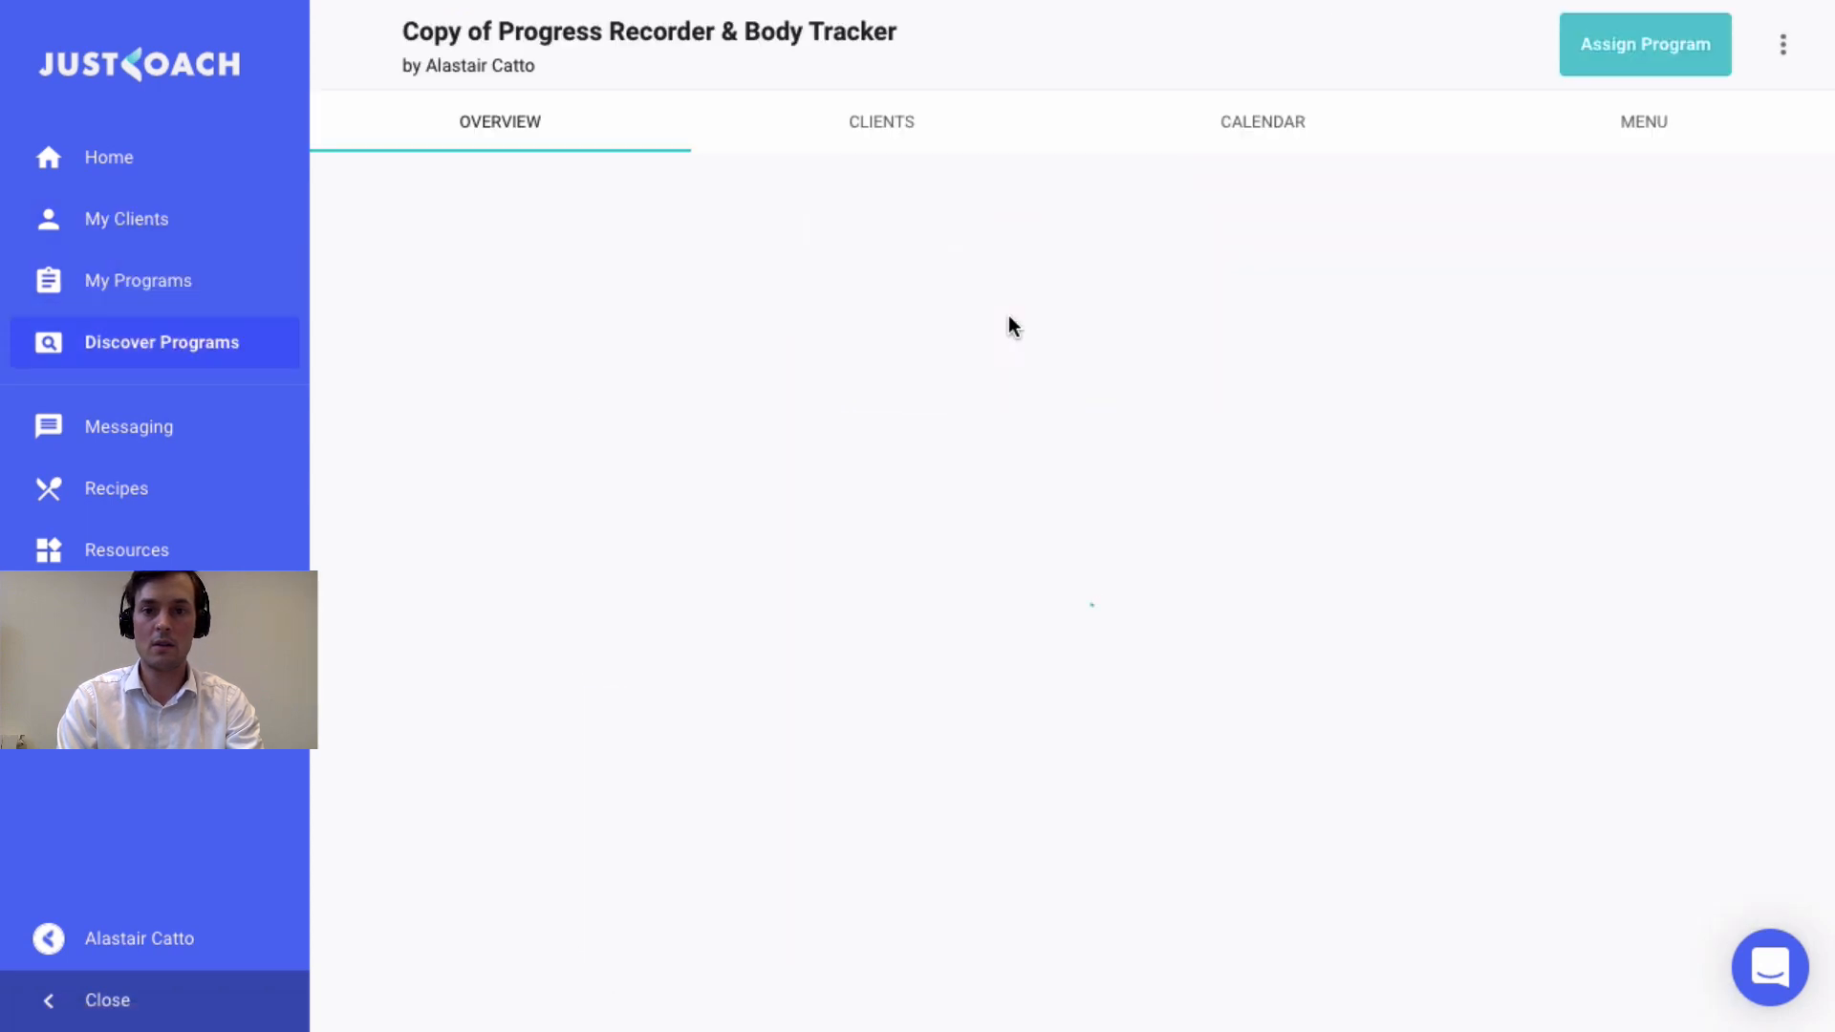
pyautogui.click(880, 120)
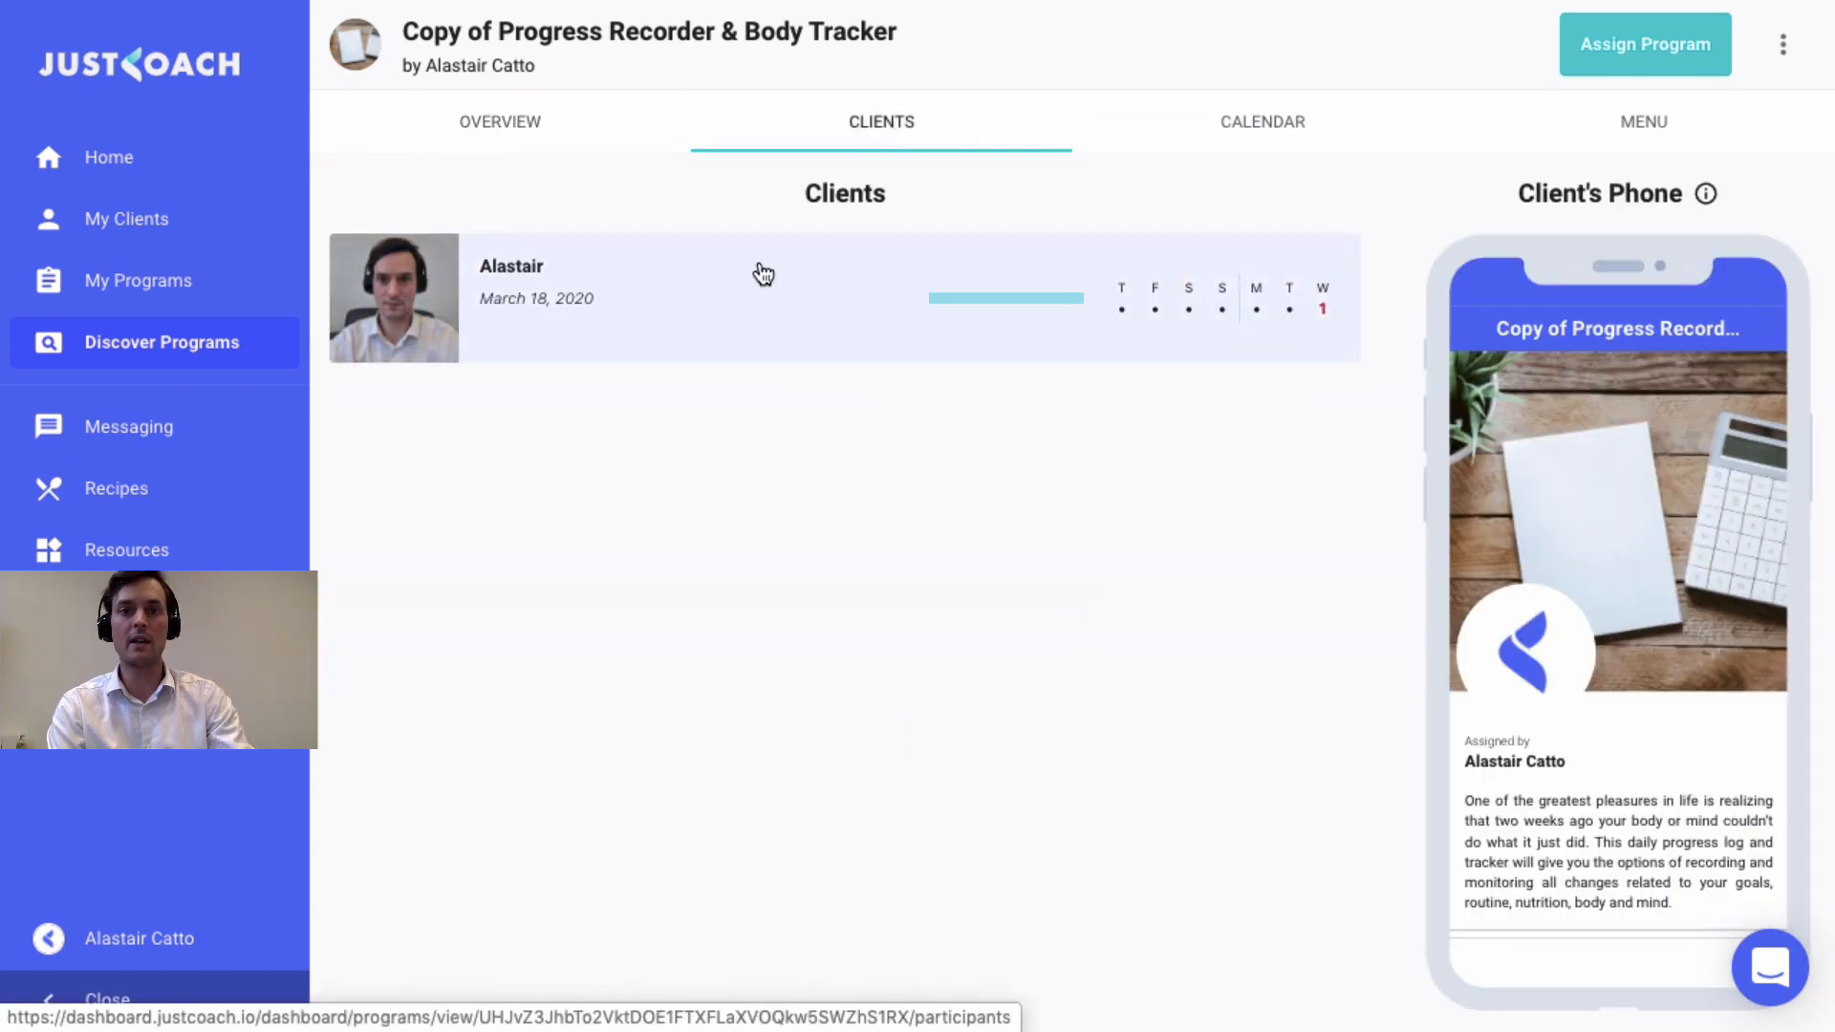
pyautogui.moveTo(619, 399)
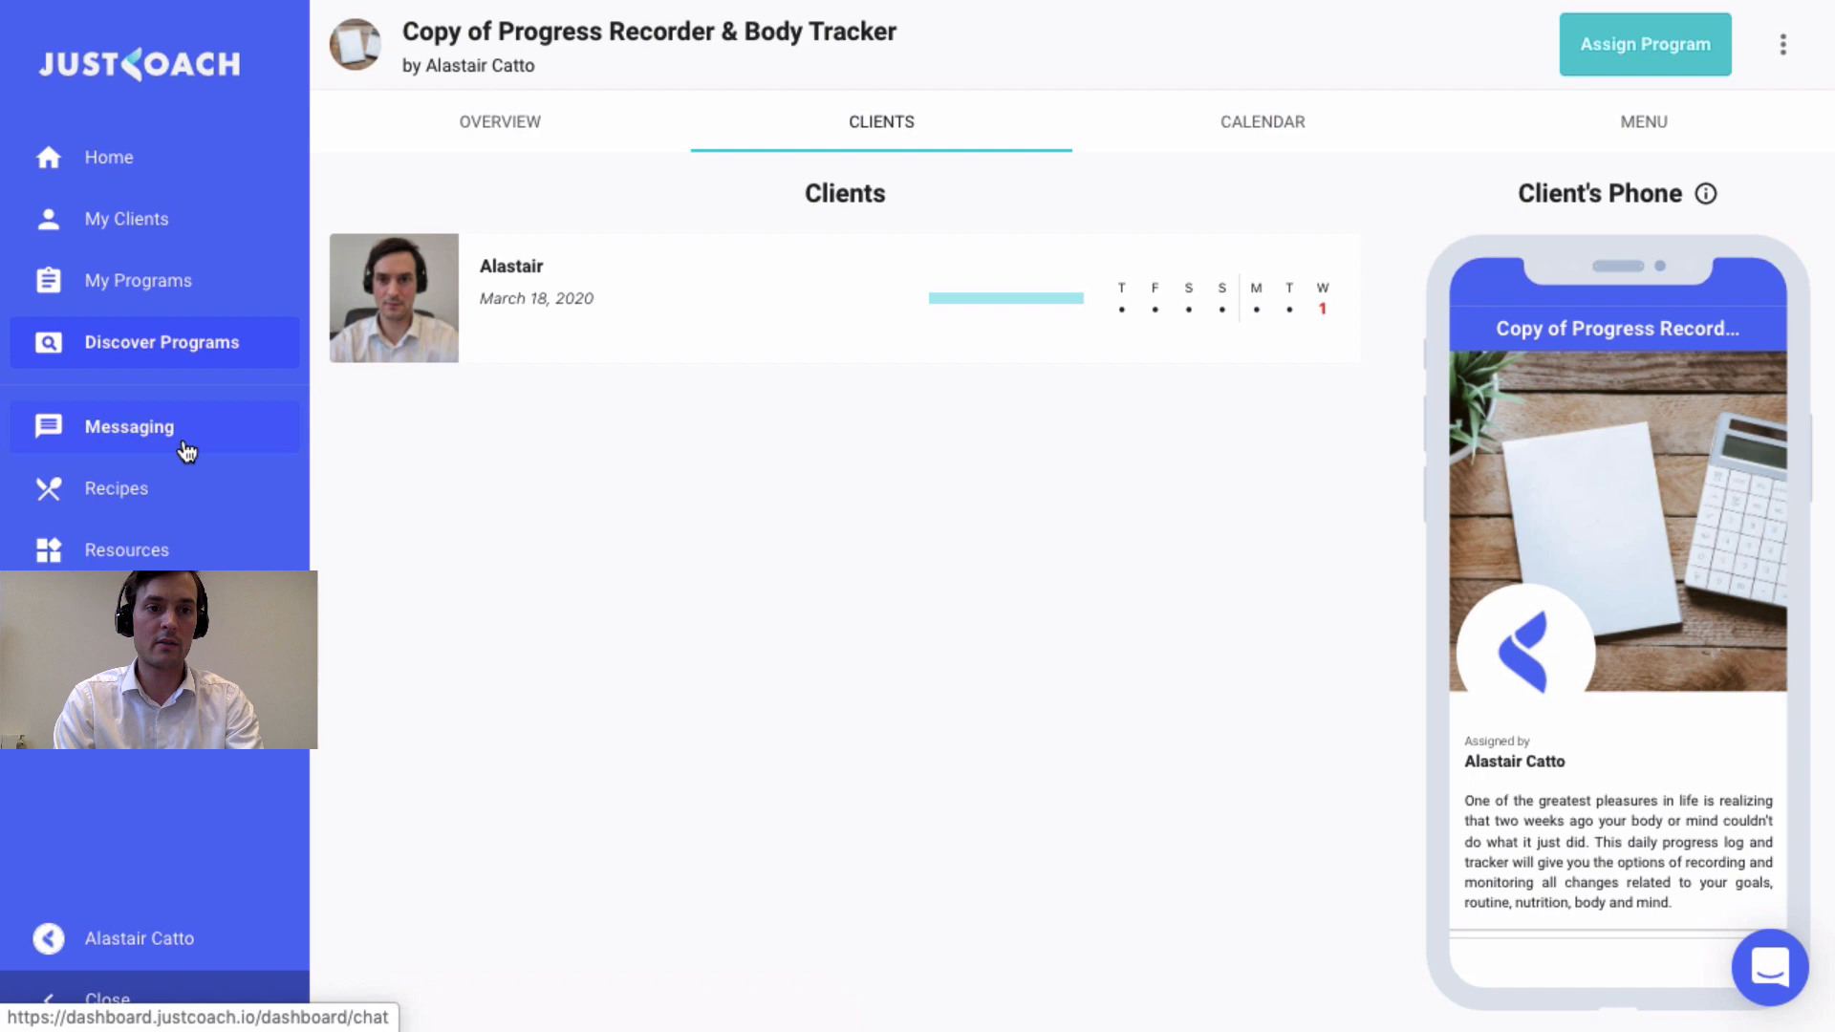
# Post 'Hello everyone!! Thanks for joining…' in the program's group chat.
pyautogui.click(129, 427)
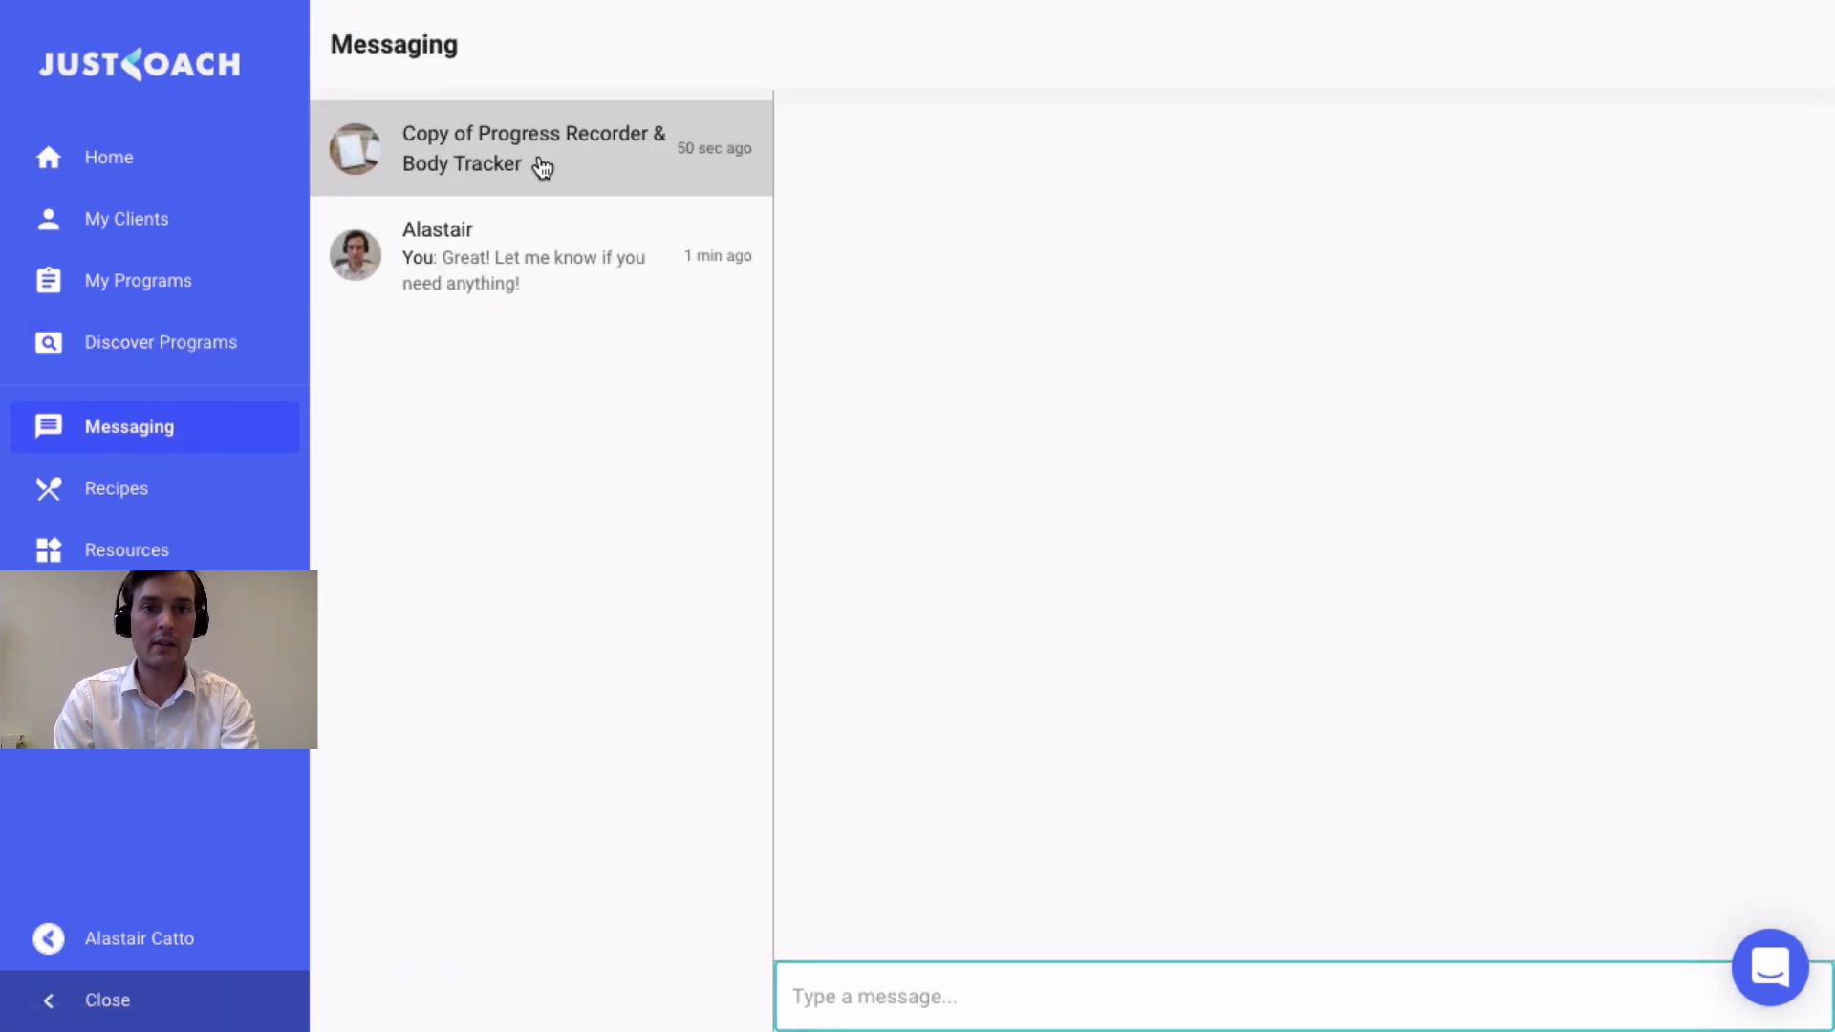
pyautogui.moveTo(763, 334)
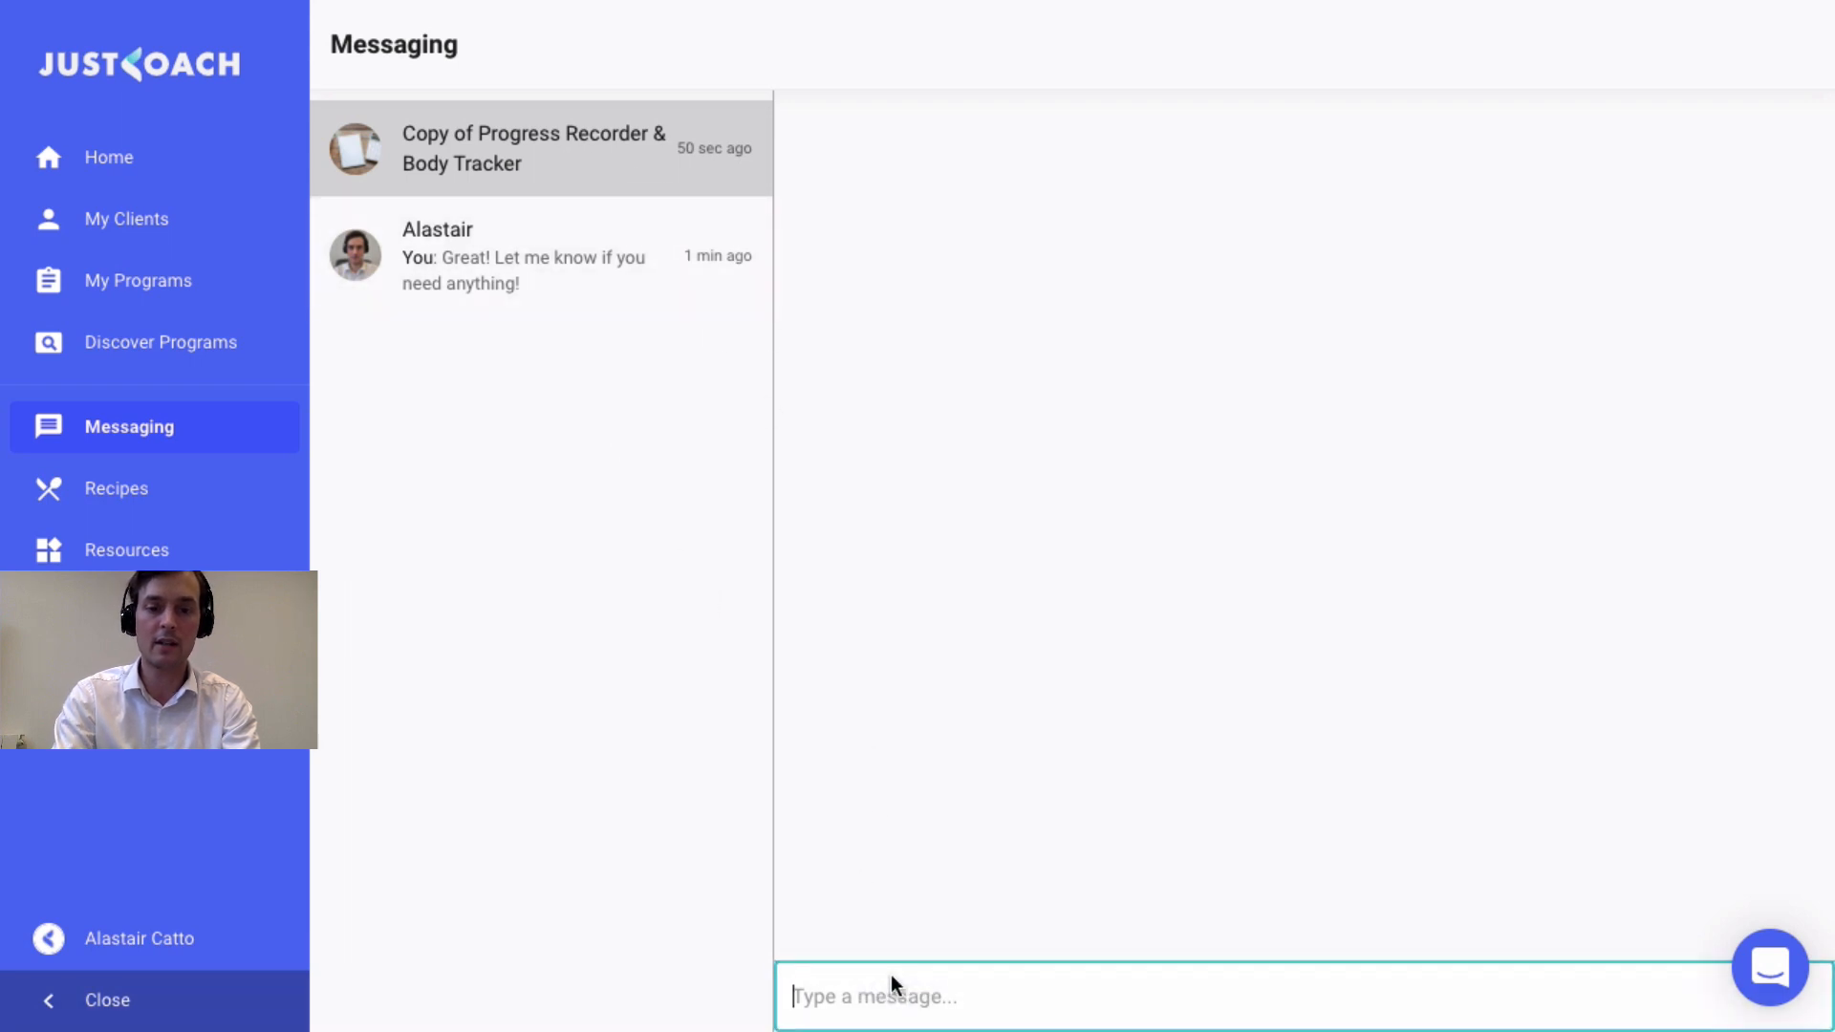
pyautogui.write('Hello everyone!!')
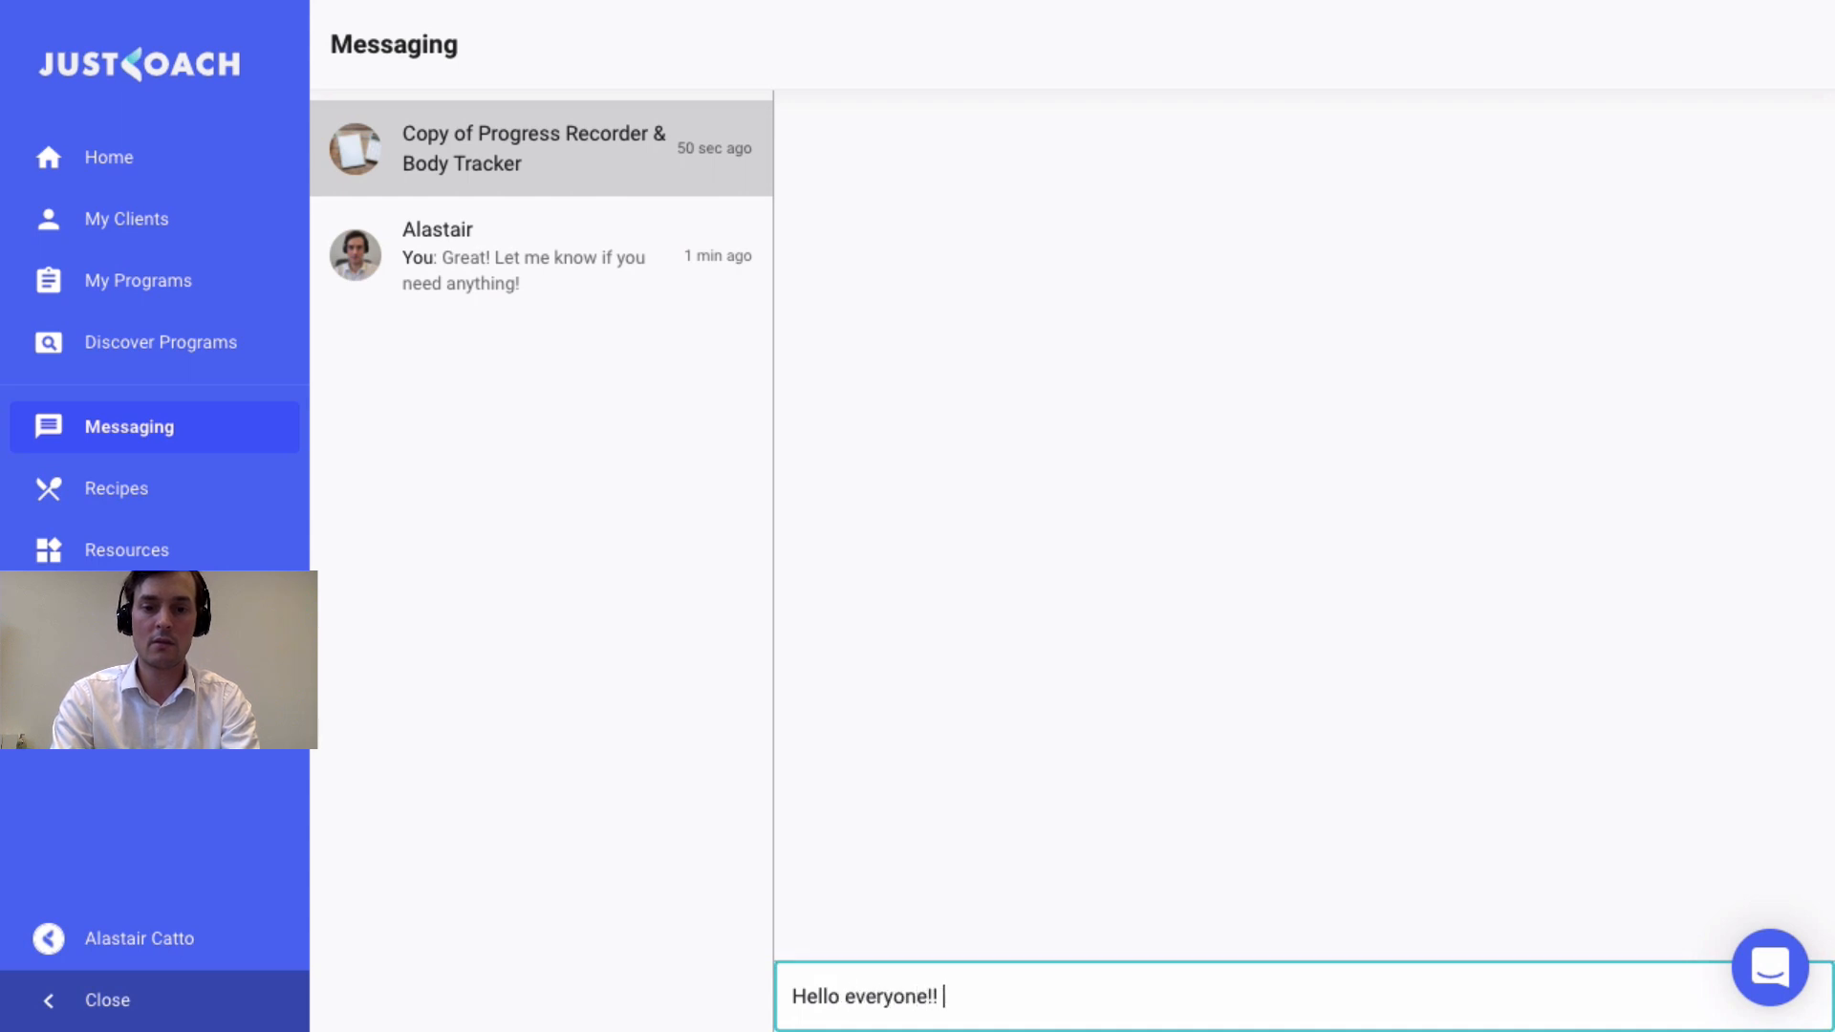
pyautogui.write('Thanks for joi')
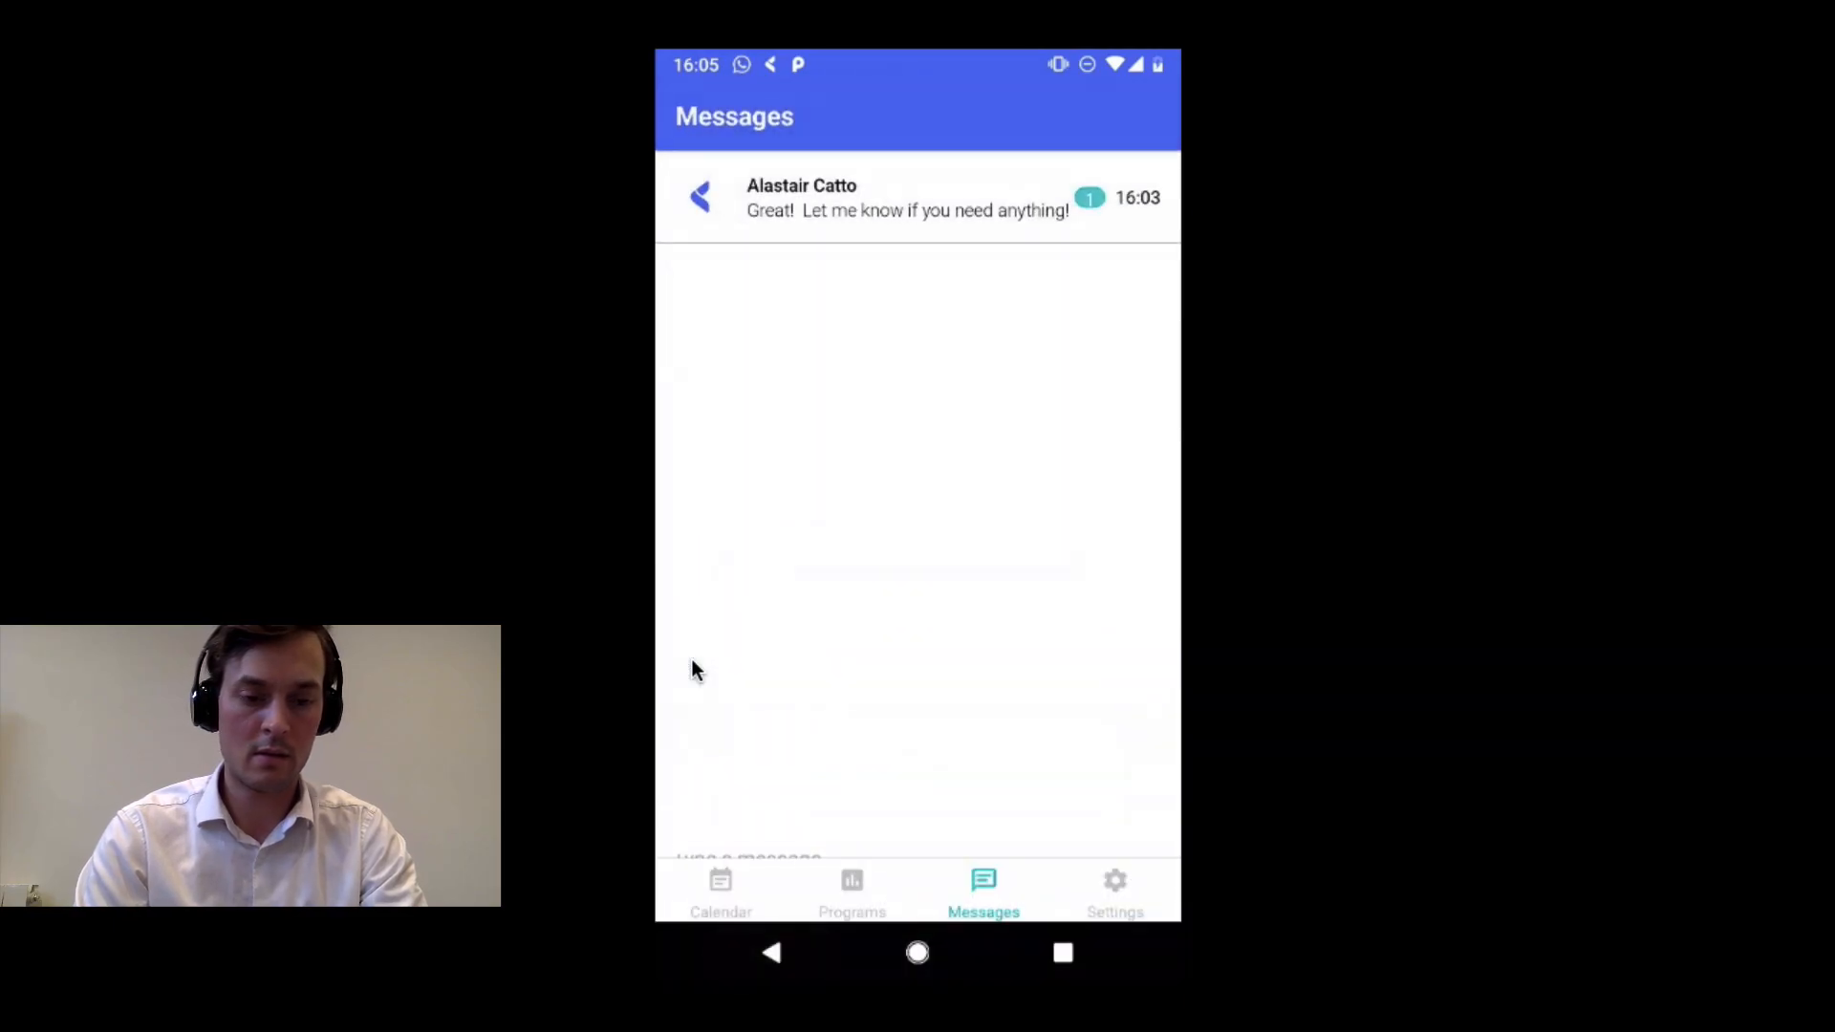
# From the phone's group chat, send a 'Great to be here' reply to the coach's welcome.
pyautogui.click(916, 197)
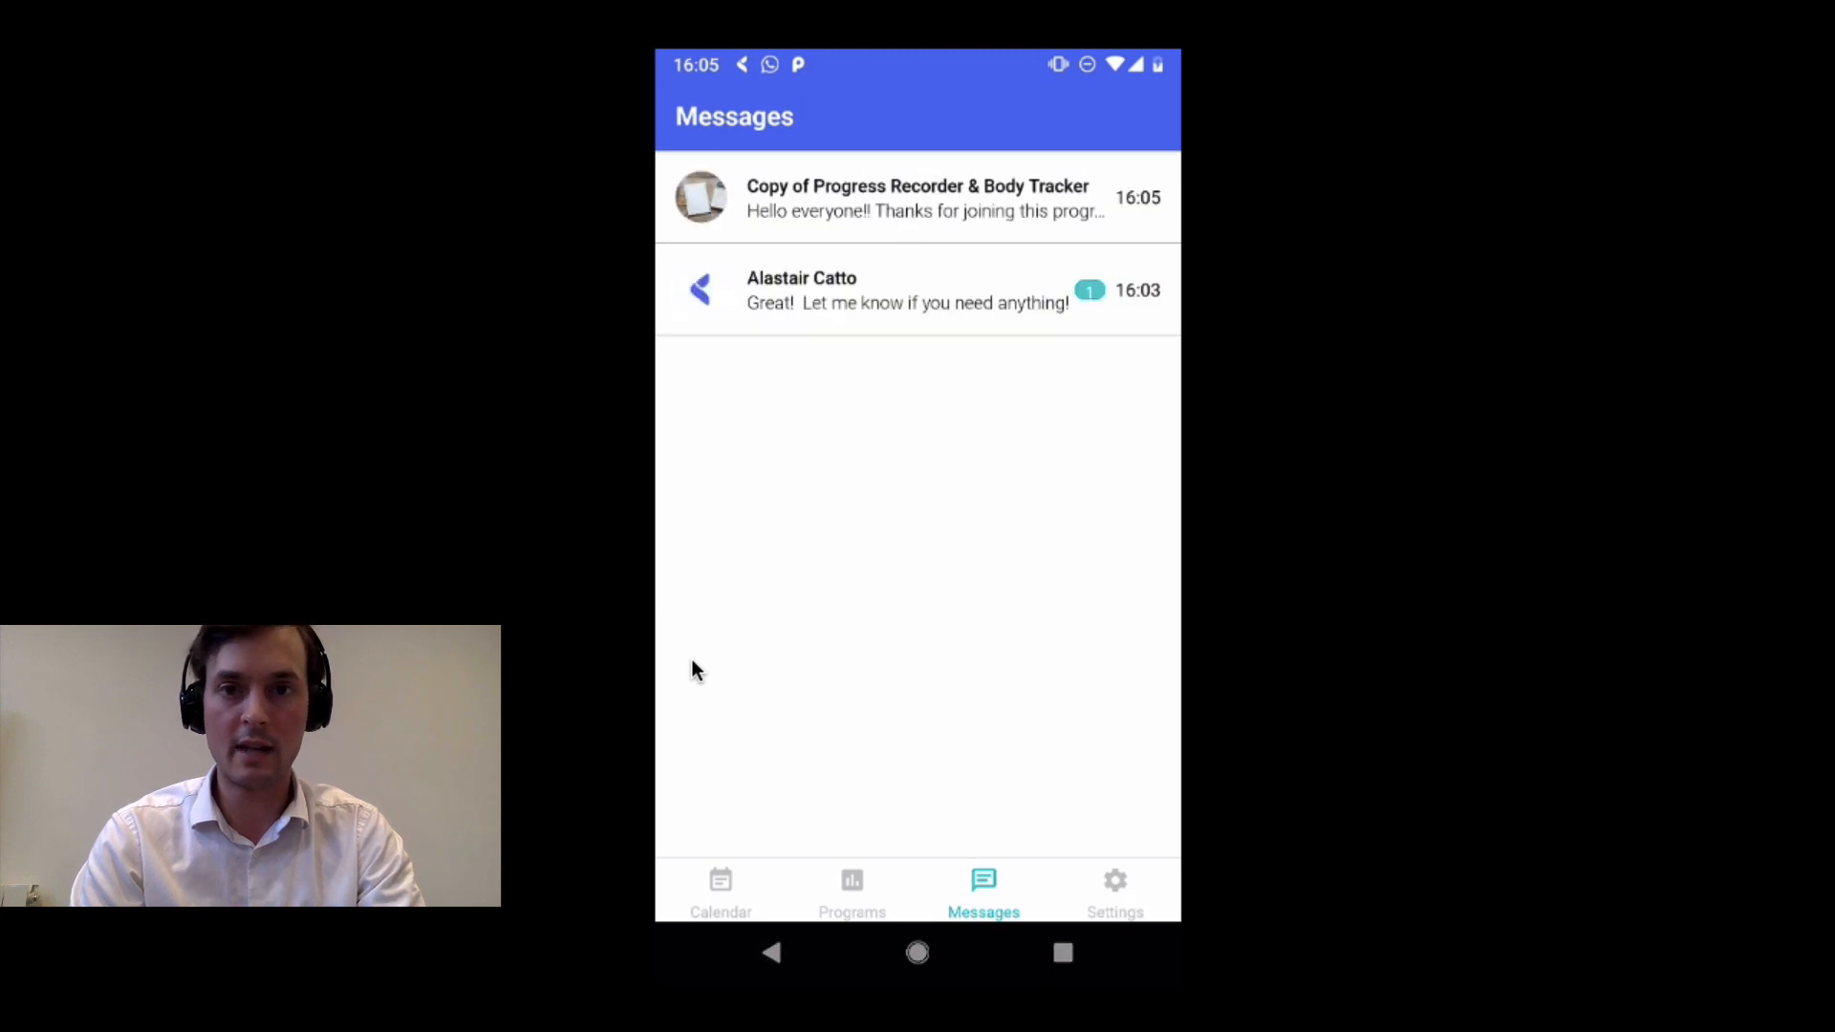
pyautogui.click(916, 197)
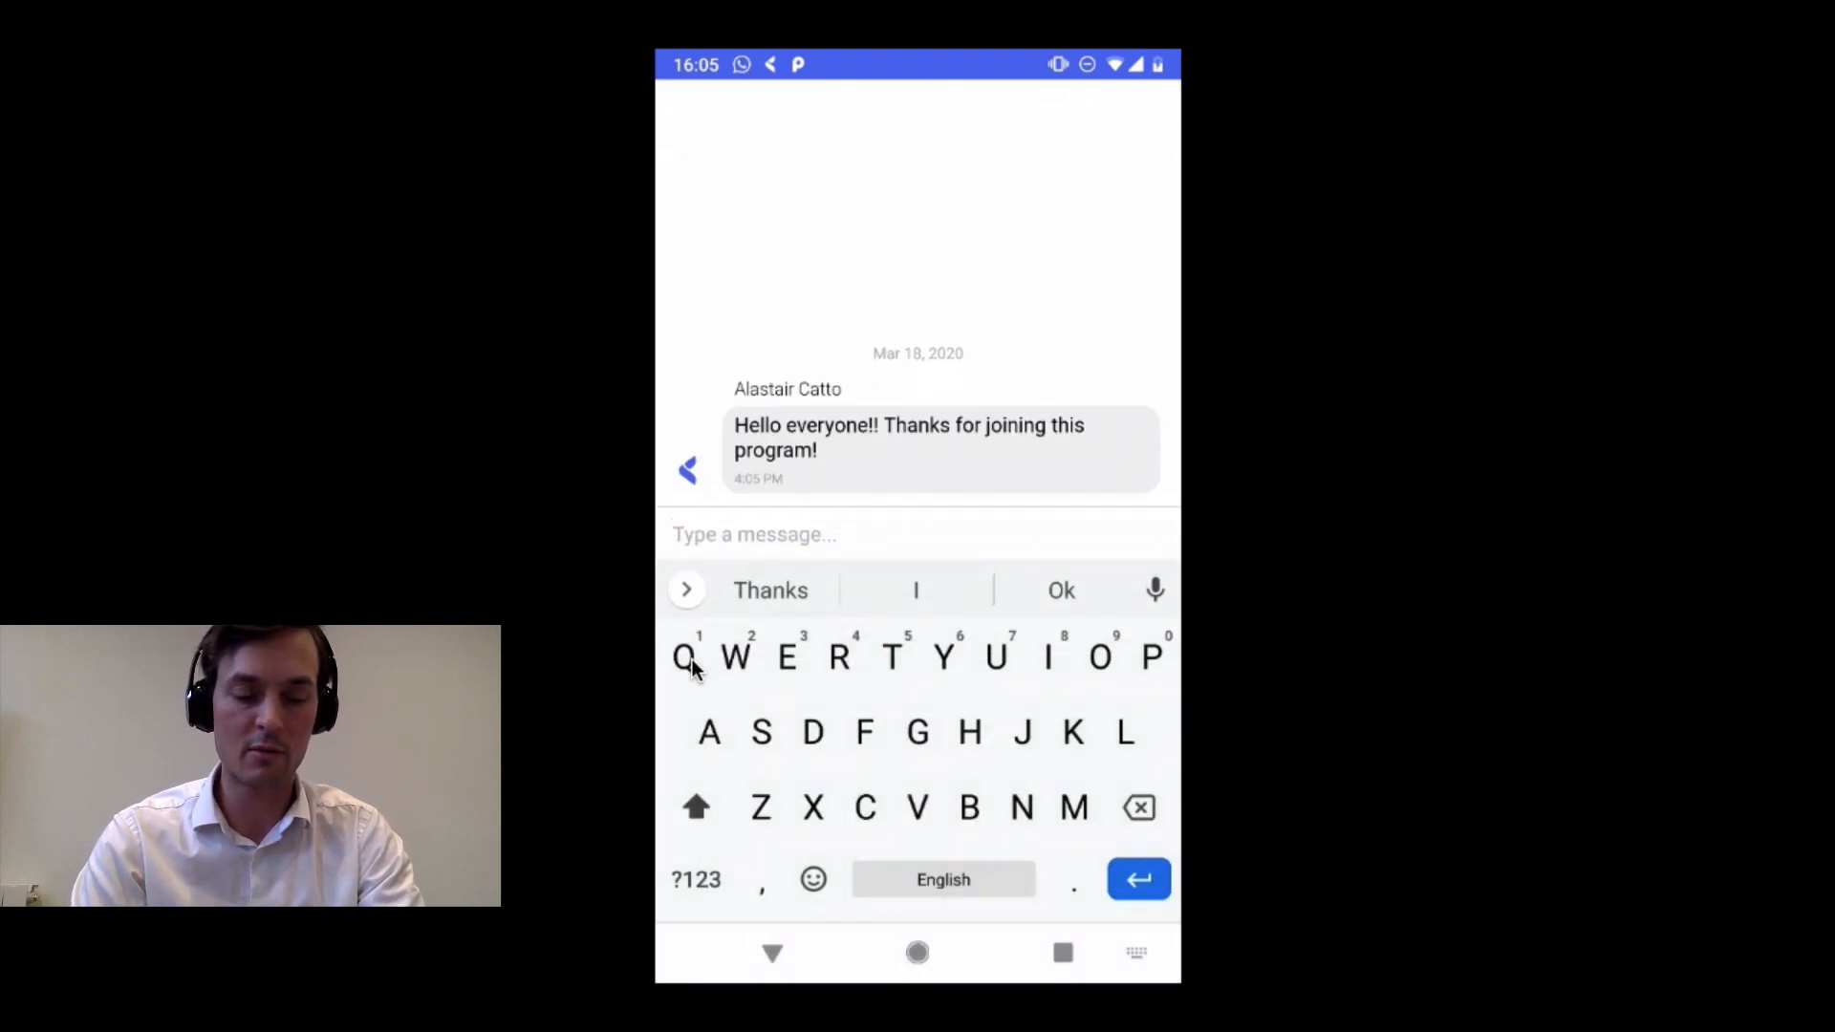
pyautogui.write('Great t')
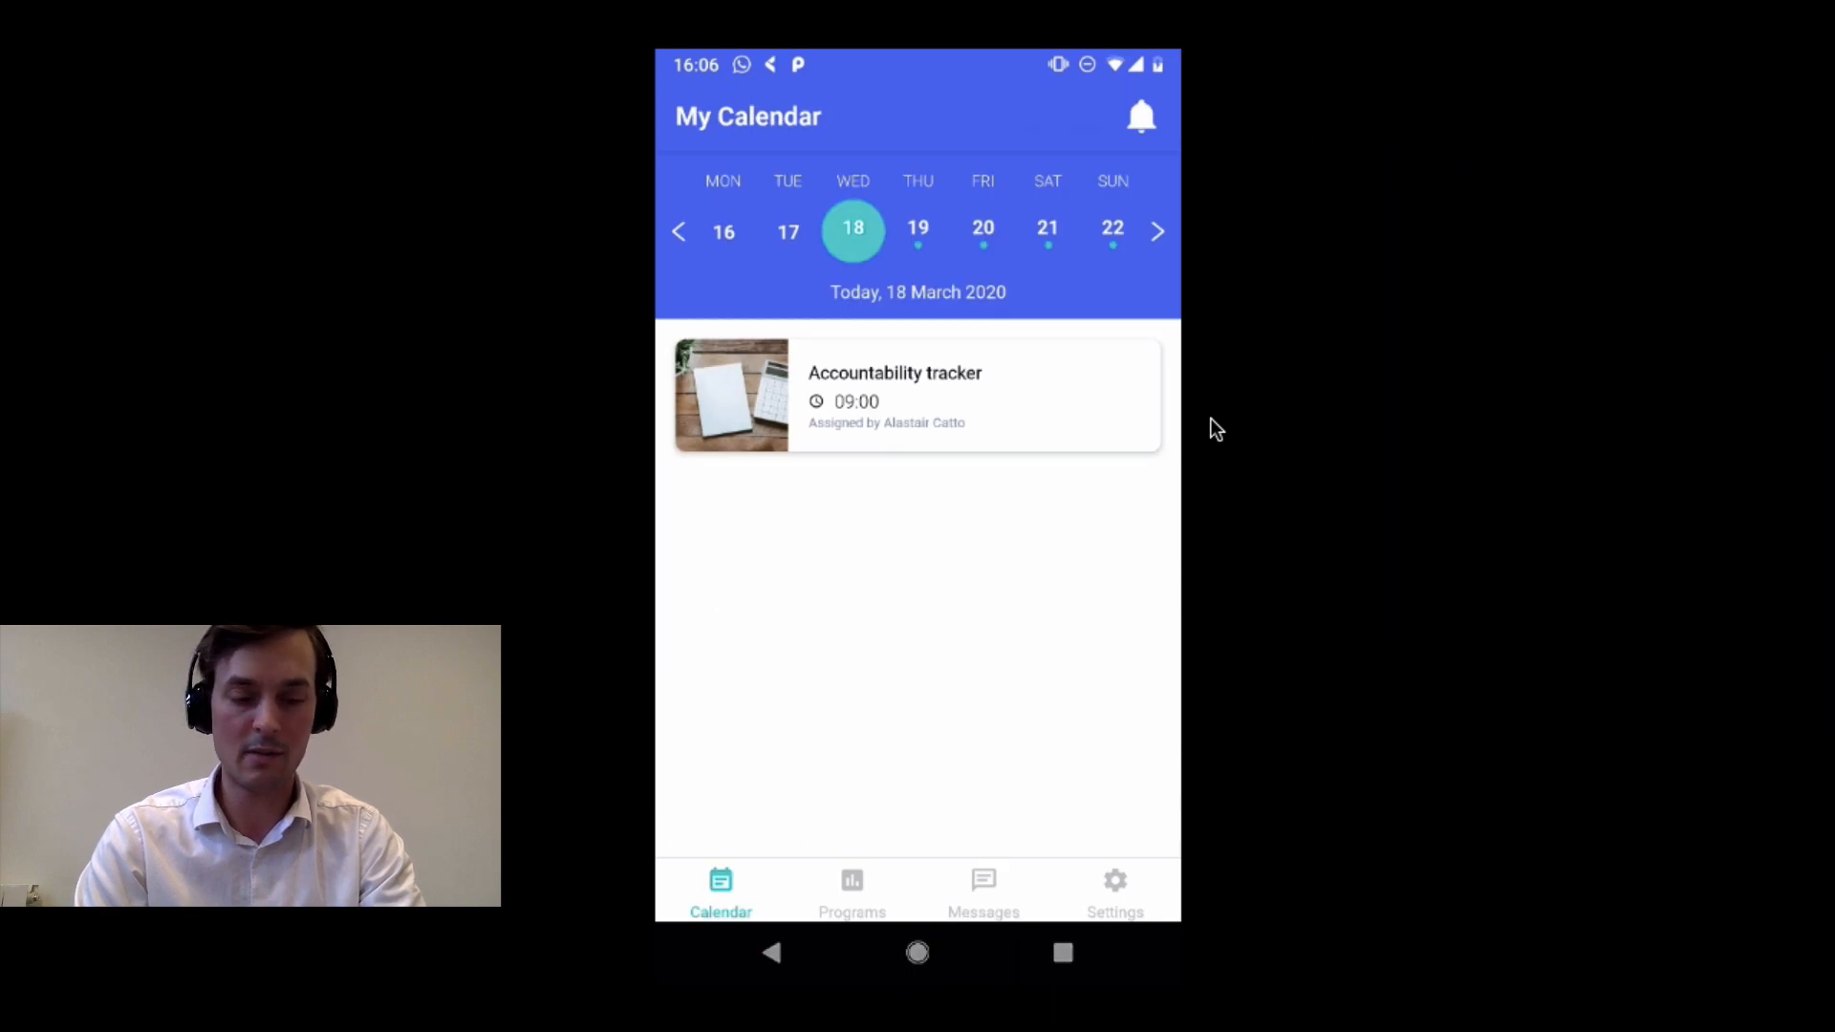
pyautogui.click(852, 893)
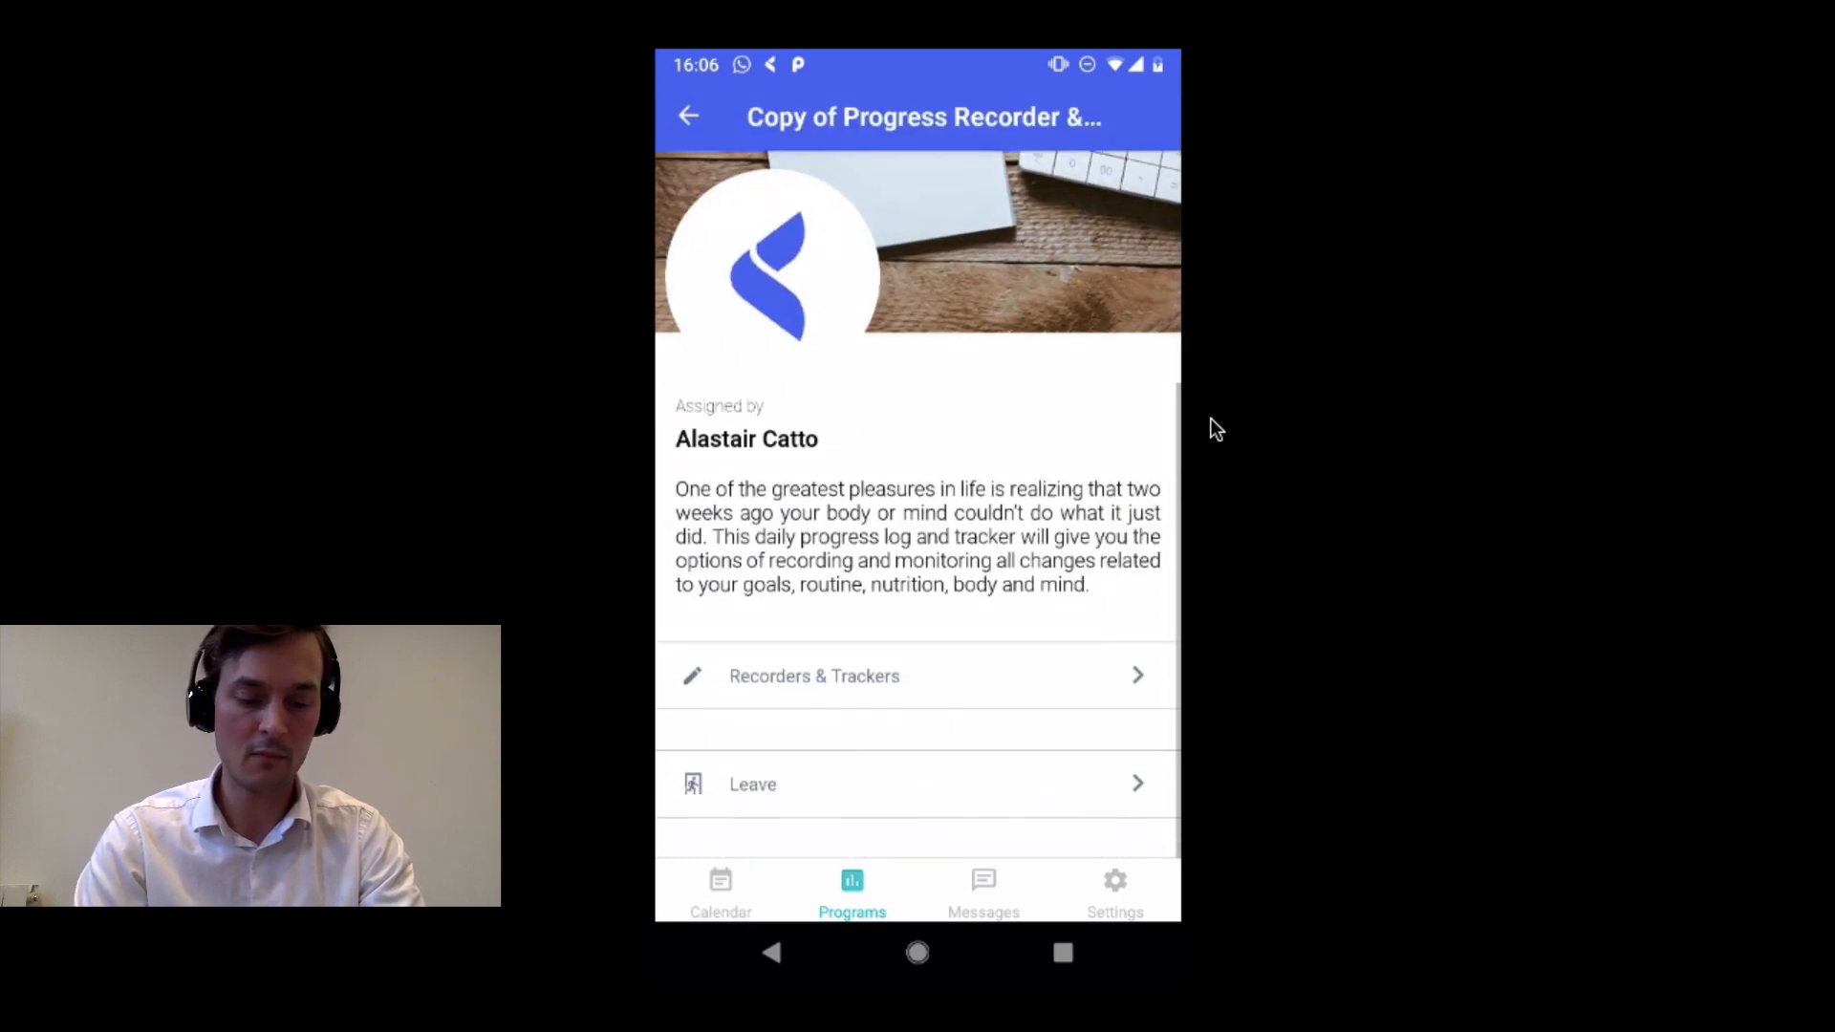
pyautogui.click(721, 893)
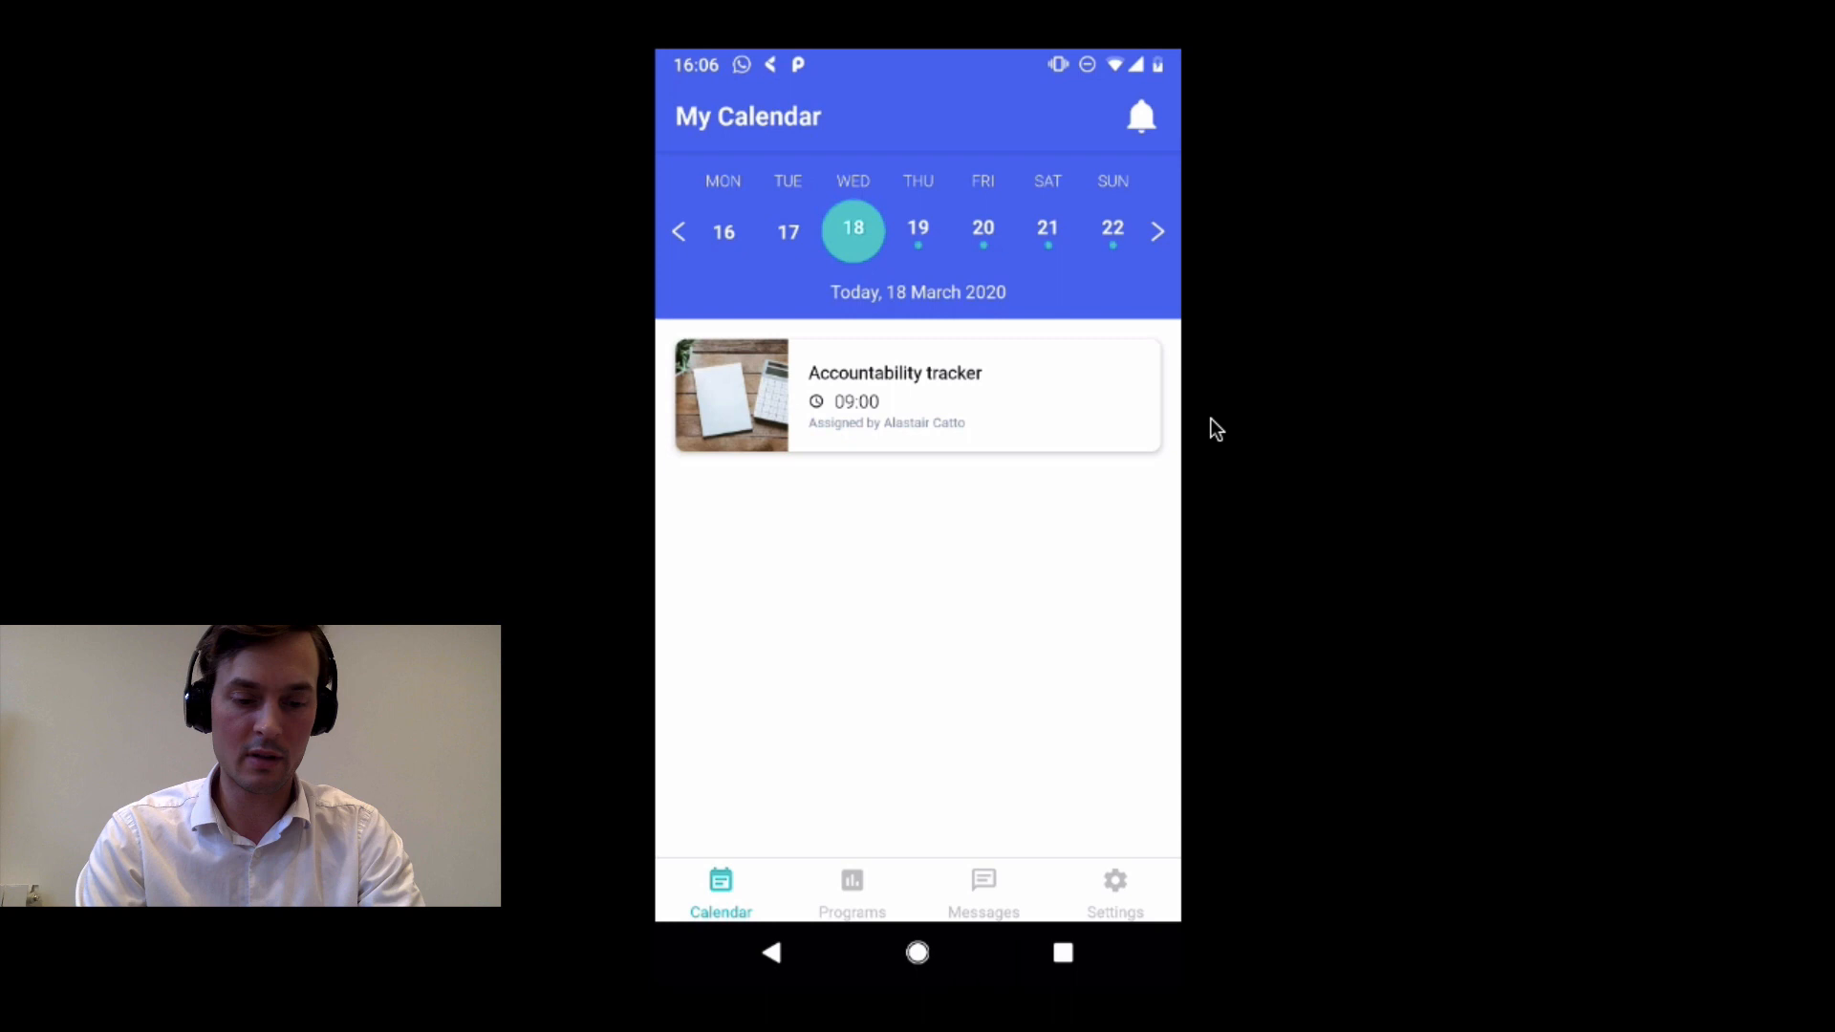
pyautogui.click(916, 394)
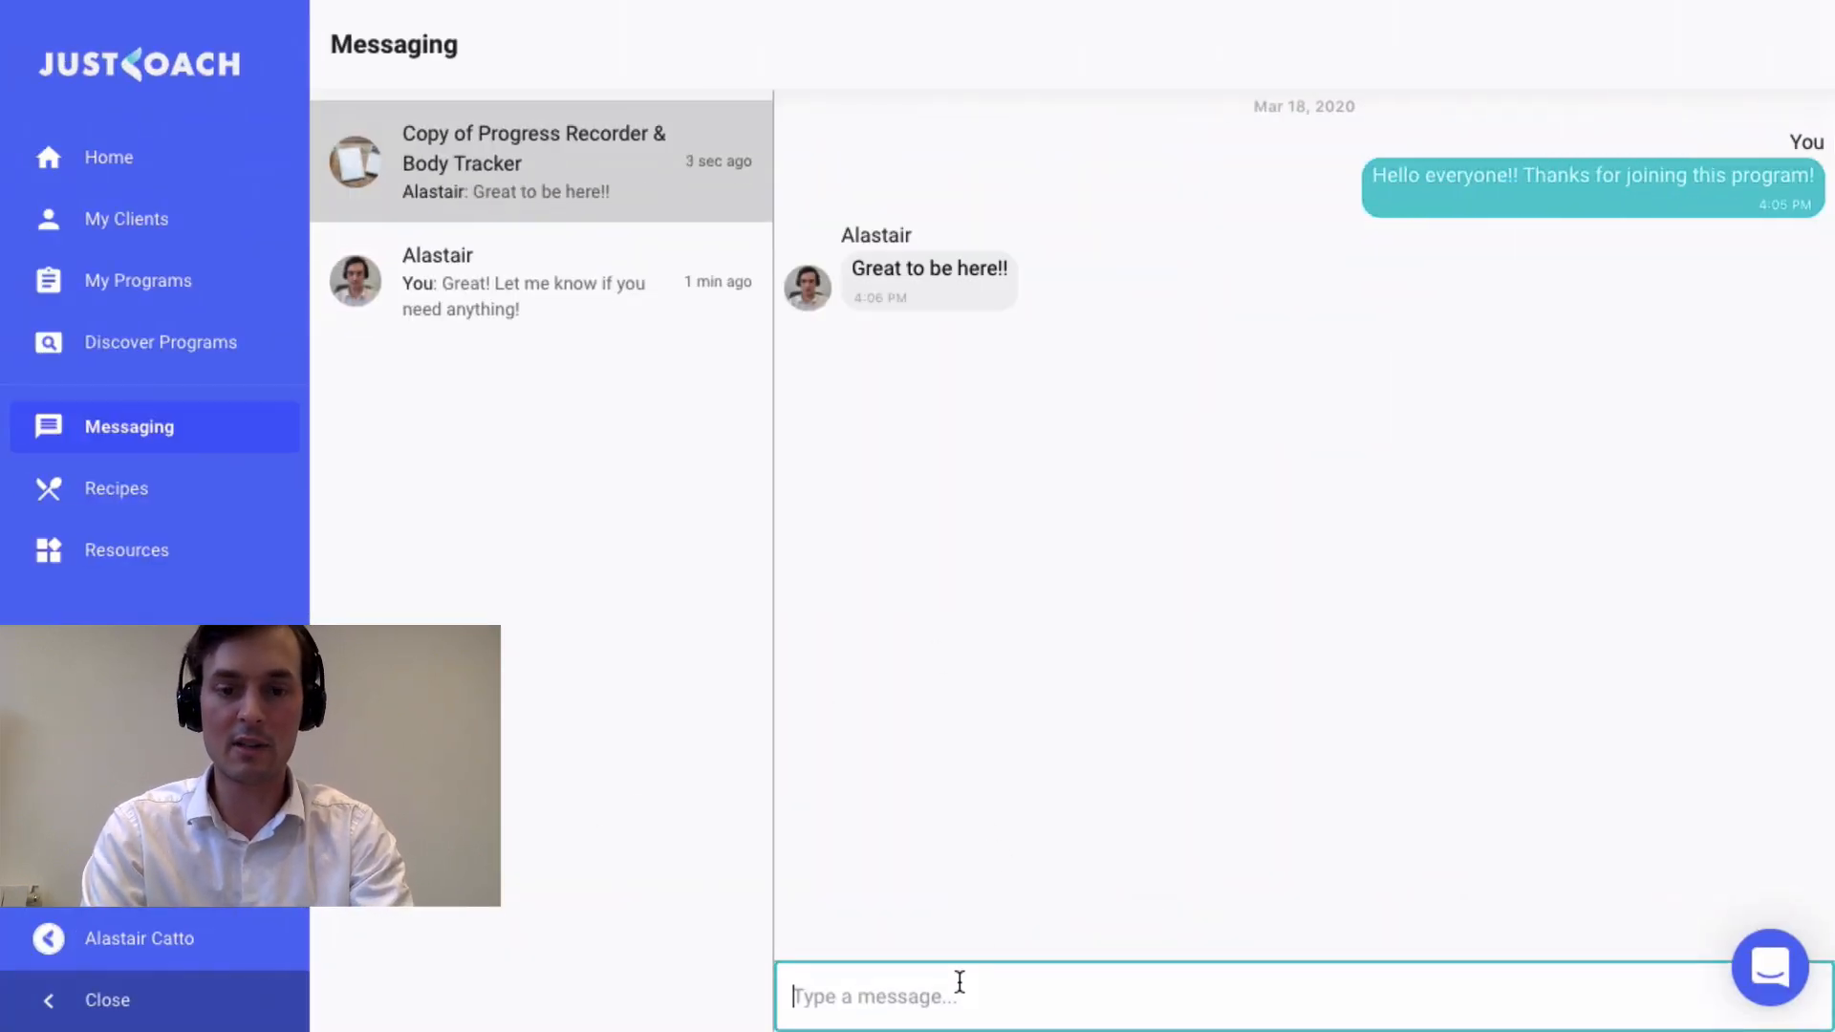
# Start typing 'Alastair completed his tracking tod…' in the program's group chat.
pyautogui.write('Alastair C')
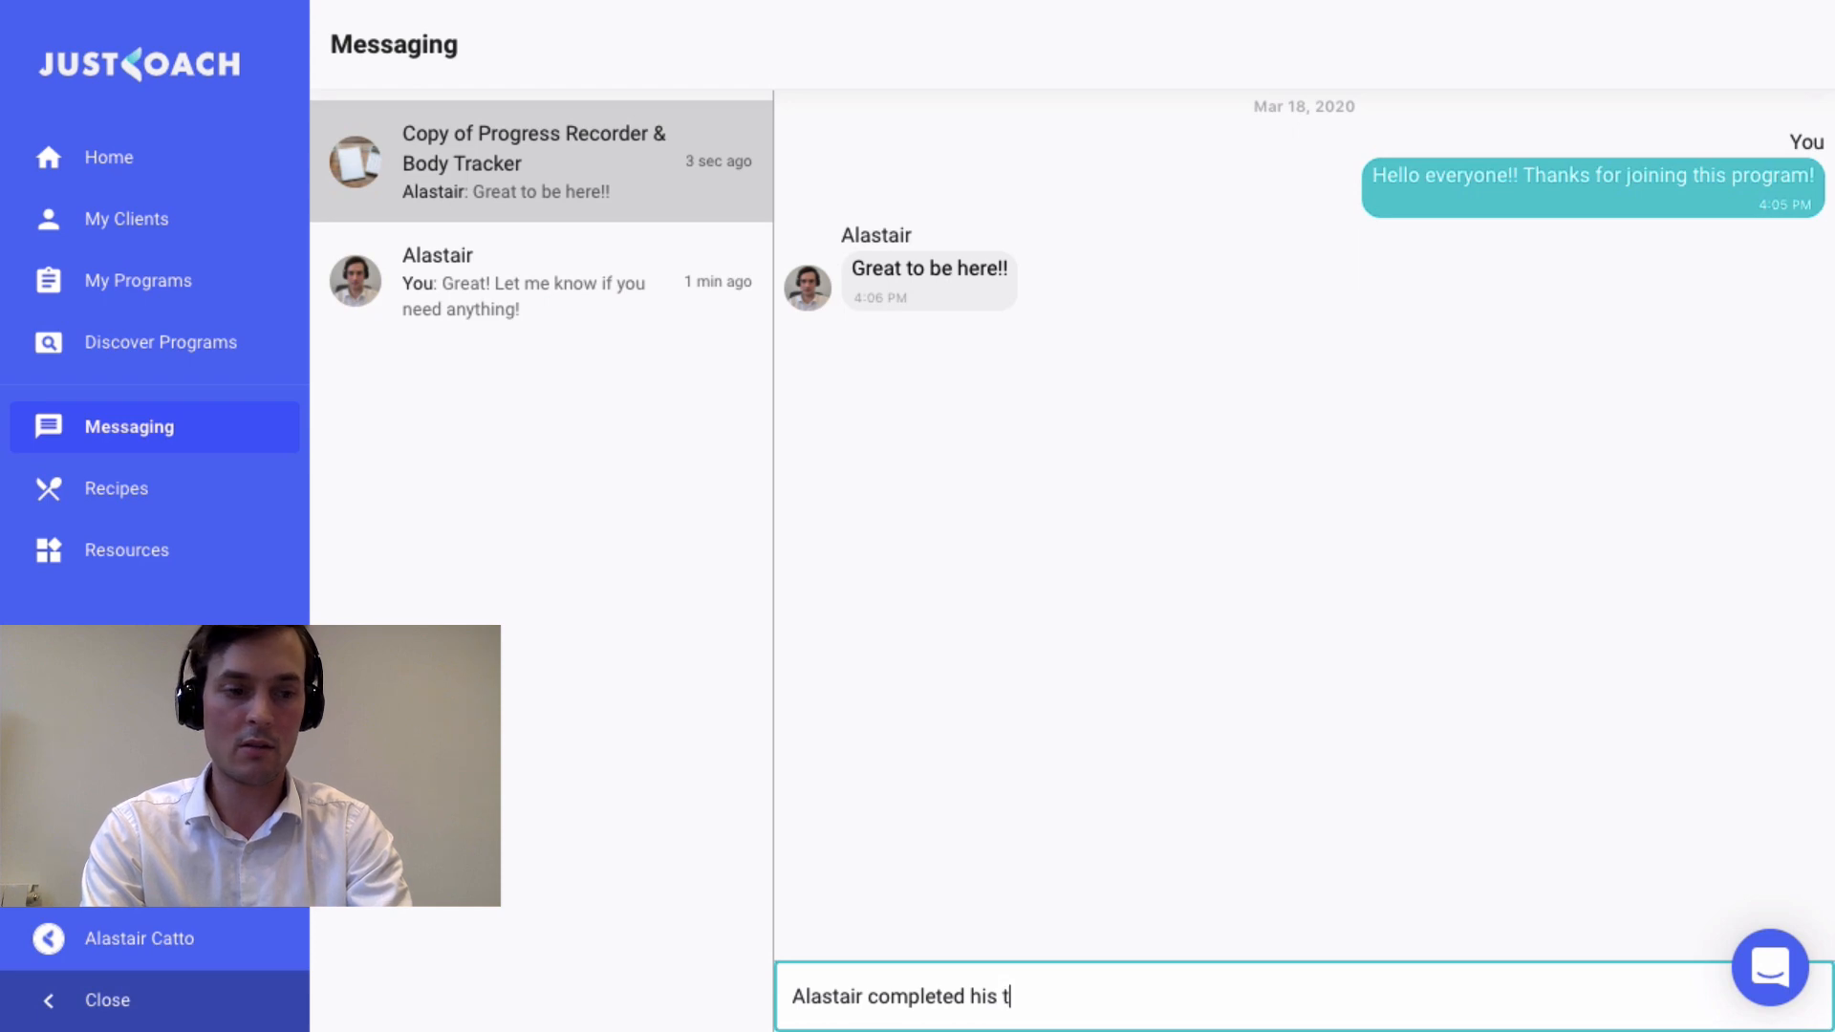
pyautogui.write('racking tod')
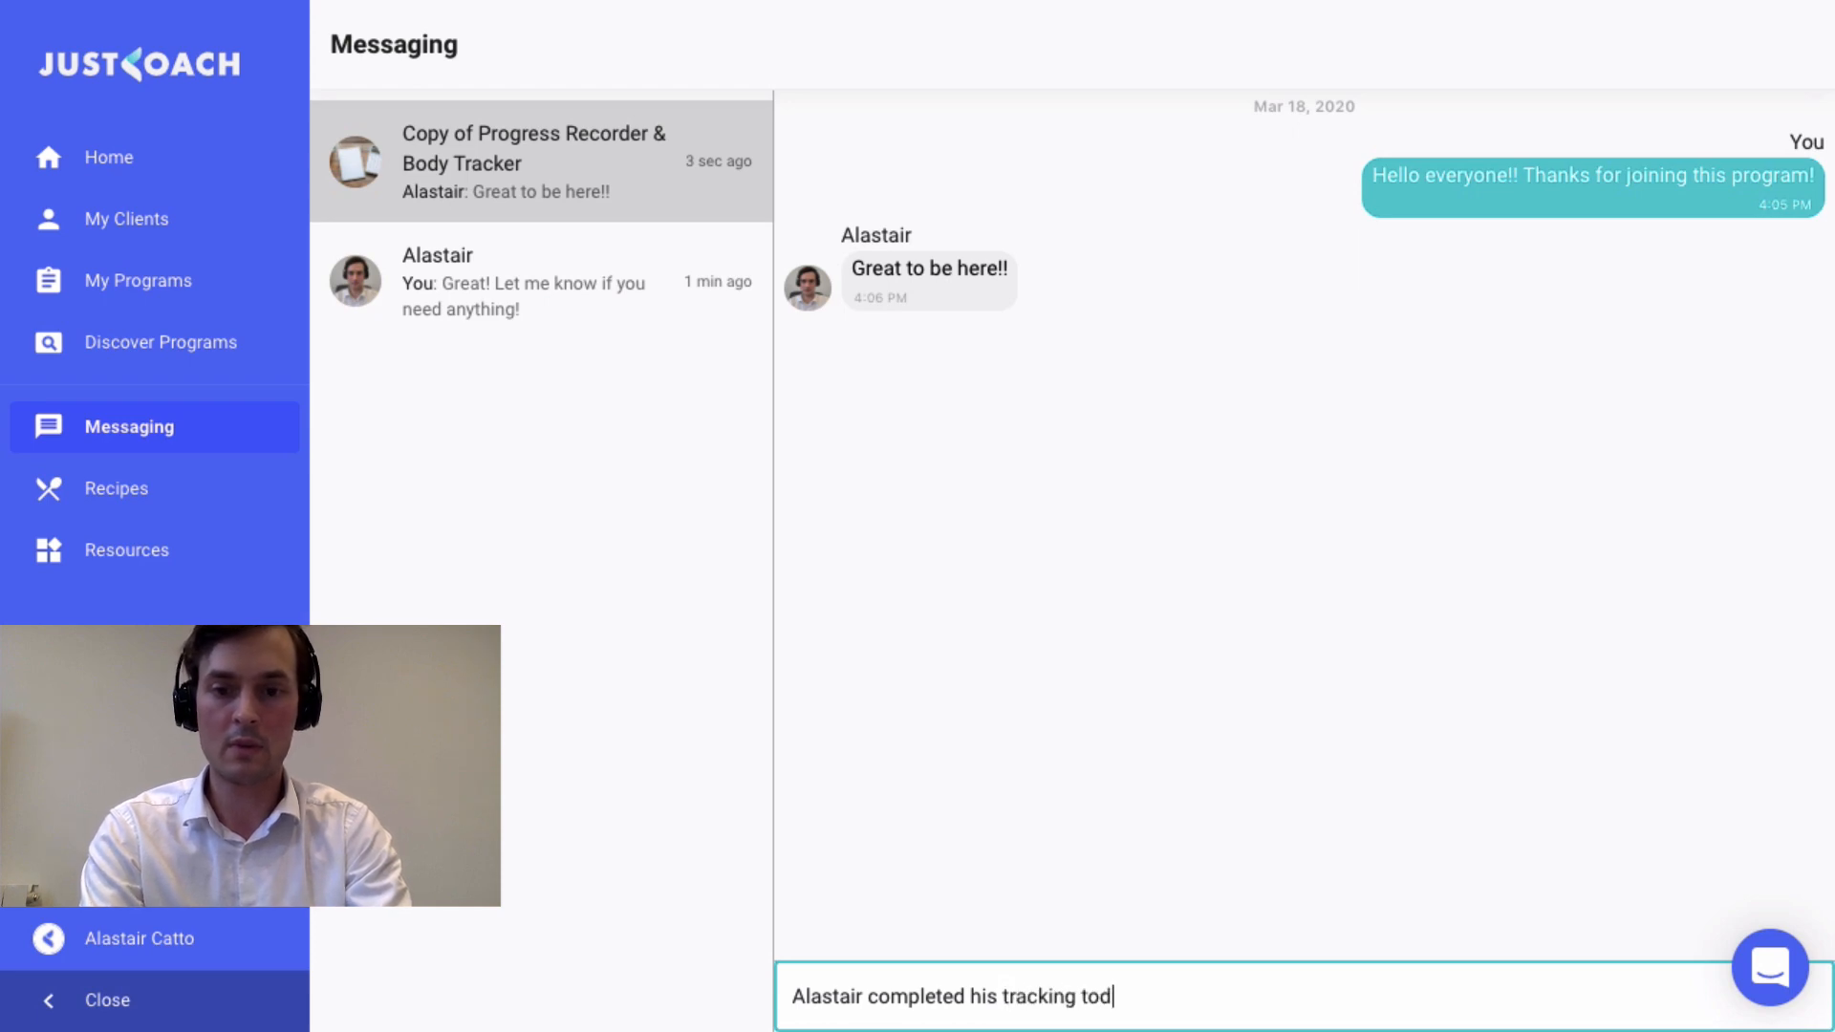